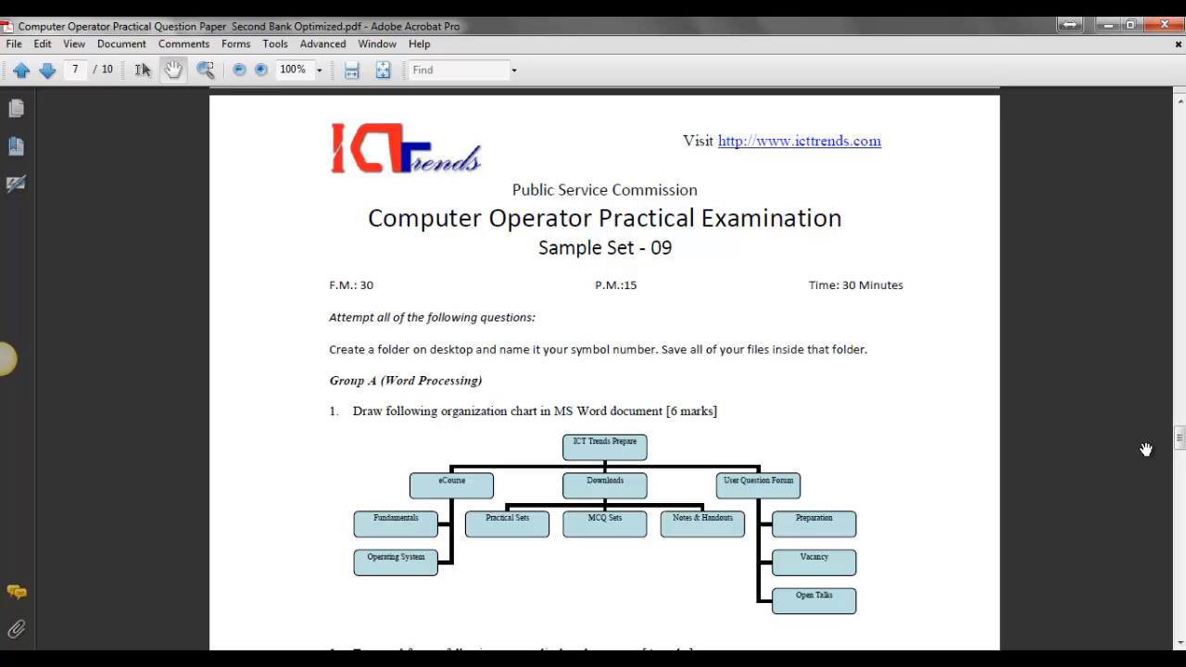
# - Scroll down page 7 of the exam PDF to the database and presentation questions
pyautogui.scroll(-3)
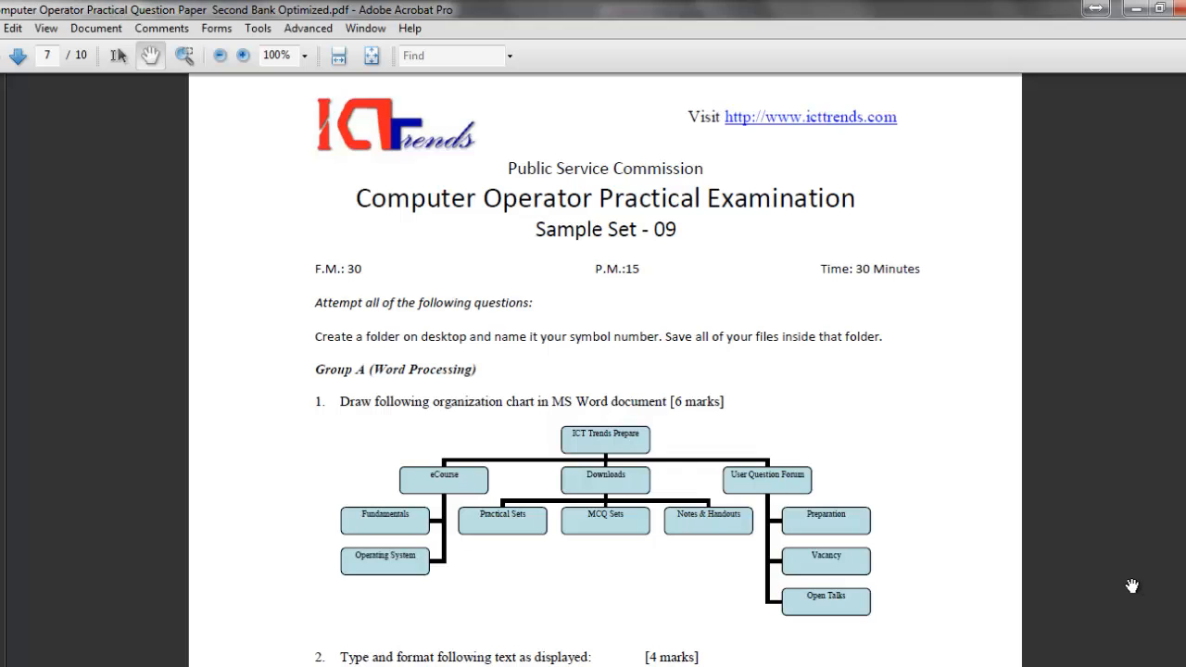
pyautogui.scroll(-3)
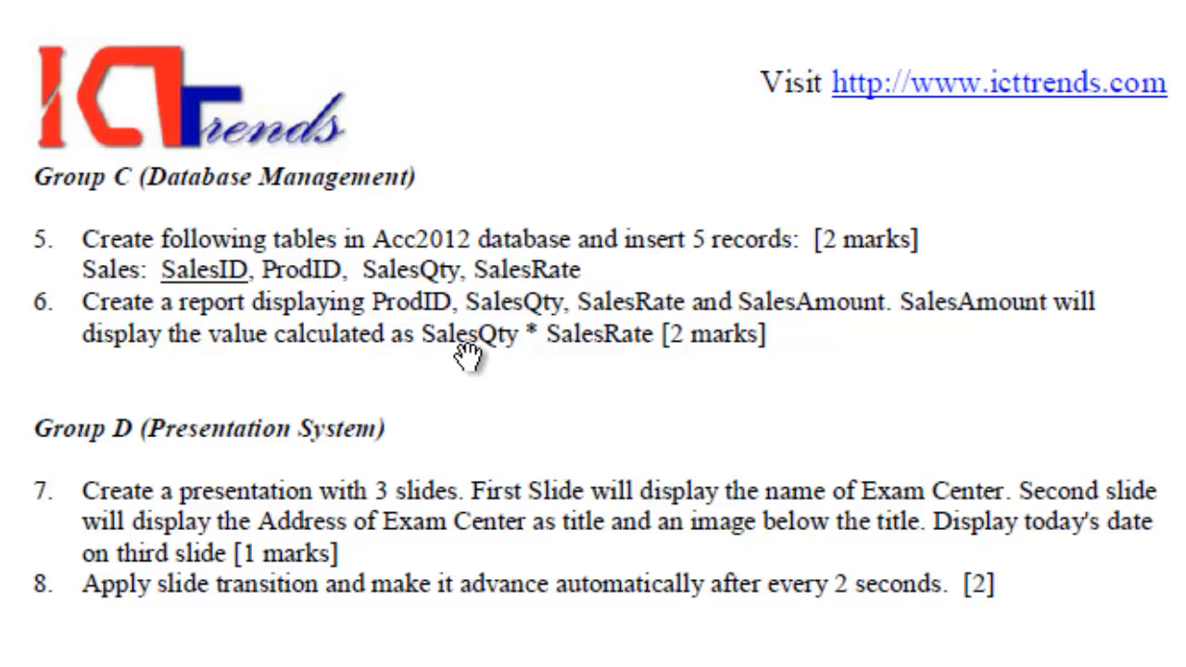
pyautogui.moveTo(672, 375)
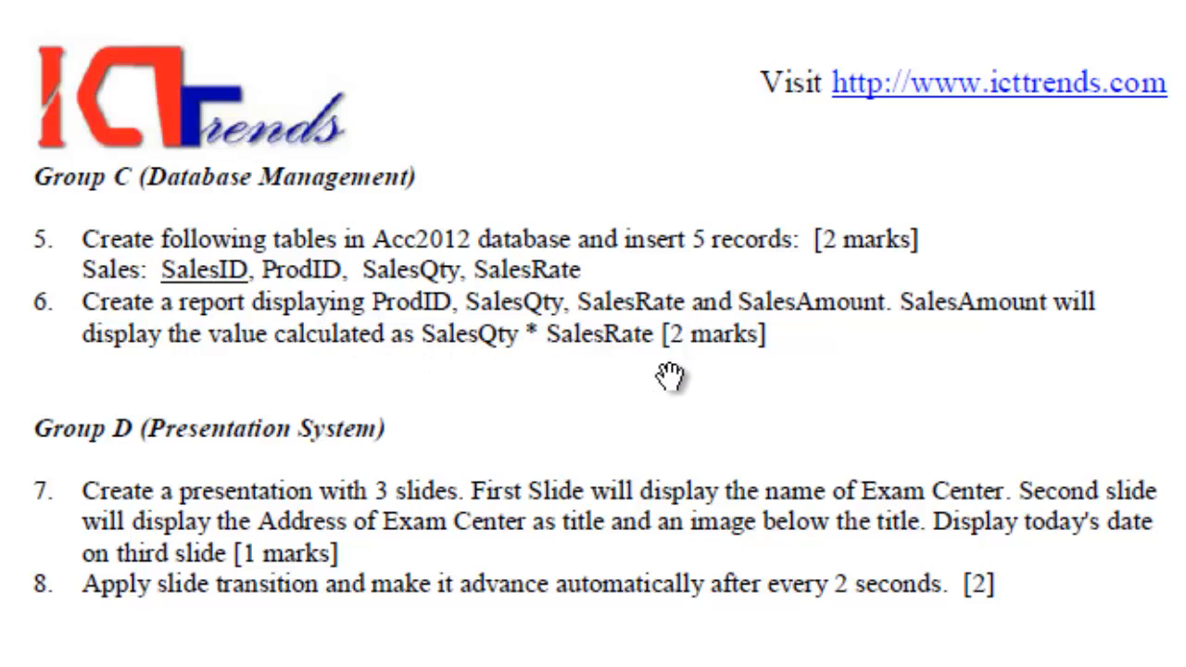
pyautogui.moveTo(431, 264)
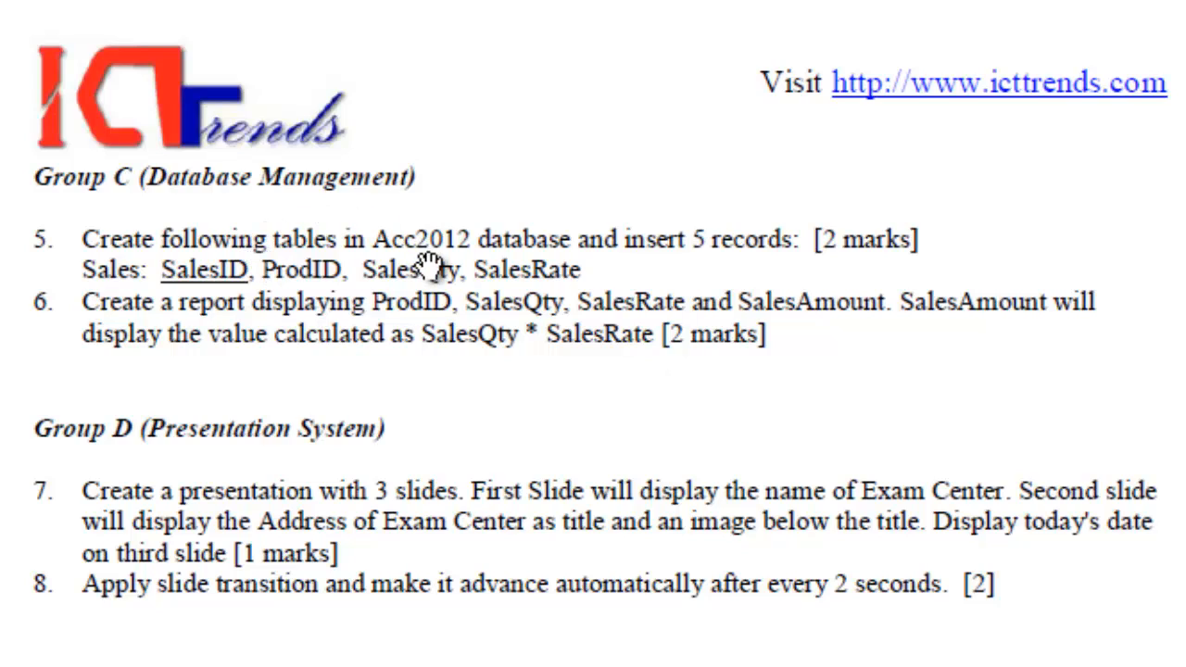
pyautogui.moveTo(65, 334)
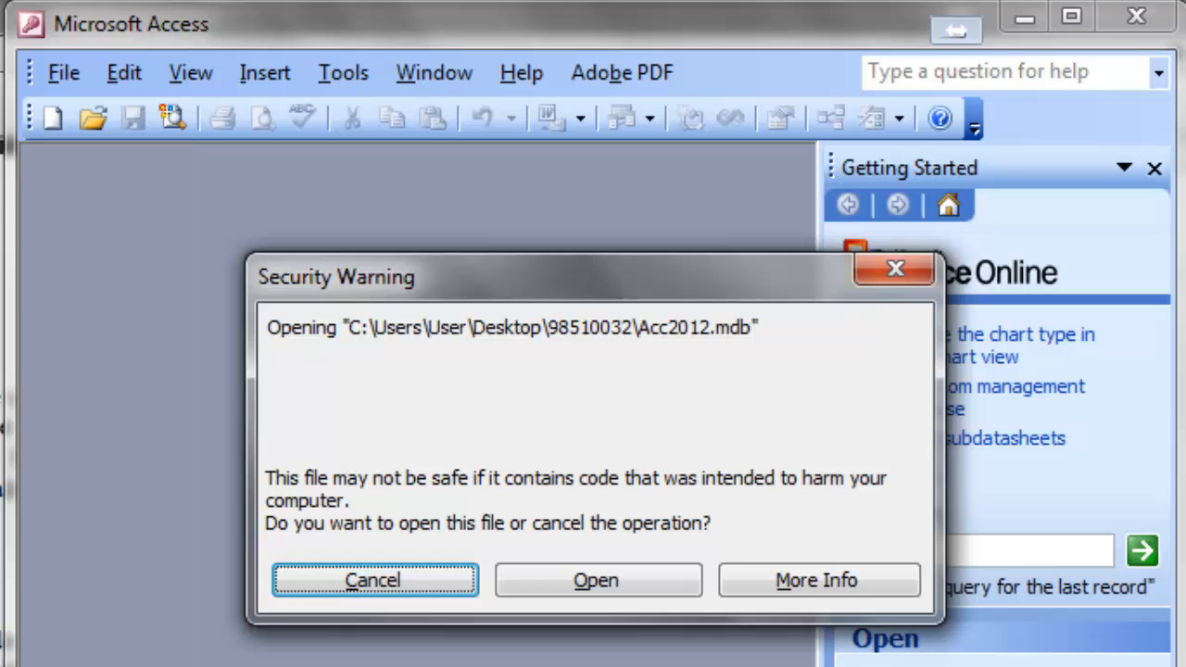
# - Open Acc2012 past the security warning, then inspect and close the Sales table design
pyautogui.click(596, 580)
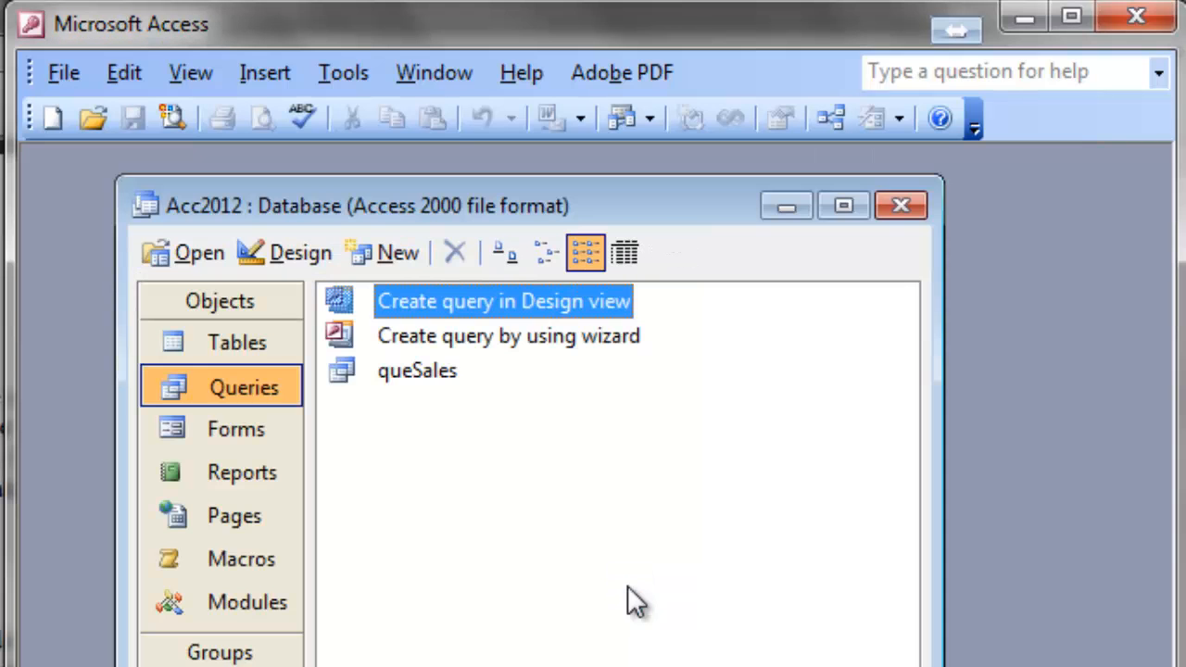
pyautogui.click(236, 343)
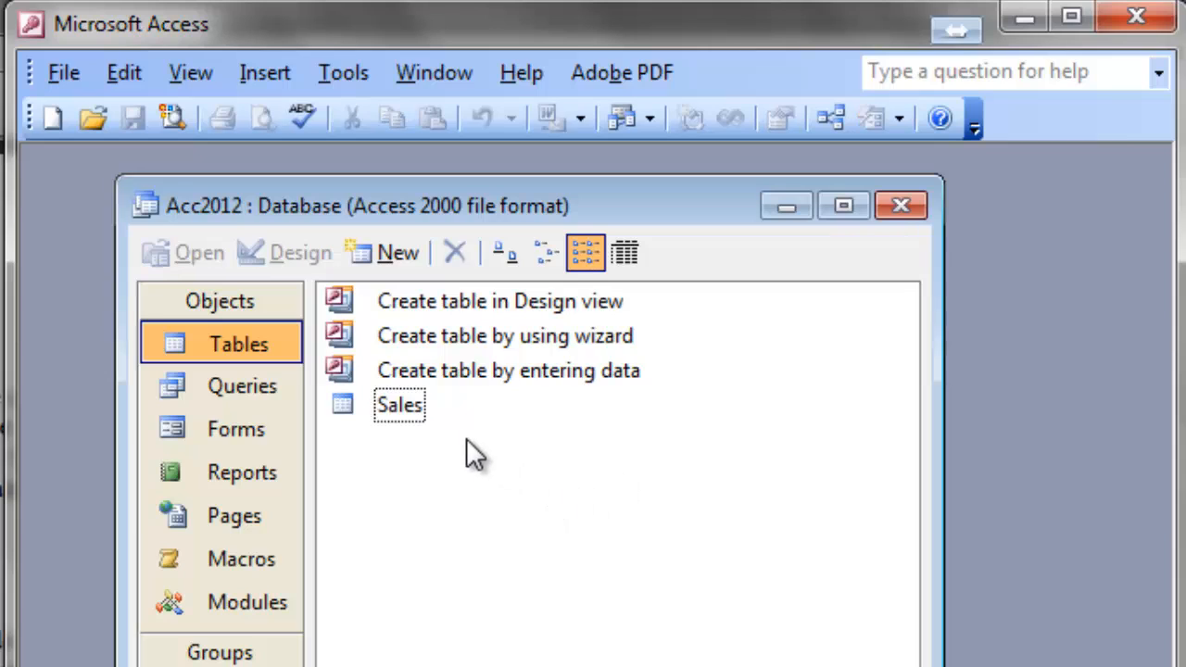
pyautogui.click(398, 405)
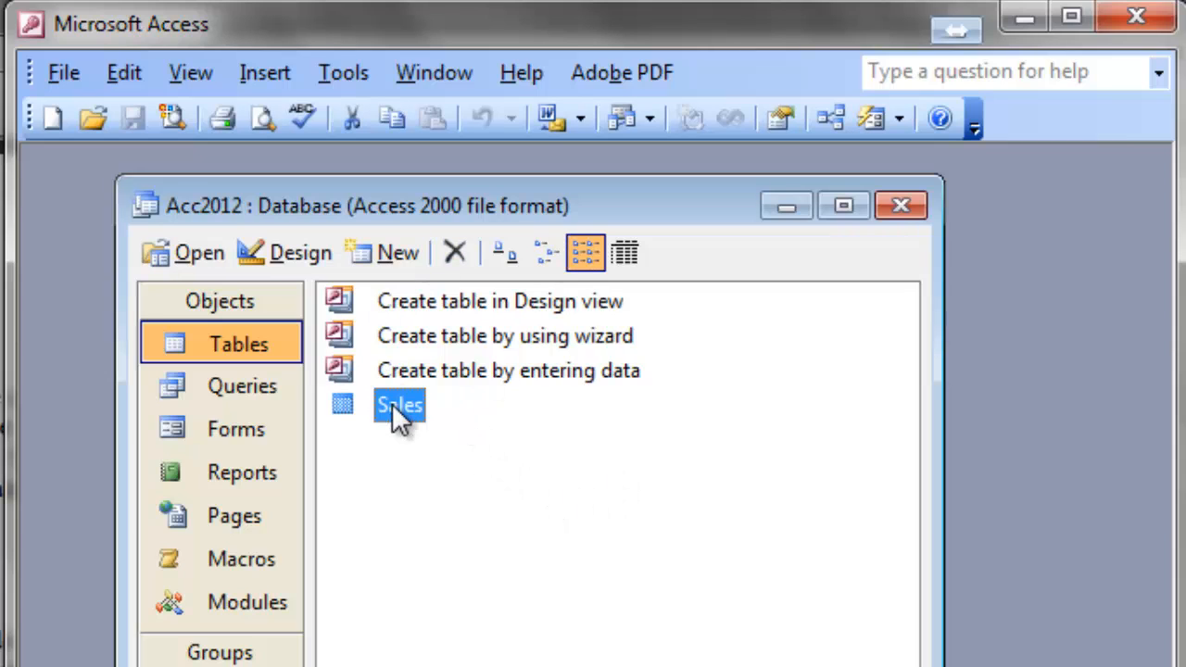
pyautogui.click(298, 252)
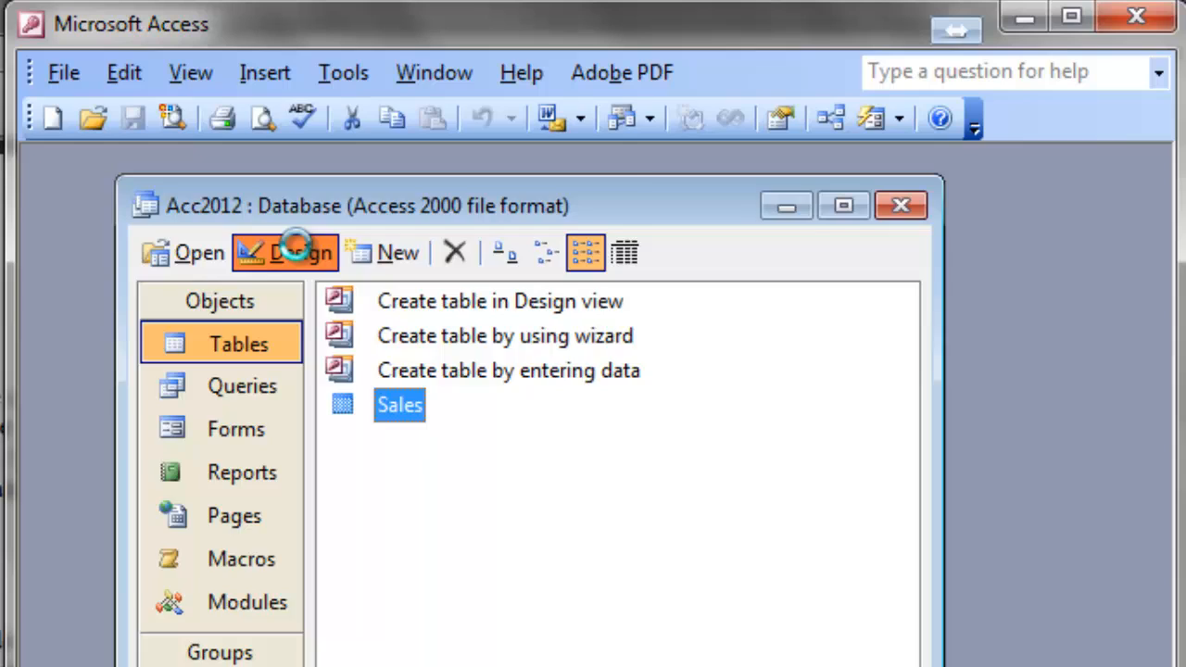
pyautogui.click(297, 252)
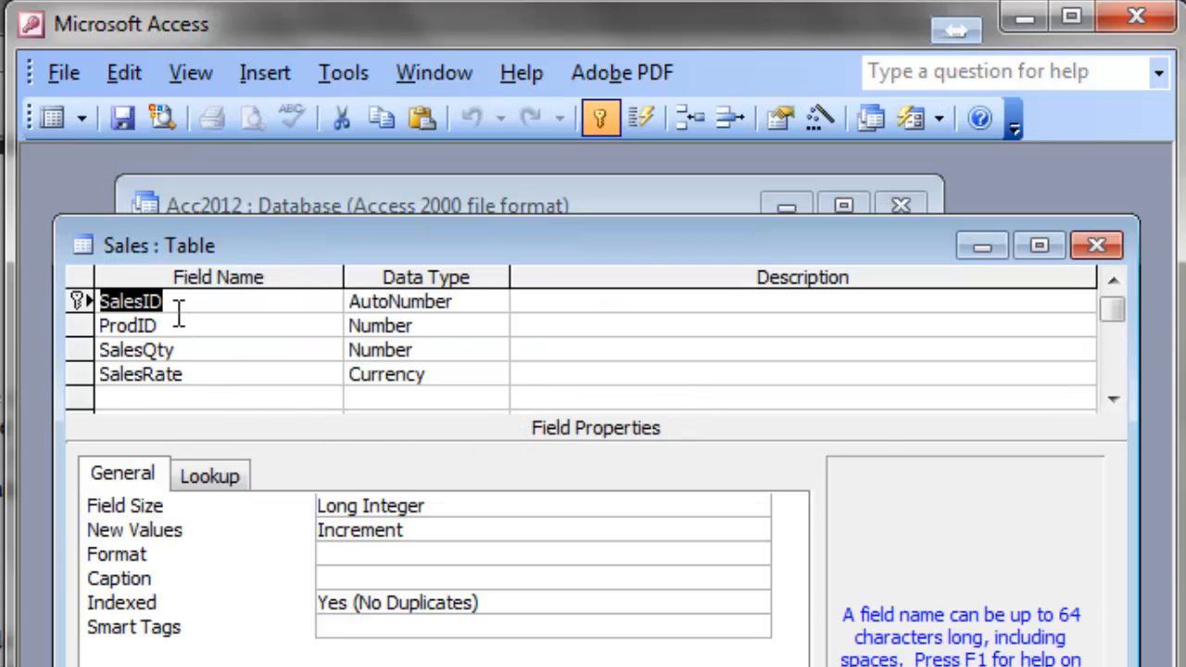
pyautogui.moveTo(188, 350)
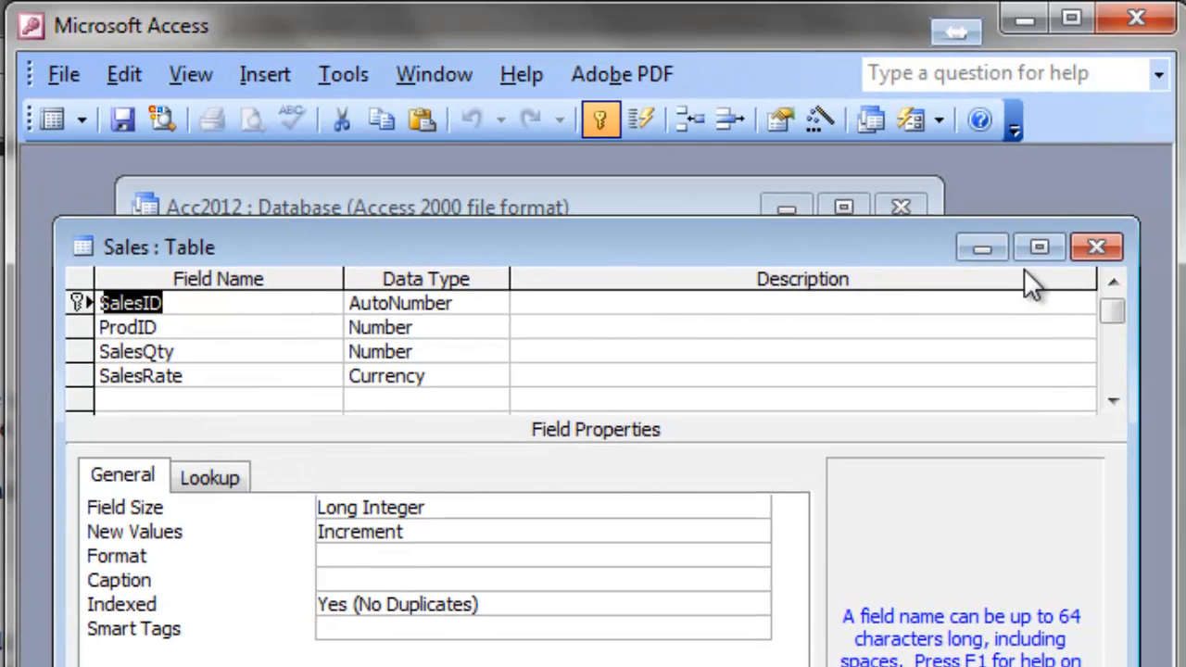
pyautogui.moveTo(1101, 250)
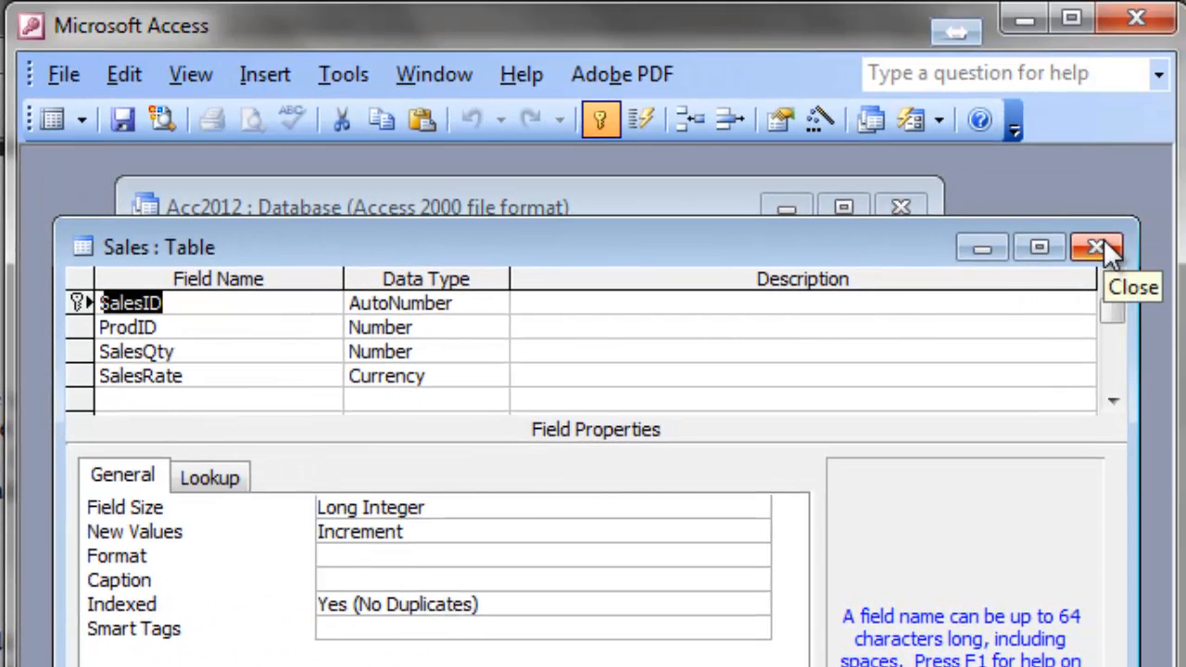
pyautogui.click(1097, 247)
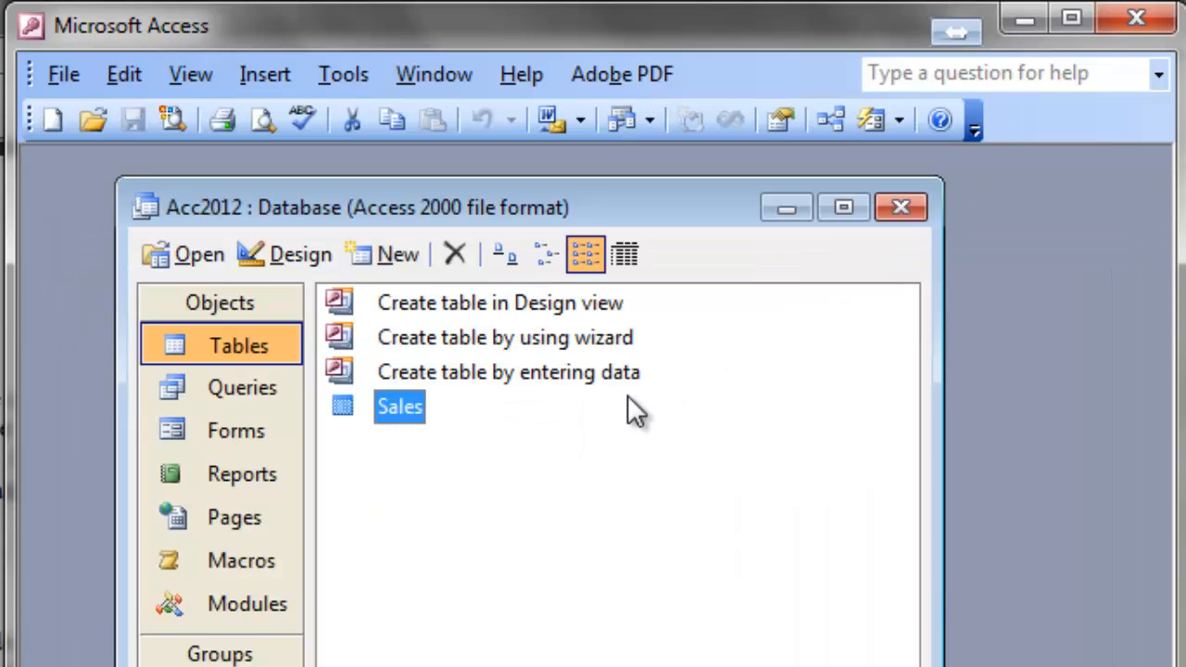
pyautogui.moveTo(619, 480)
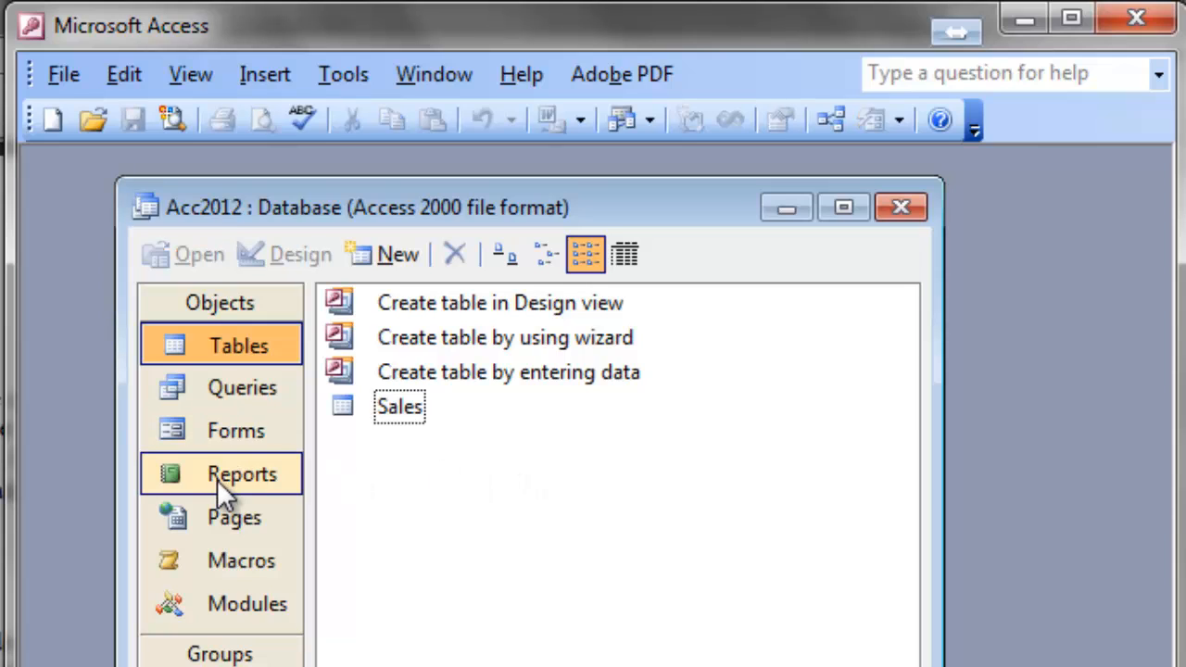
# - Launch 'Create report by using wizard' from the Reports objects list
pyautogui.click(242, 473)
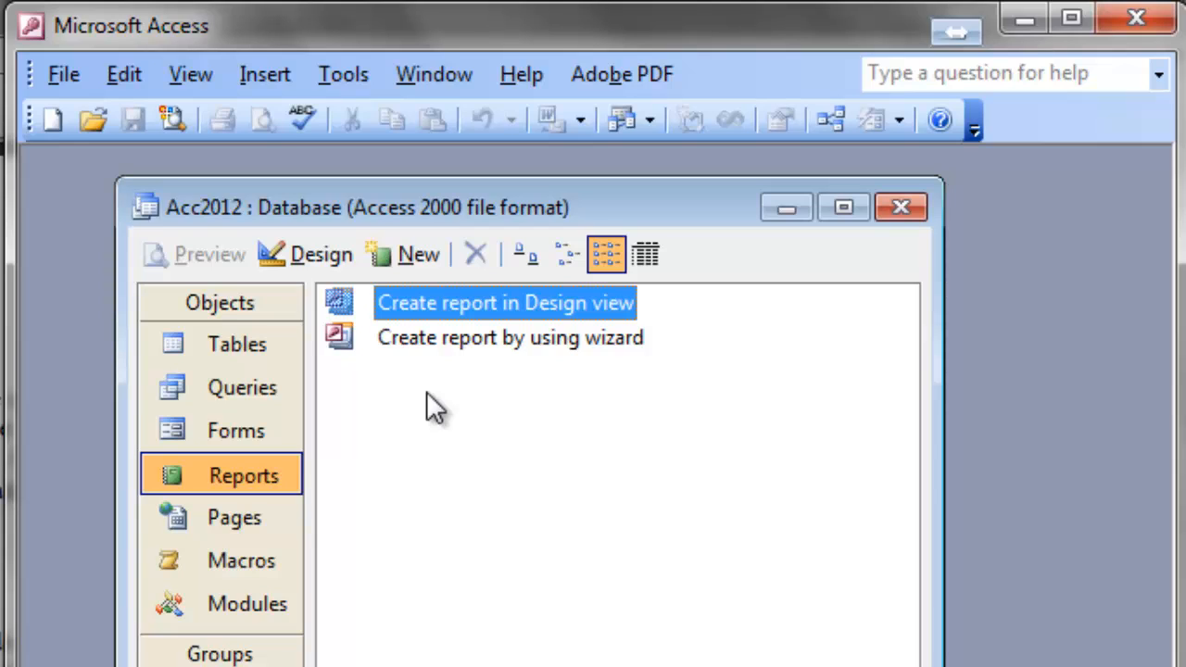
pyautogui.moveTo(510, 454)
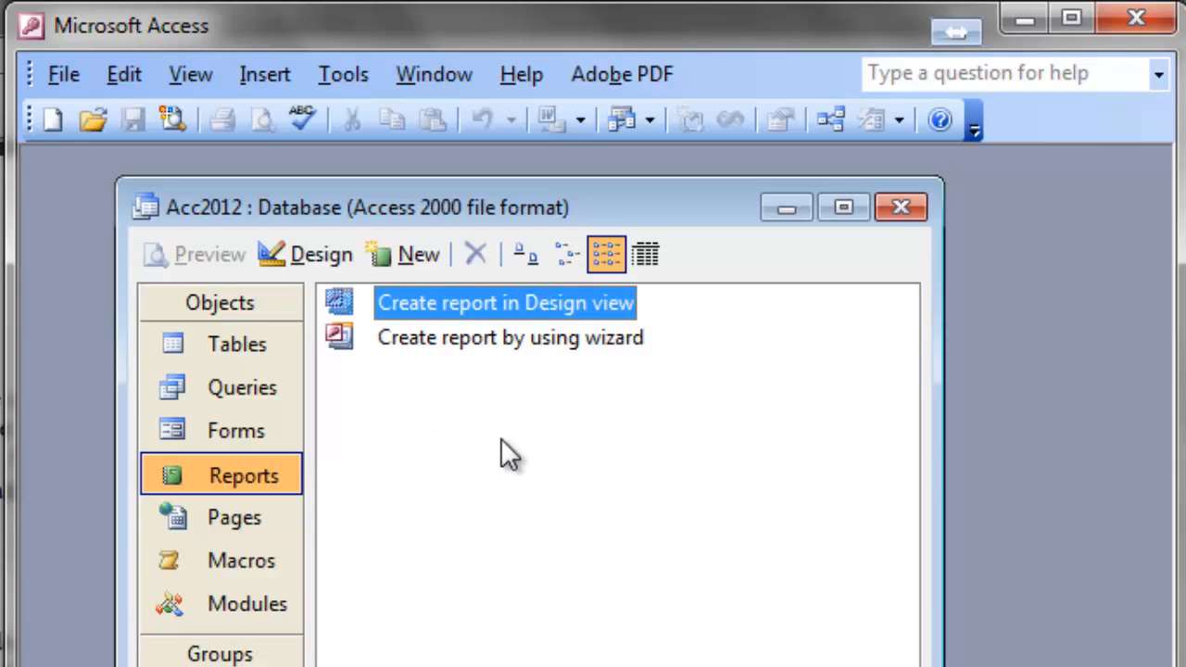
pyautogui.click(510, 338)
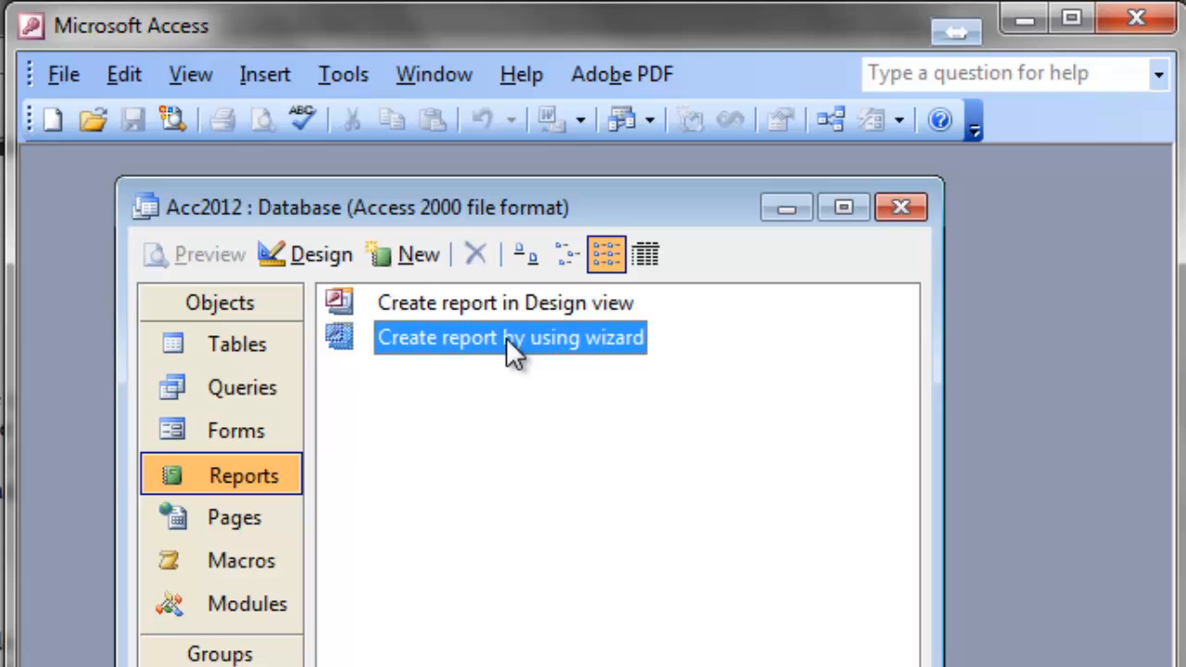
pyautogui.doubleClick(510, 337)
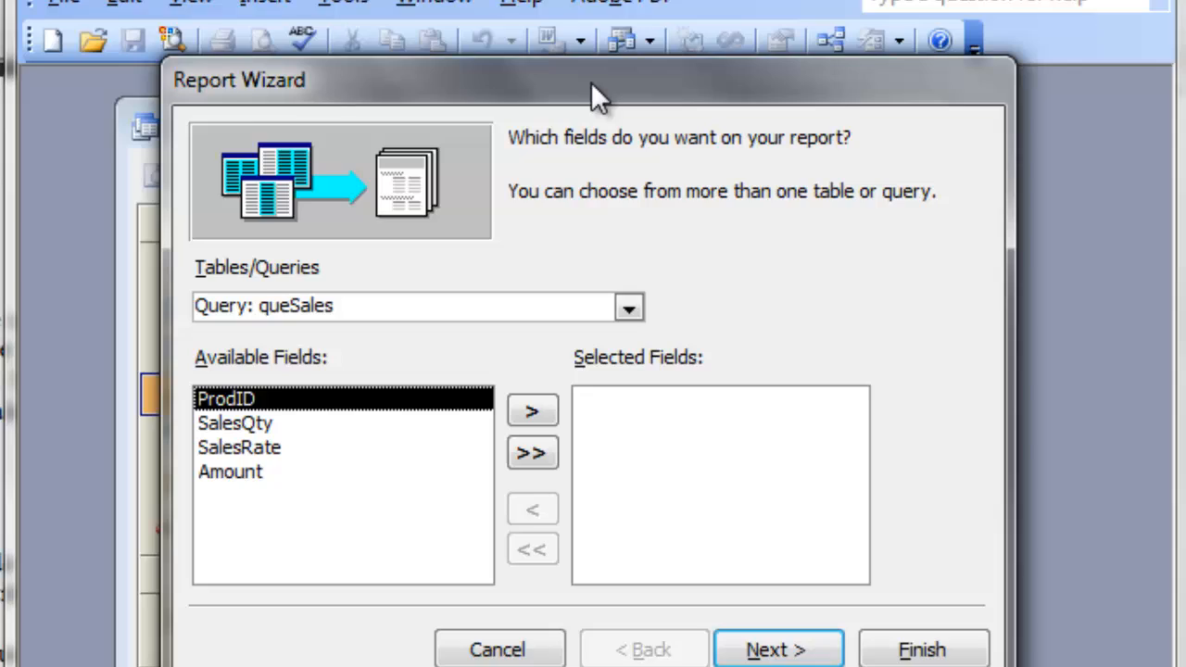
# - Base the report on the Sales table with ProdID, SalesQty and SalesRate fields
pyautogui.click(628, 306)
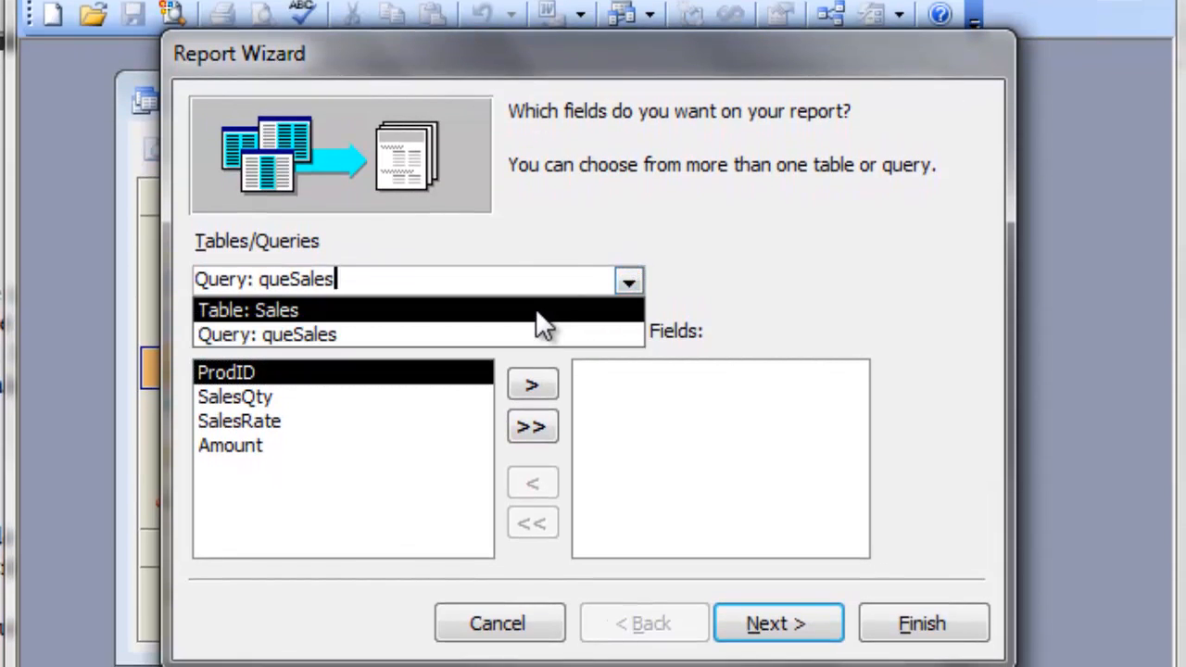
pyautogui.click(249, 310)
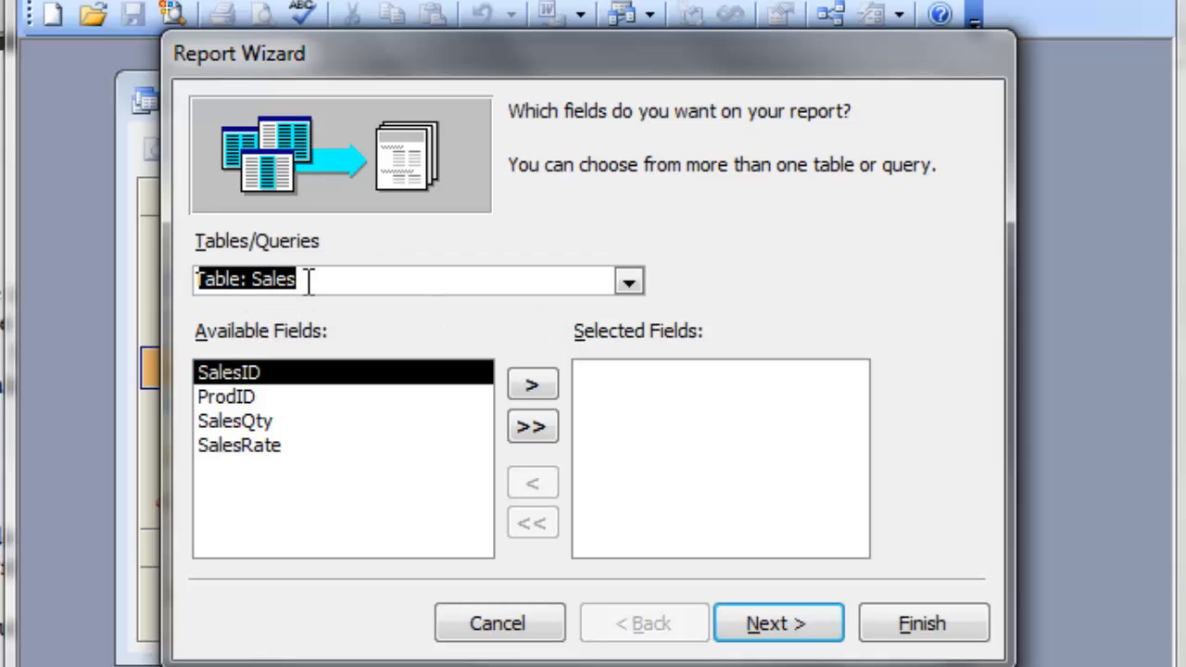
pyautogui.moveTo(295, 389)
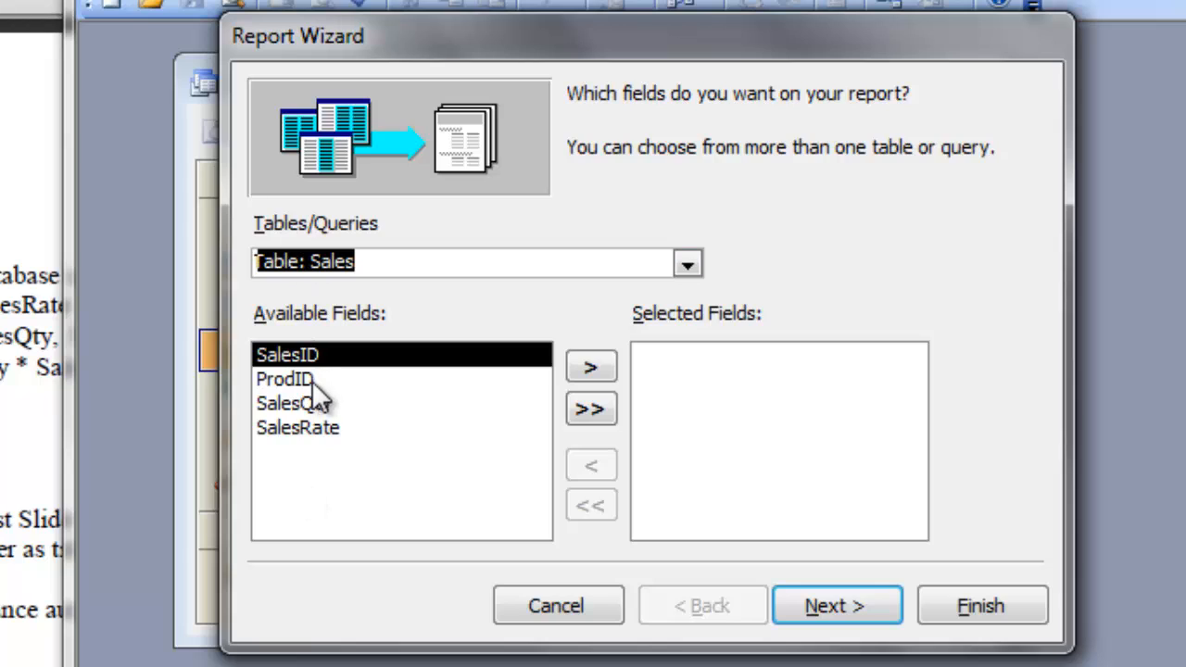
pyautogui.click(292, 378)
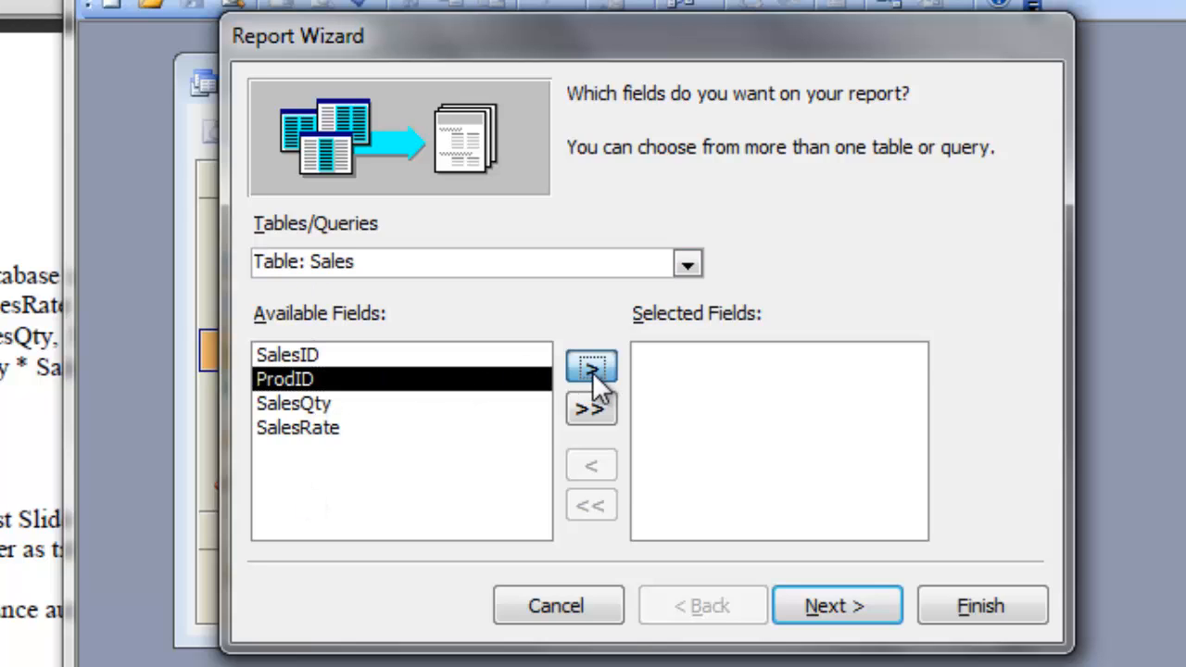
pyautogui.click(591, 367)
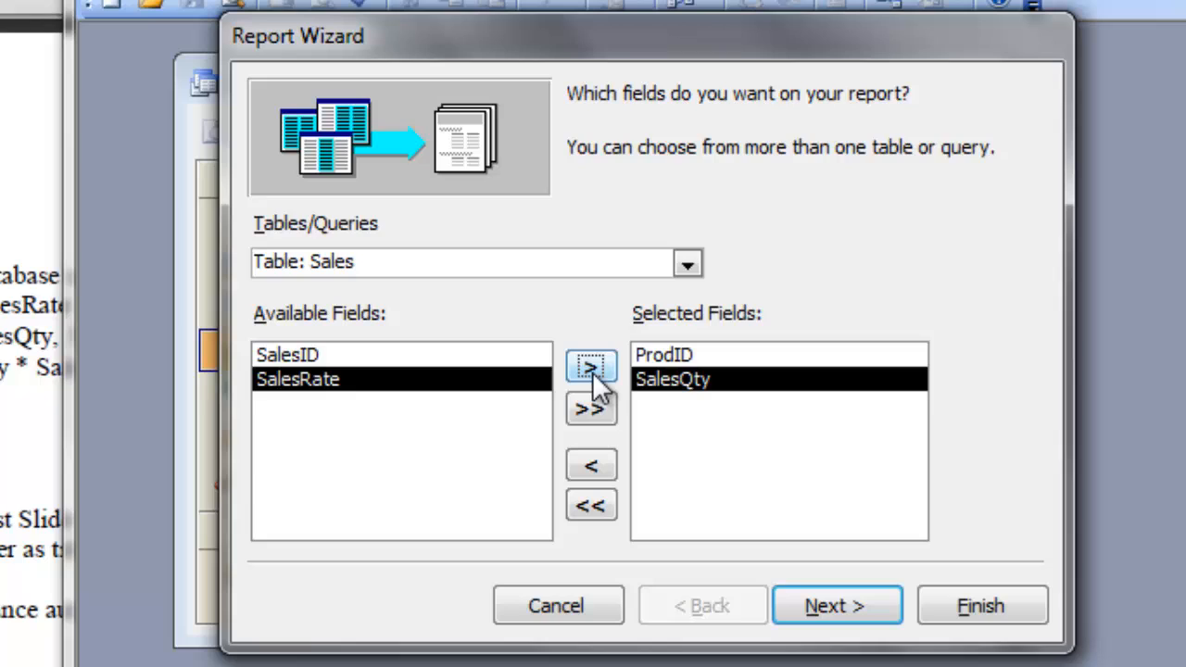
pyautogui.click(590, 366)
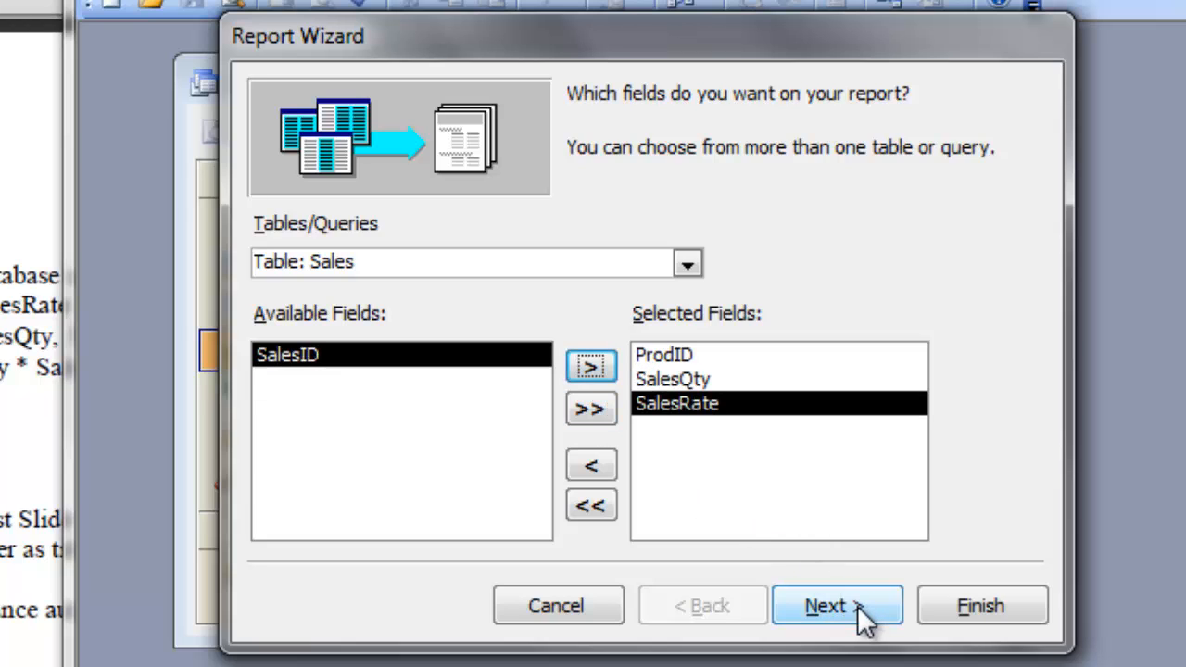
pyautogui.click(837, 605)
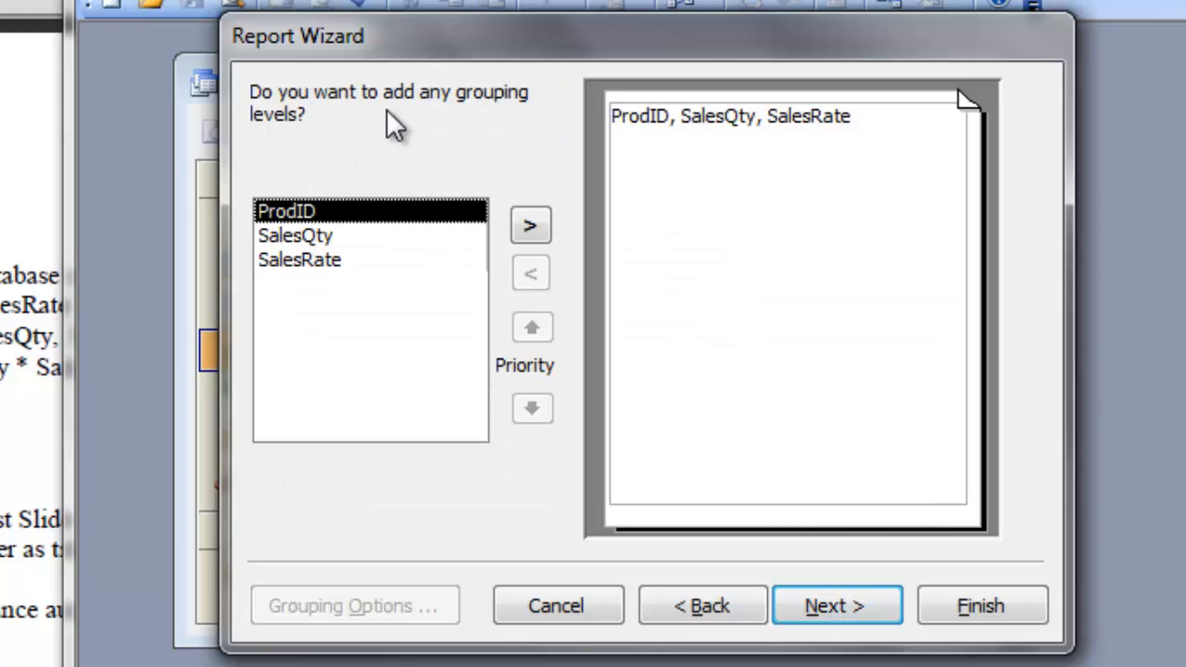
pyautogui.moveTo(638, 391)
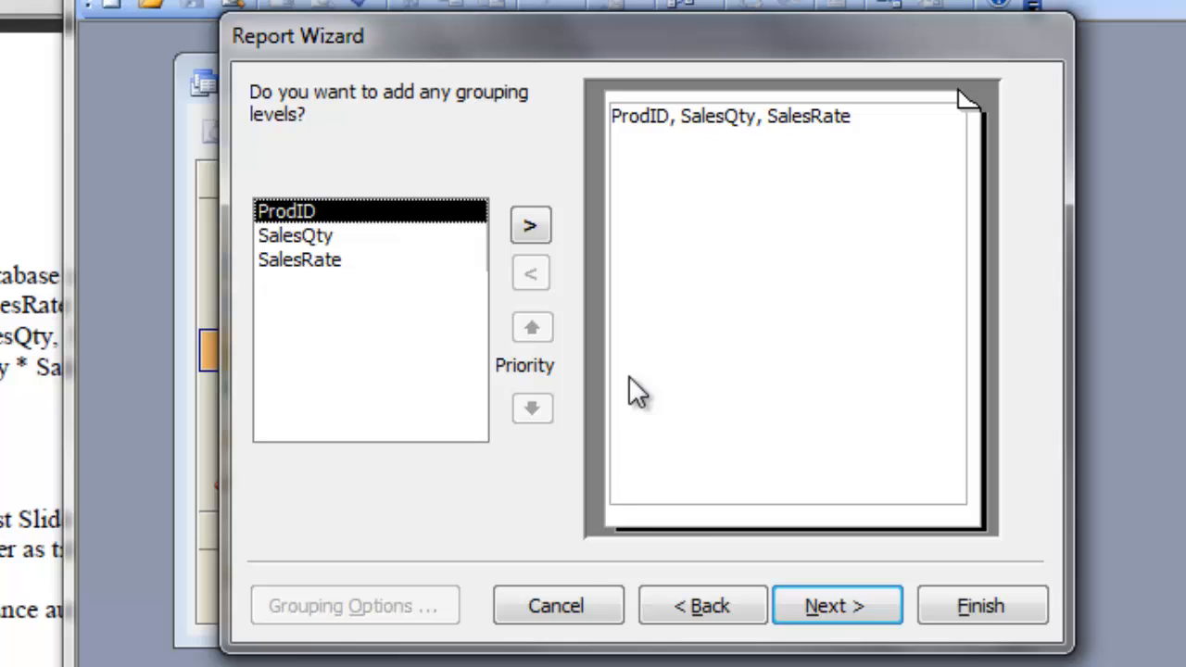
# - Skip grouping and sort the report by ProdID ascending
pyautogui.click(835, 605)
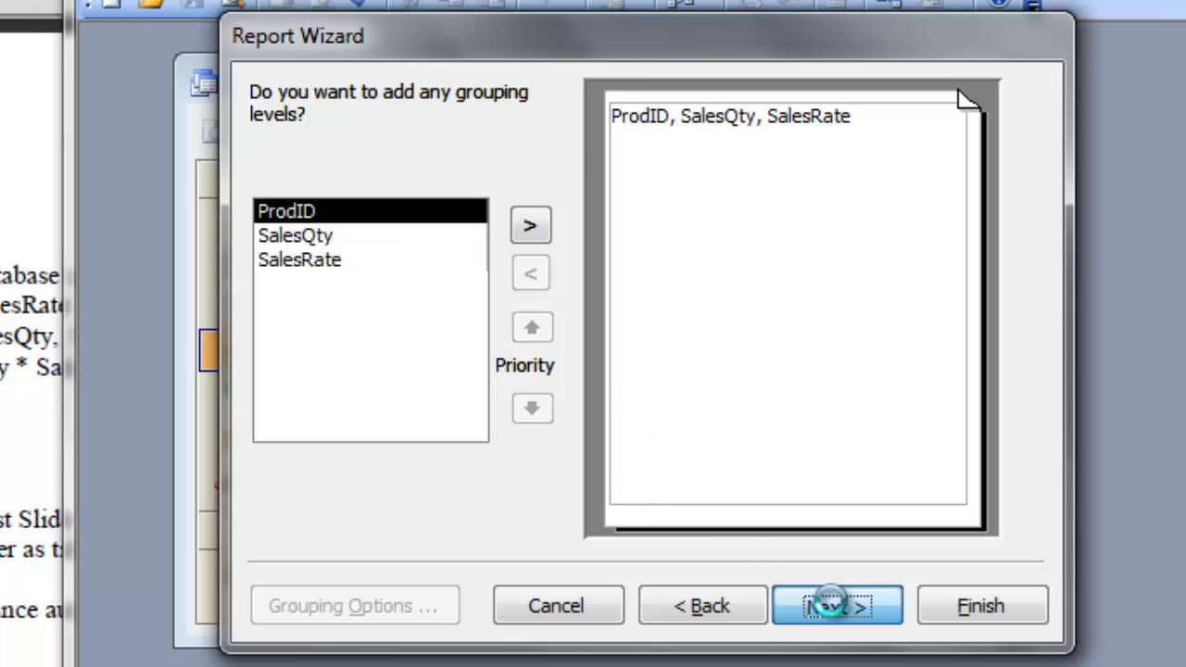
pyautogui.click(836, 605)
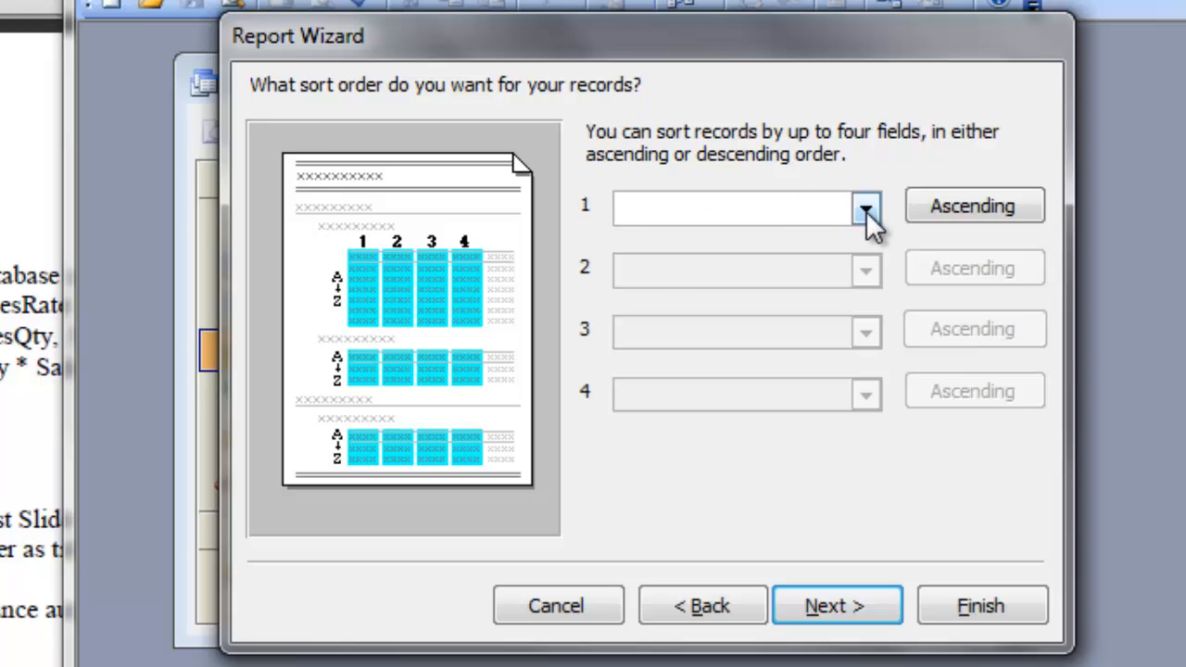
pyautogui.click(865, 206)
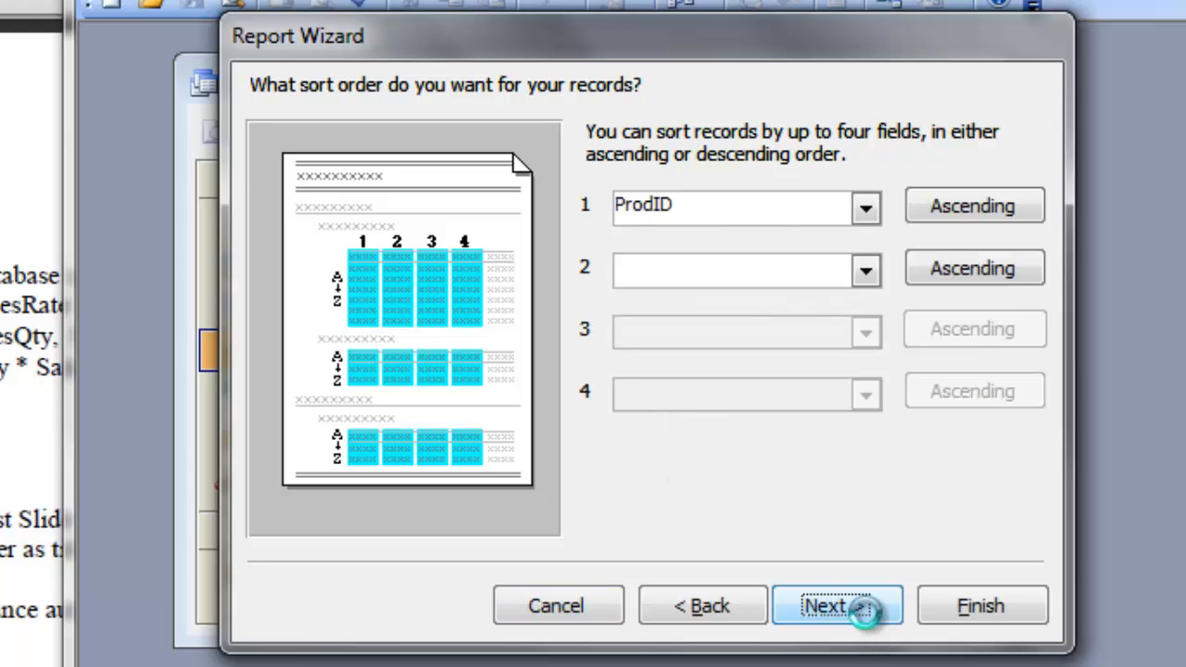
pyautogui.click(836, 605)
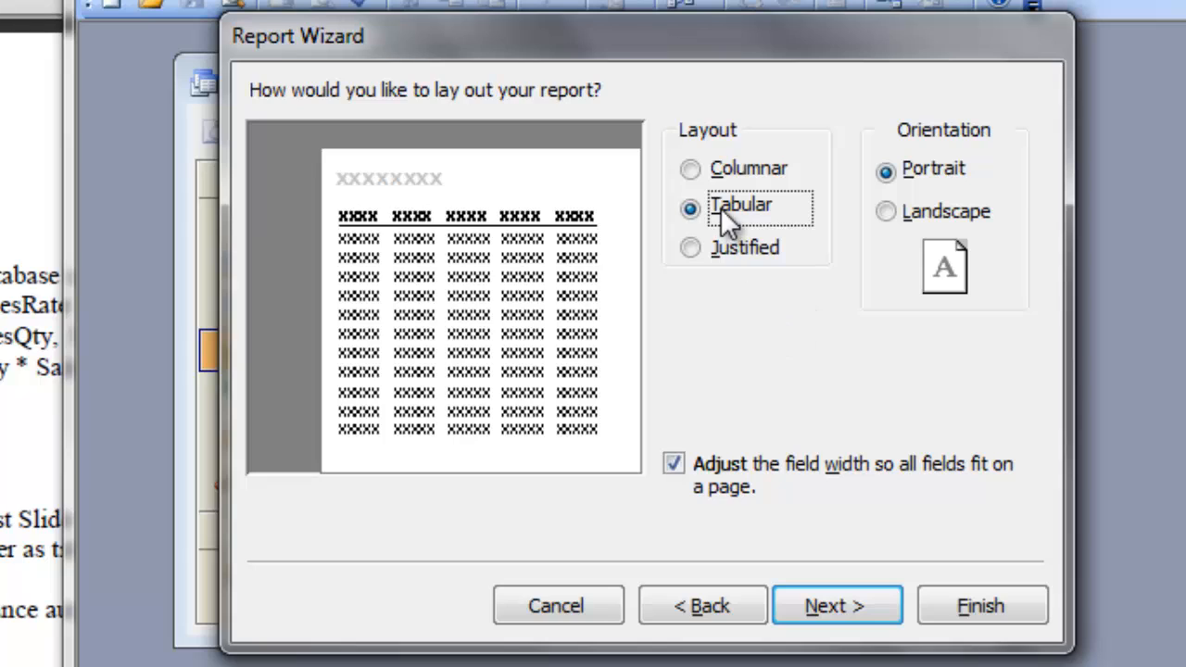
pyautogui.moveTo(927, 199)
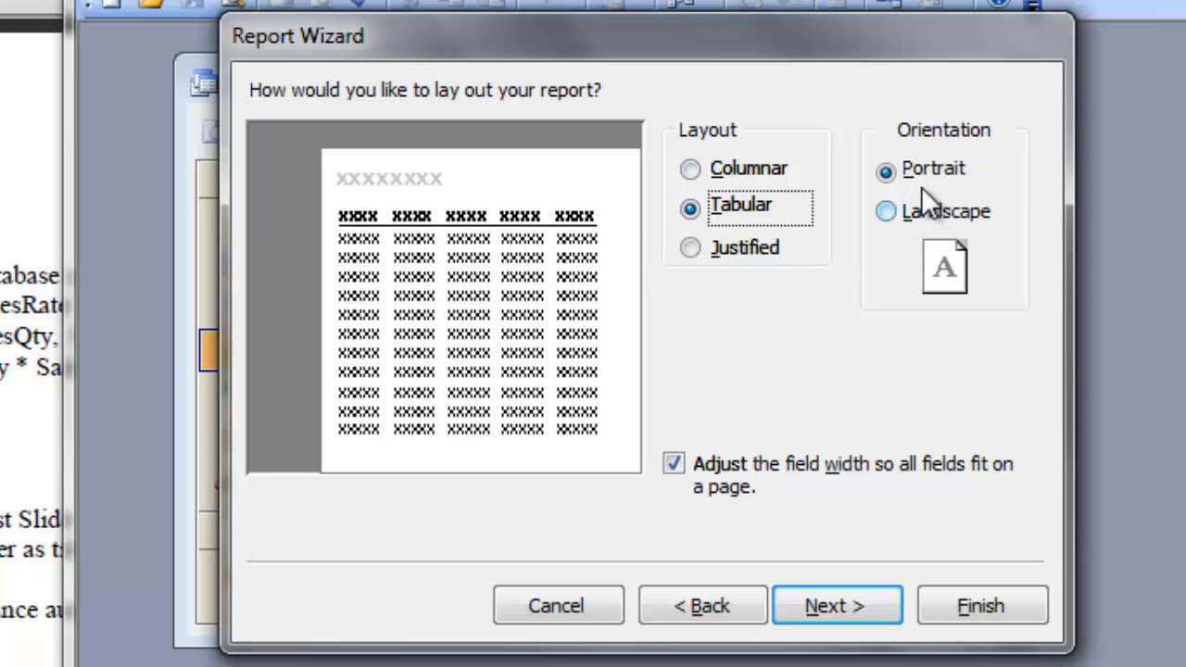
pyautogui.moveTo(941, 222)
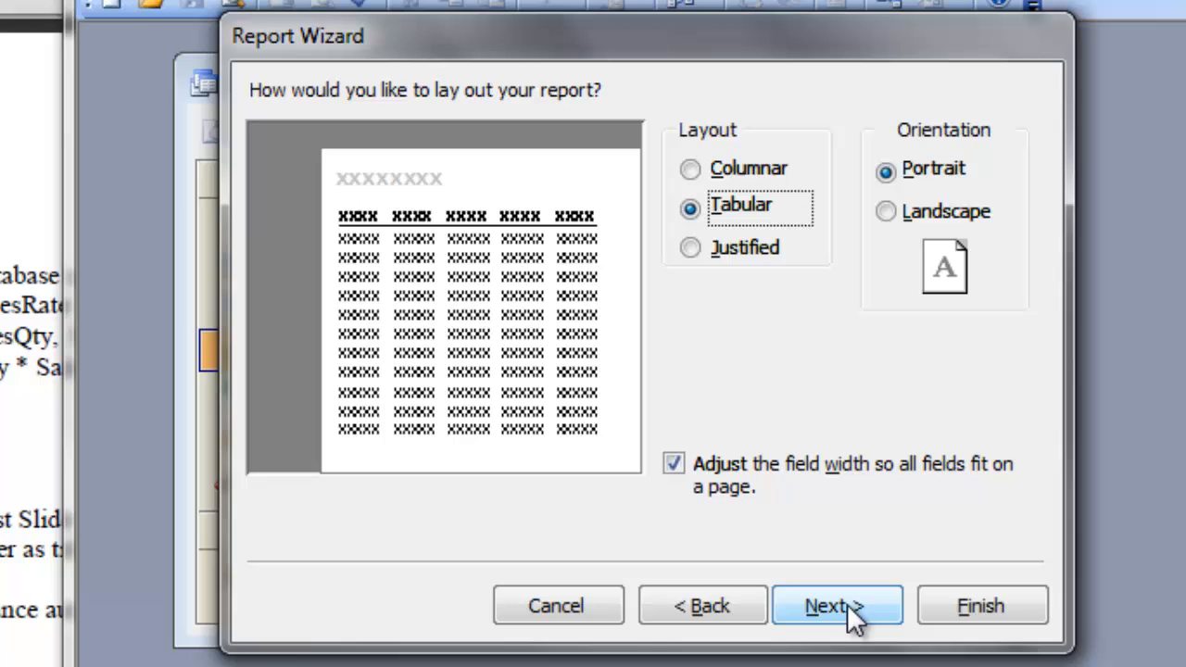
# - Keep the Tabular portrait layout and choose the Corporate style after comparing others
pyautogui.click(833, 606)
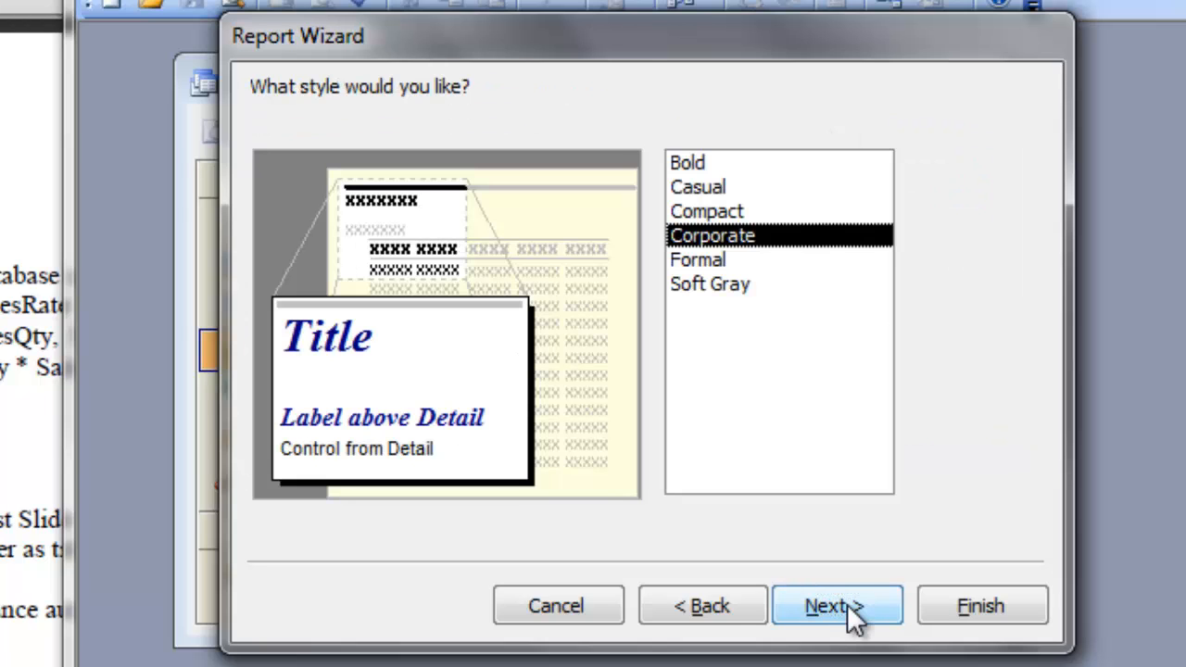
pyautogui.click(697, 260)
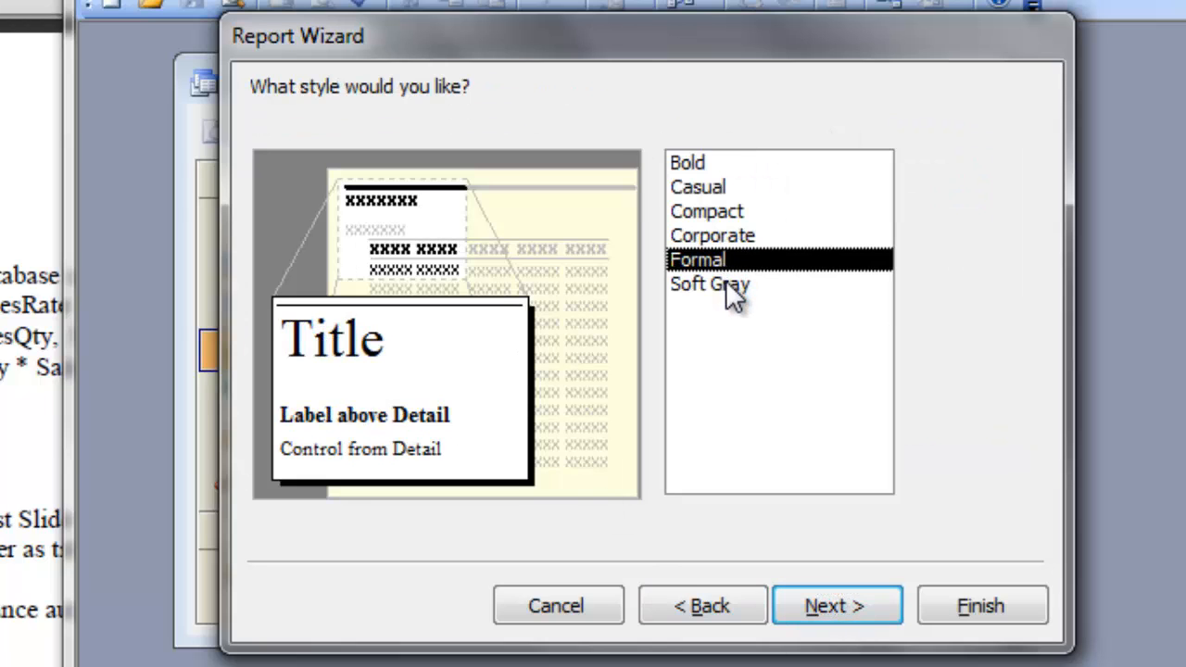
pyautogui.click(710, 284)
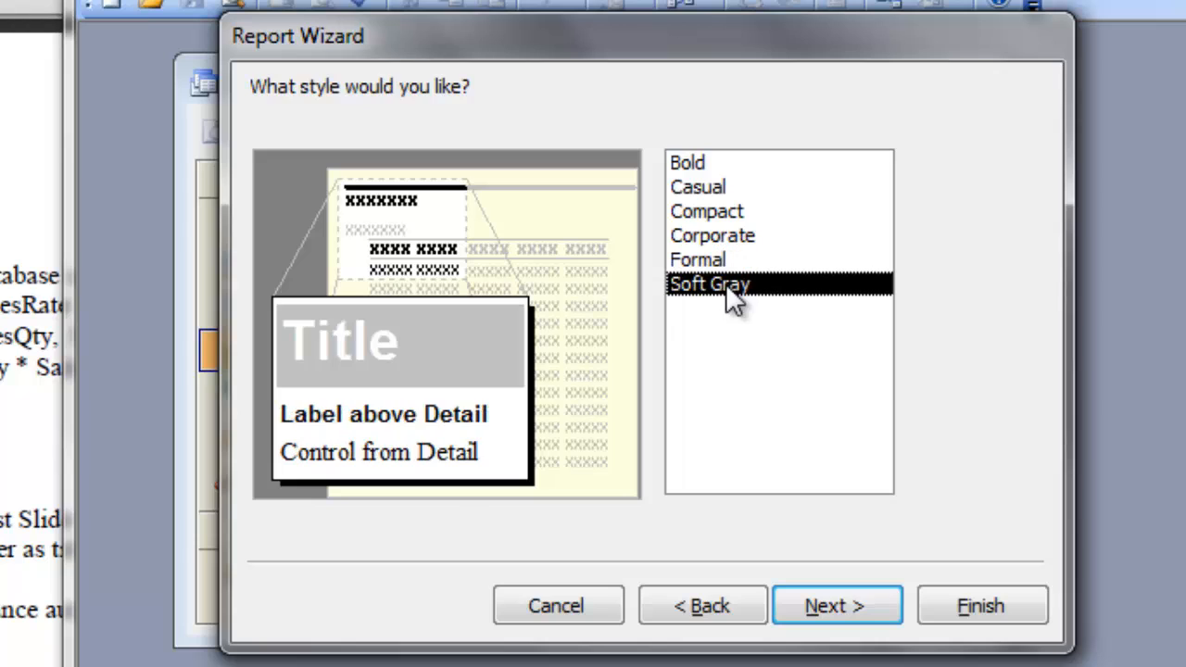
pyautogui.click(698, 186)
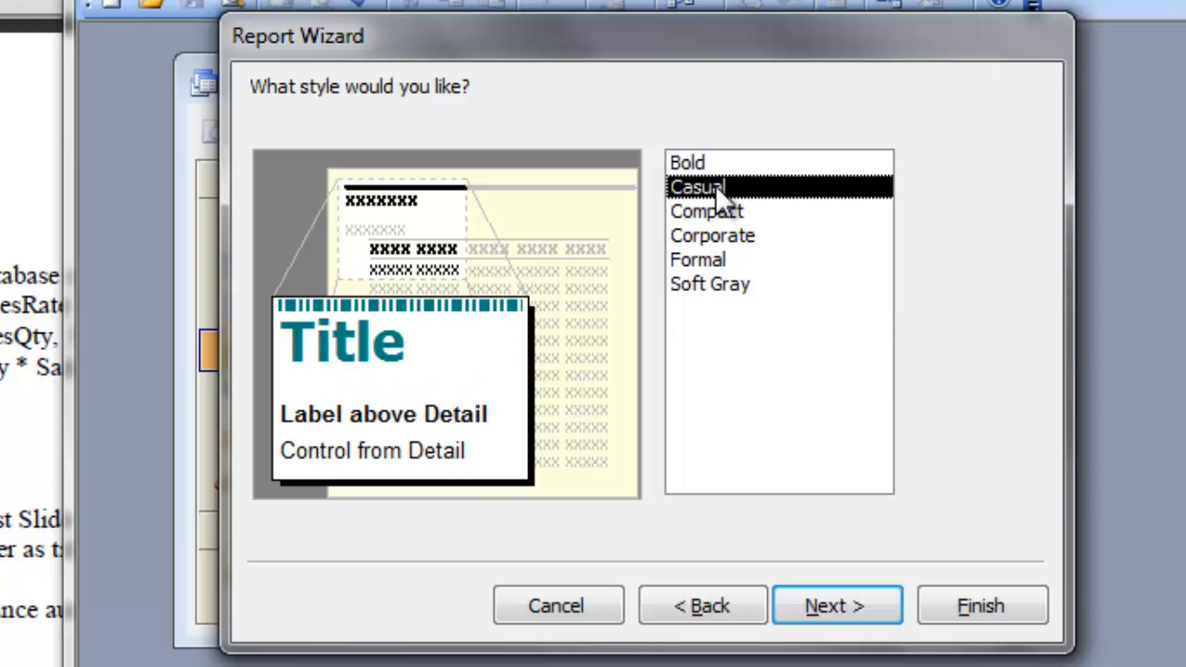
pyautogui.click(713, 235)
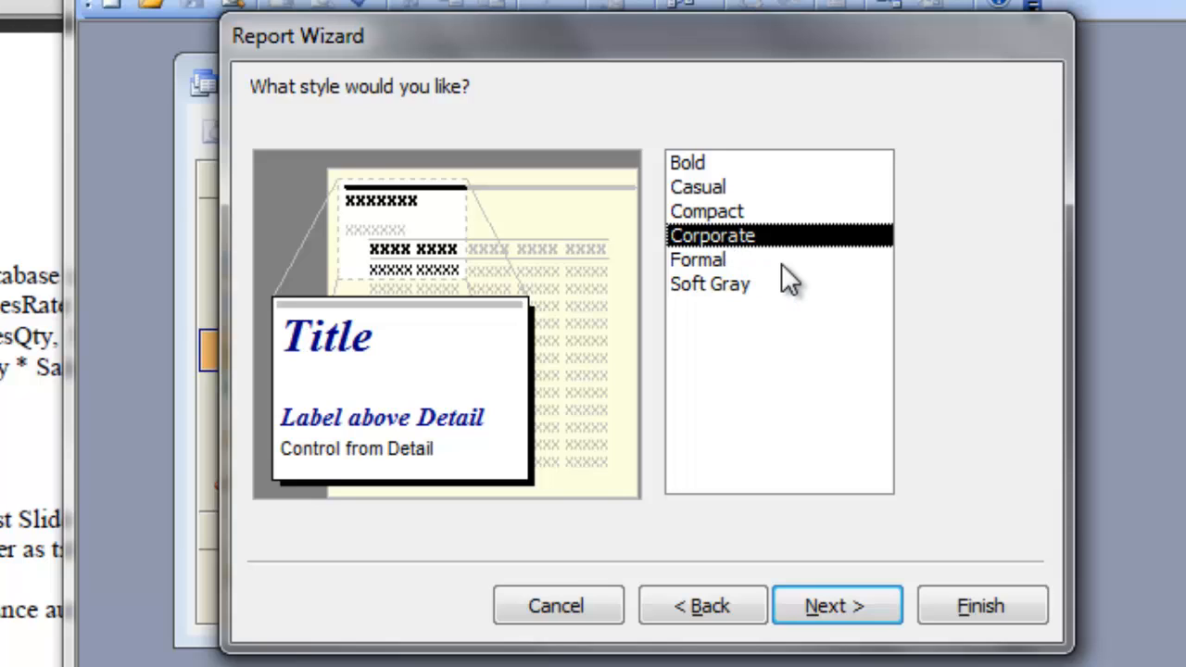
pyautogui.moveTo(787, 356)
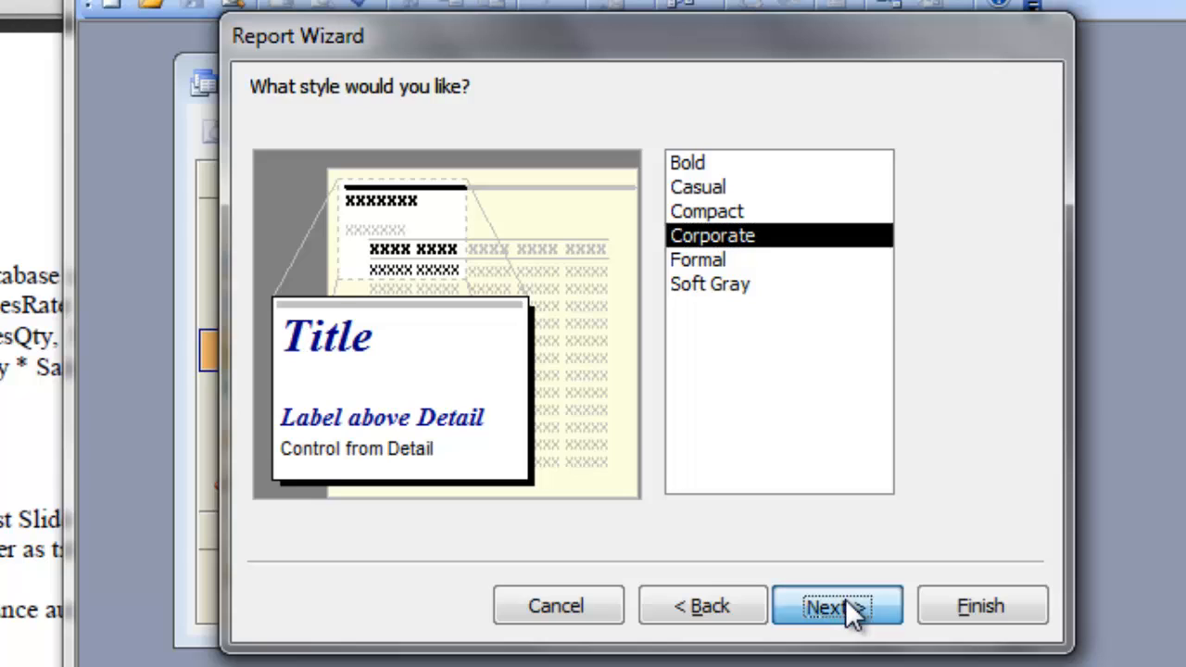
# - Keep the title 'Sales Report' and finish with 'Modify the report's design' selected
pyautogui.click(835, 605)
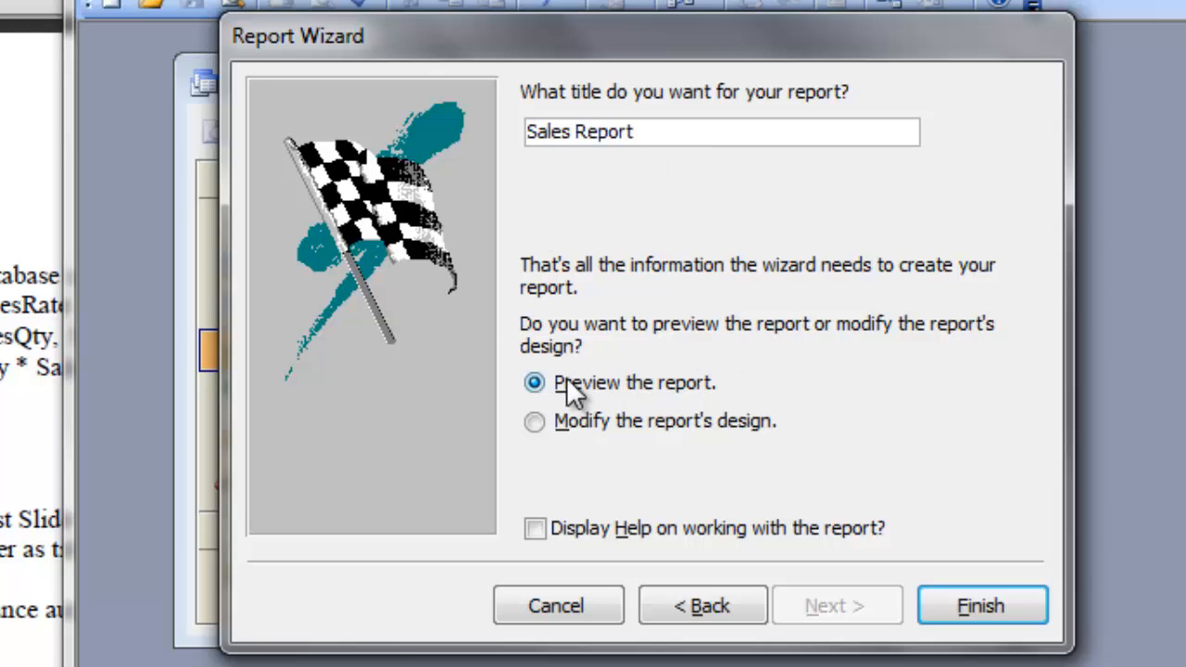
pyautogui.moveTo(667, 394)
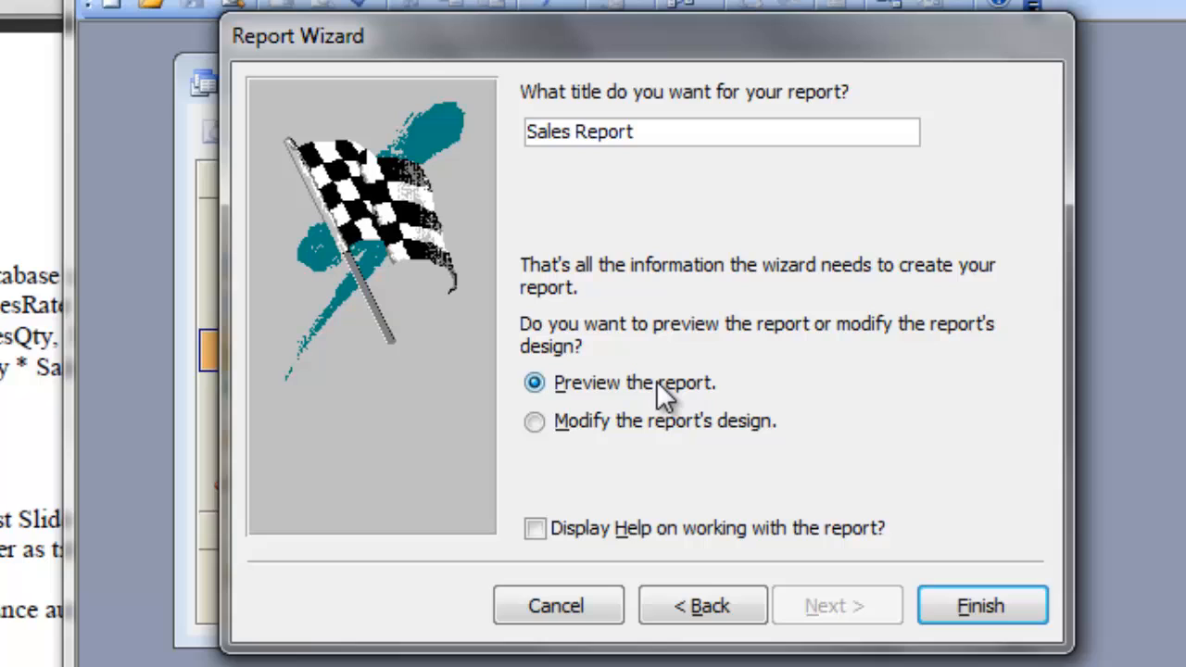
pyautogui.moveTo(579, 459)
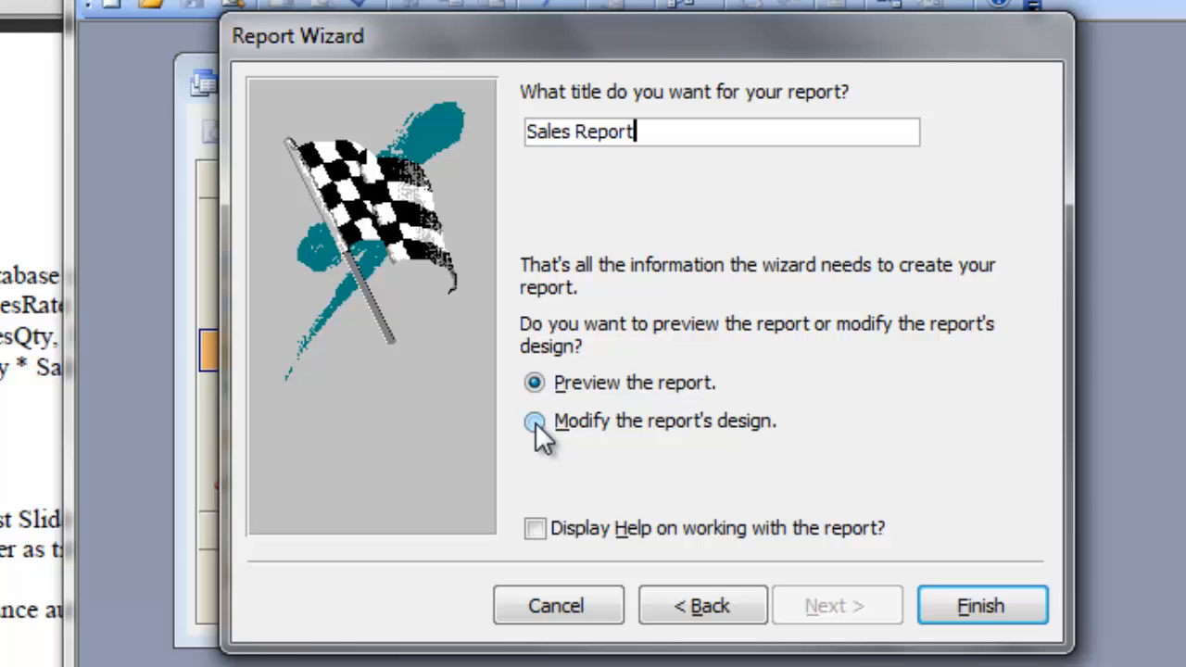
pyautogui.click(535, 421)
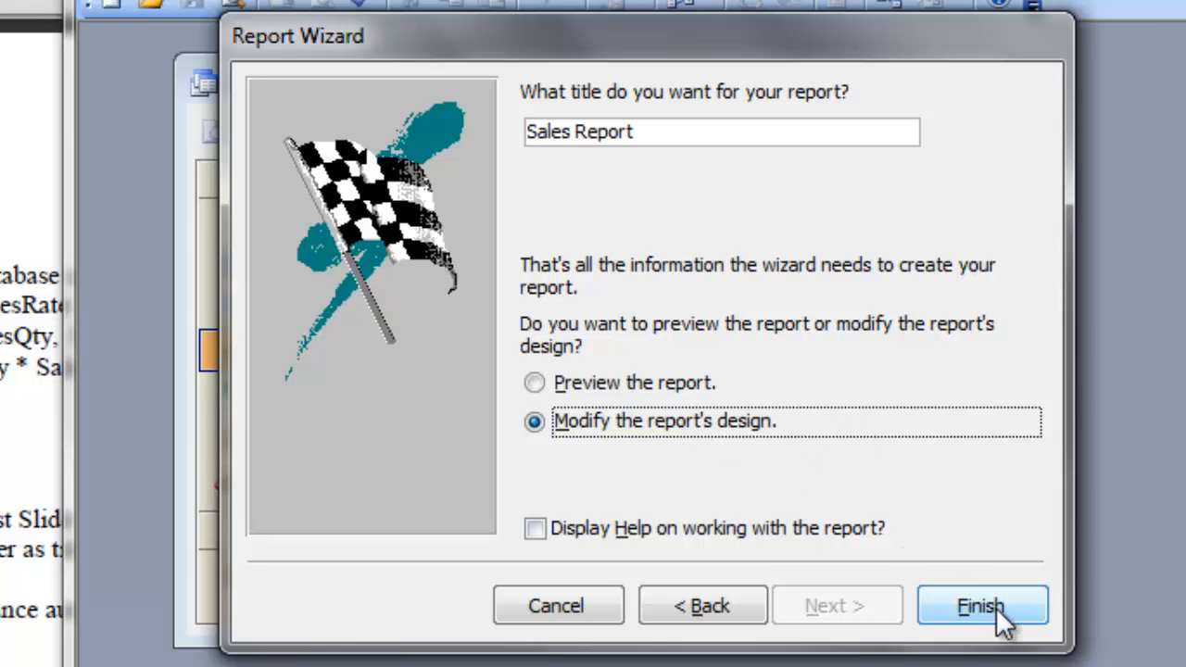
pyautogui.click(981, 605)
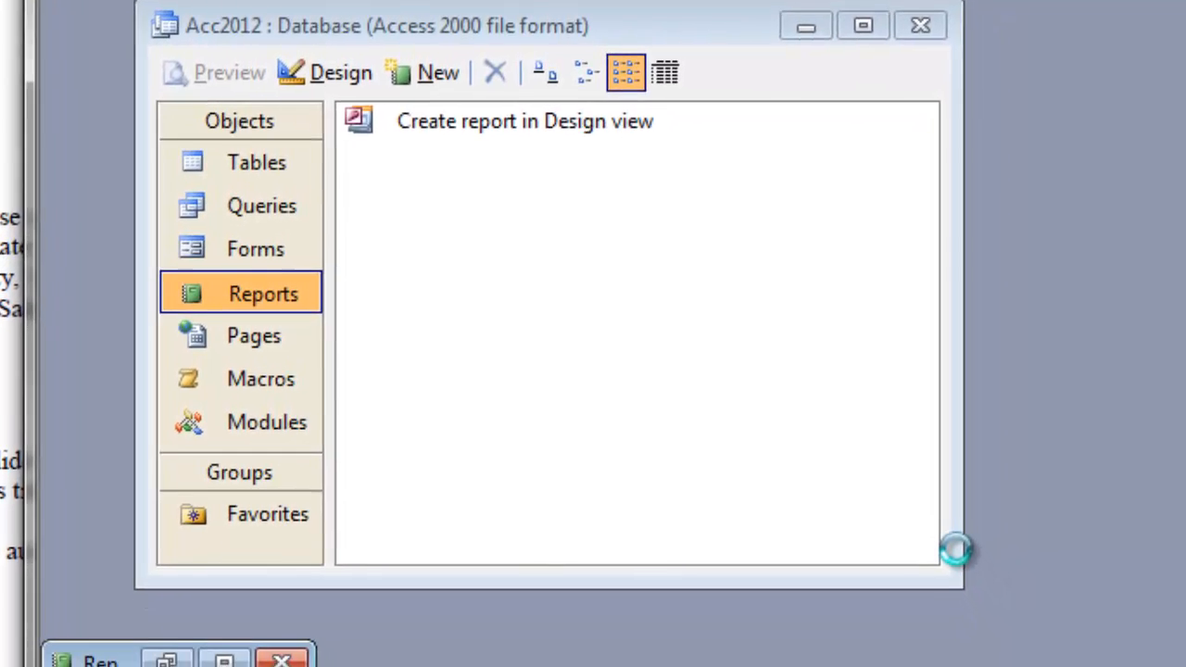
# - Restore the Sales Report design window and pick the Toolbox's Text Box tool
pyautogui.doubleClick(525, 121)
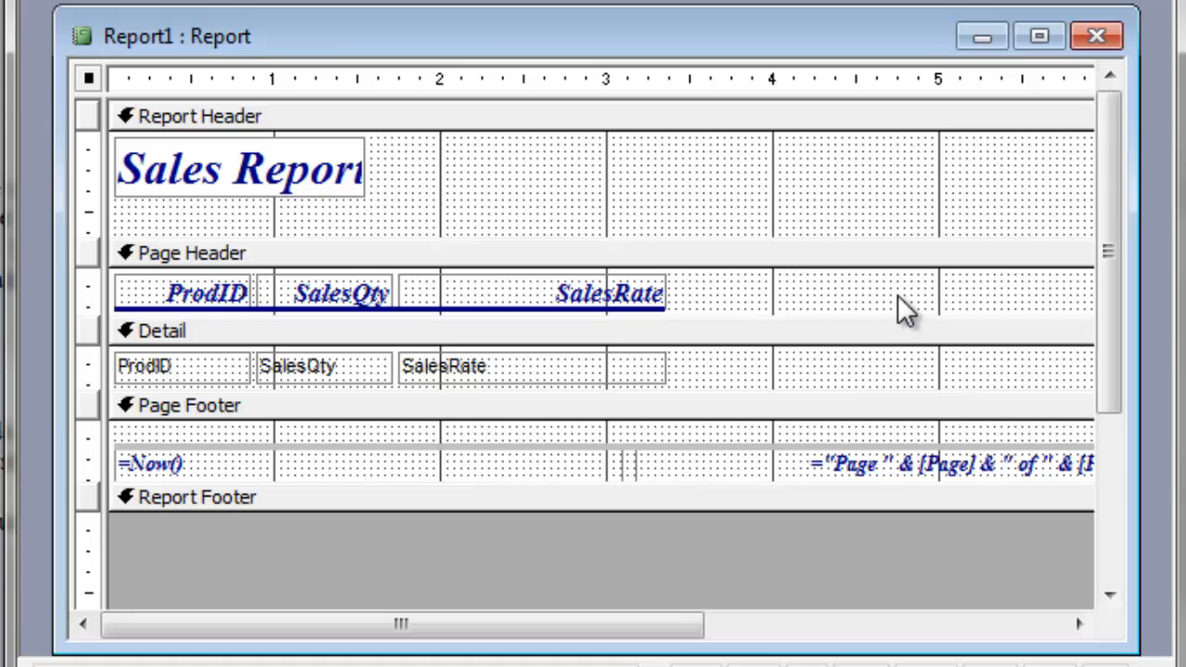
pyautogui.click(191, 252)
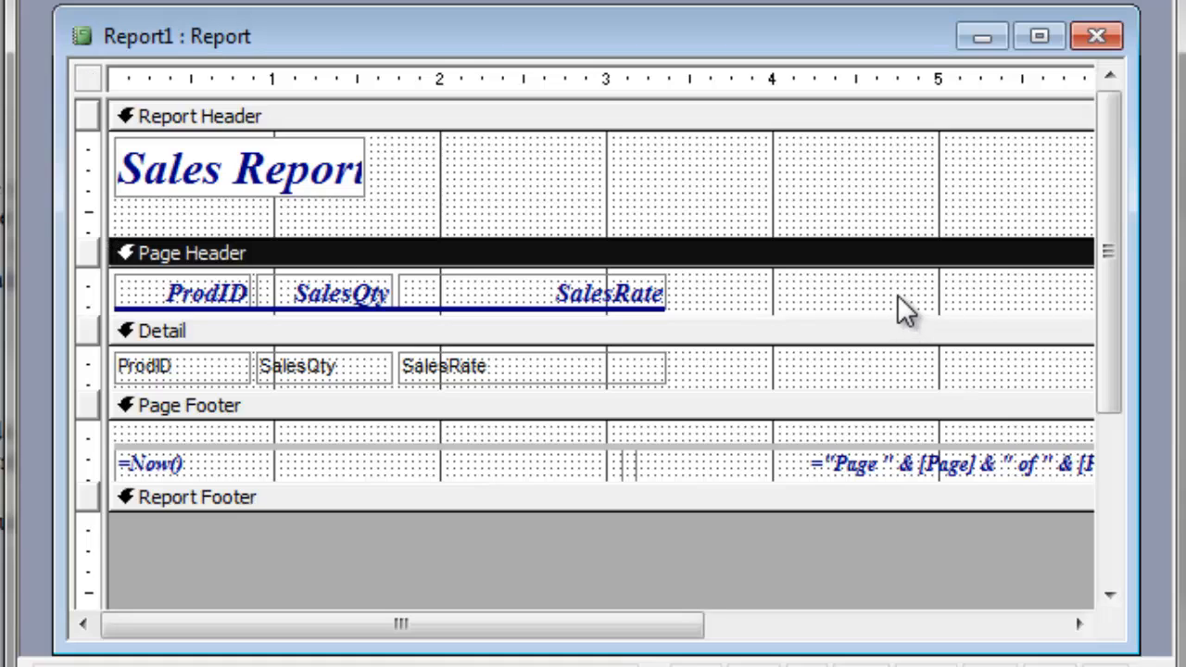
pyautogui.moveTo(853, 241)
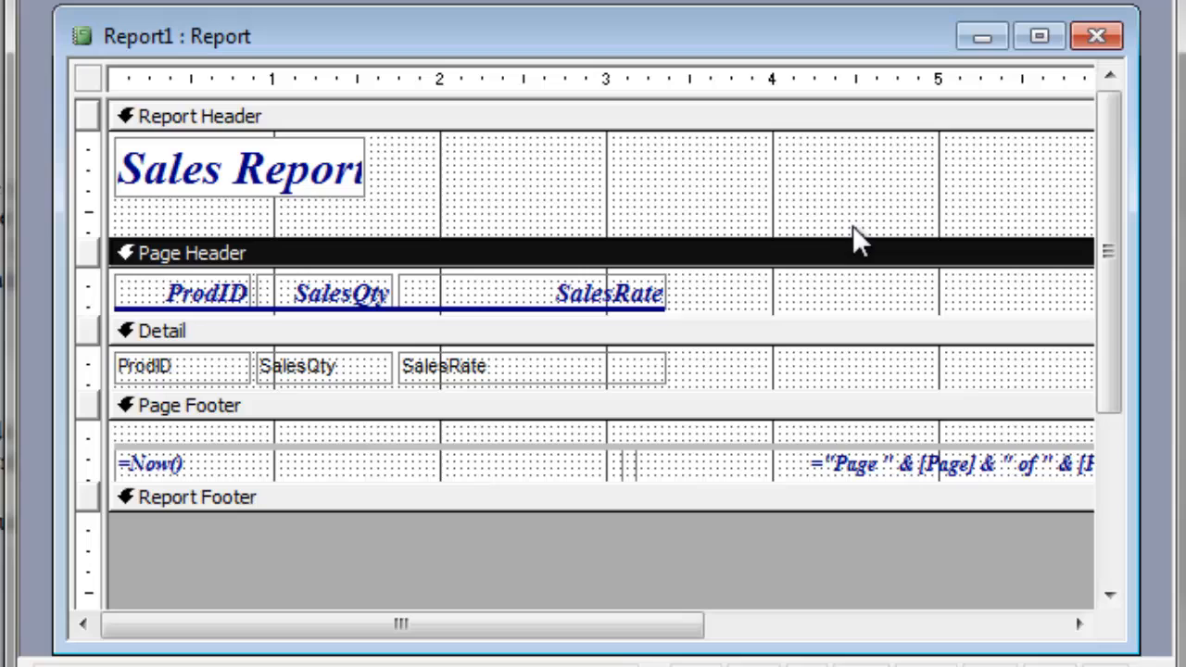
pyautogui.moveTo(751, 226)
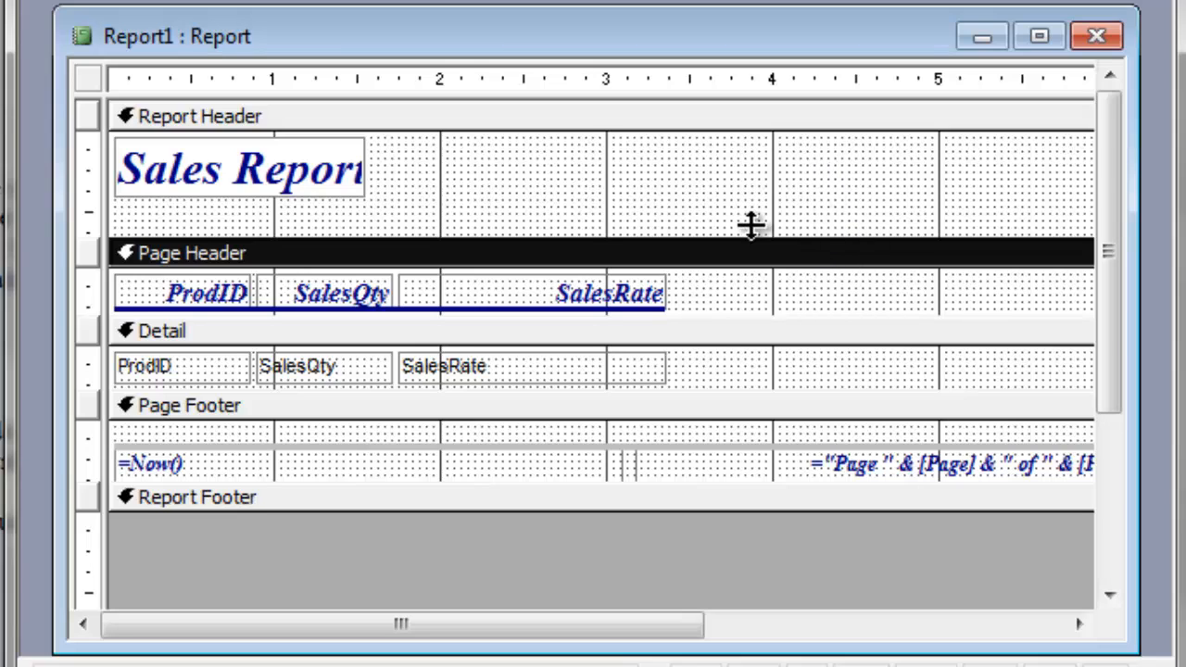
pyautogui.moveTo(721, 304)
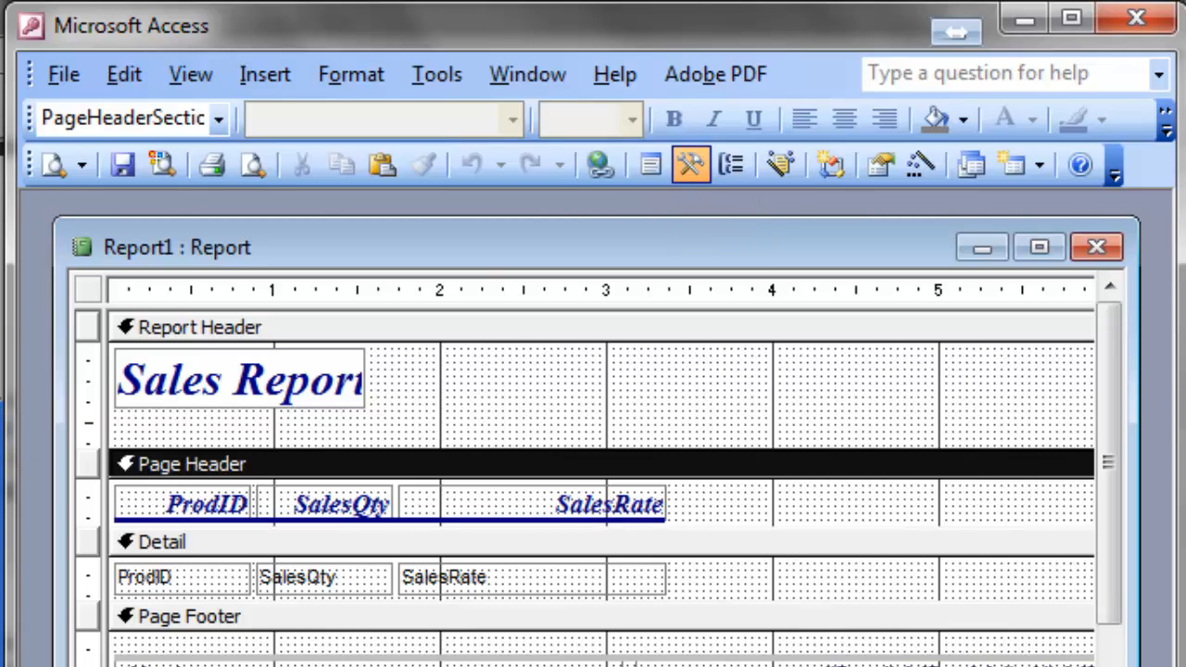
pyautogui.click(691, 165)
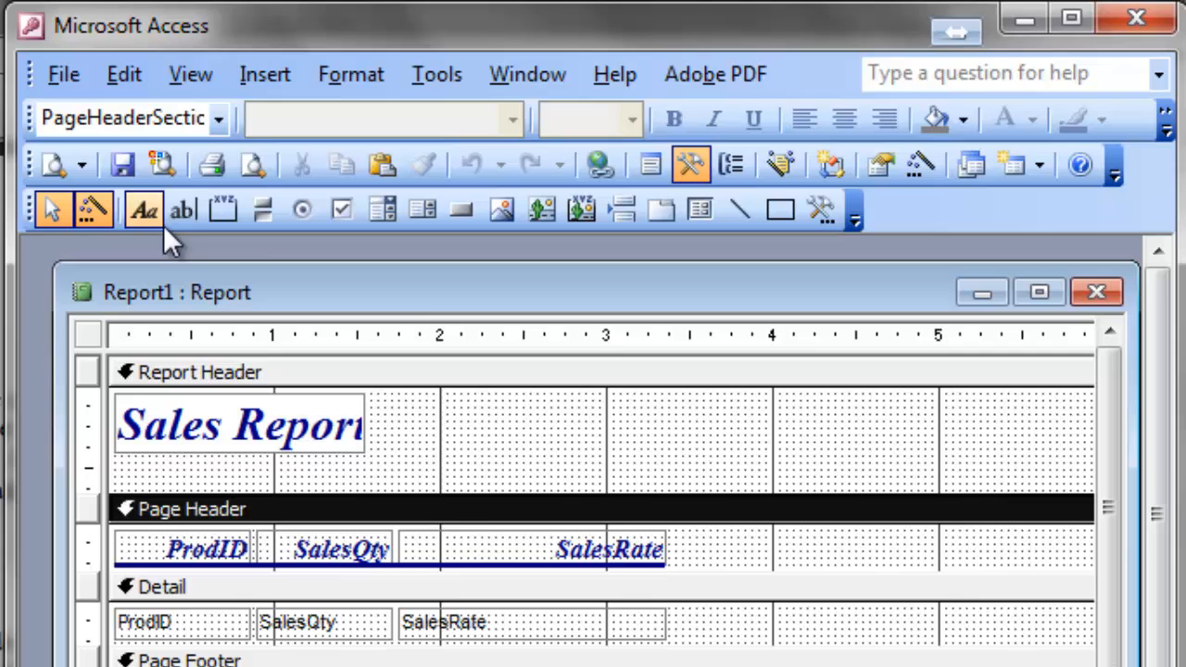
pyautogui.click(183, 210)
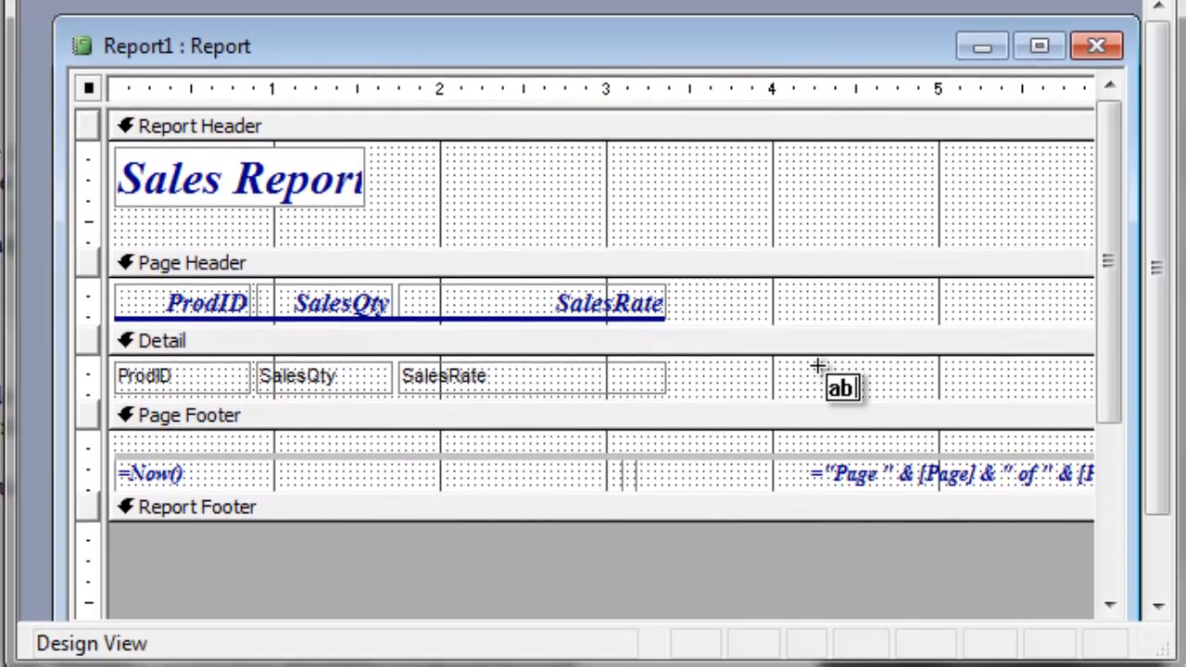
# - Draw a text box and caption its label 'SalesAmount' beside the SalesRate heading
pyautogui.moveTo(821, 370); pyautogui.dragTo(997, 390)
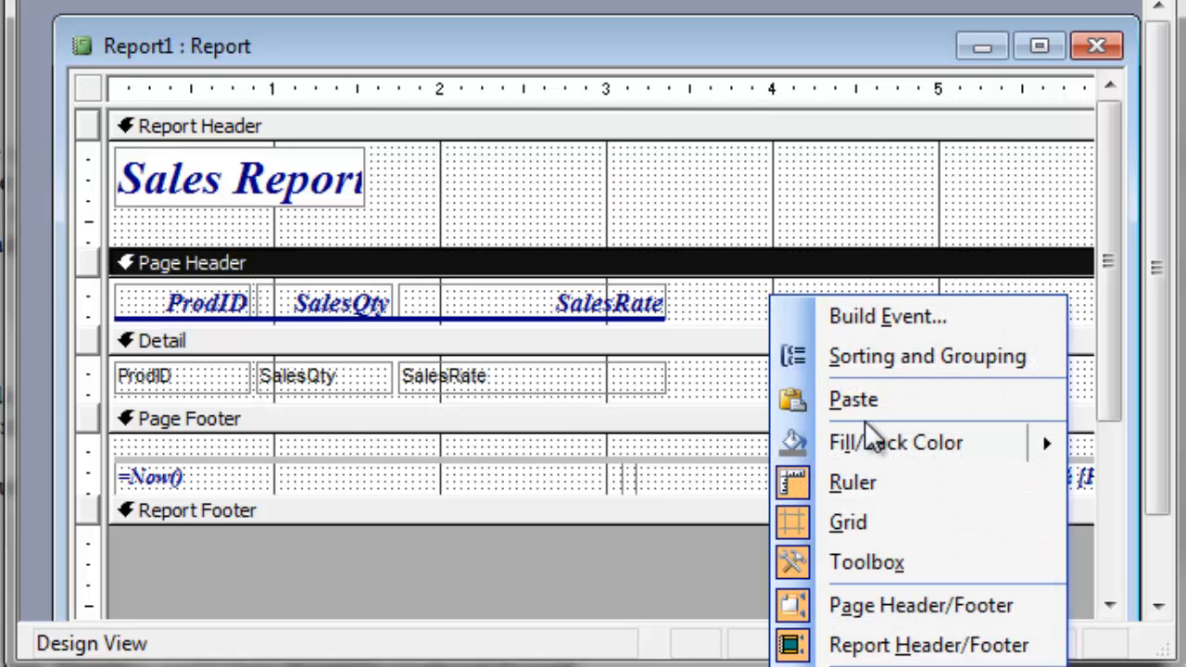
pyautogui.moveTo(742, 319)
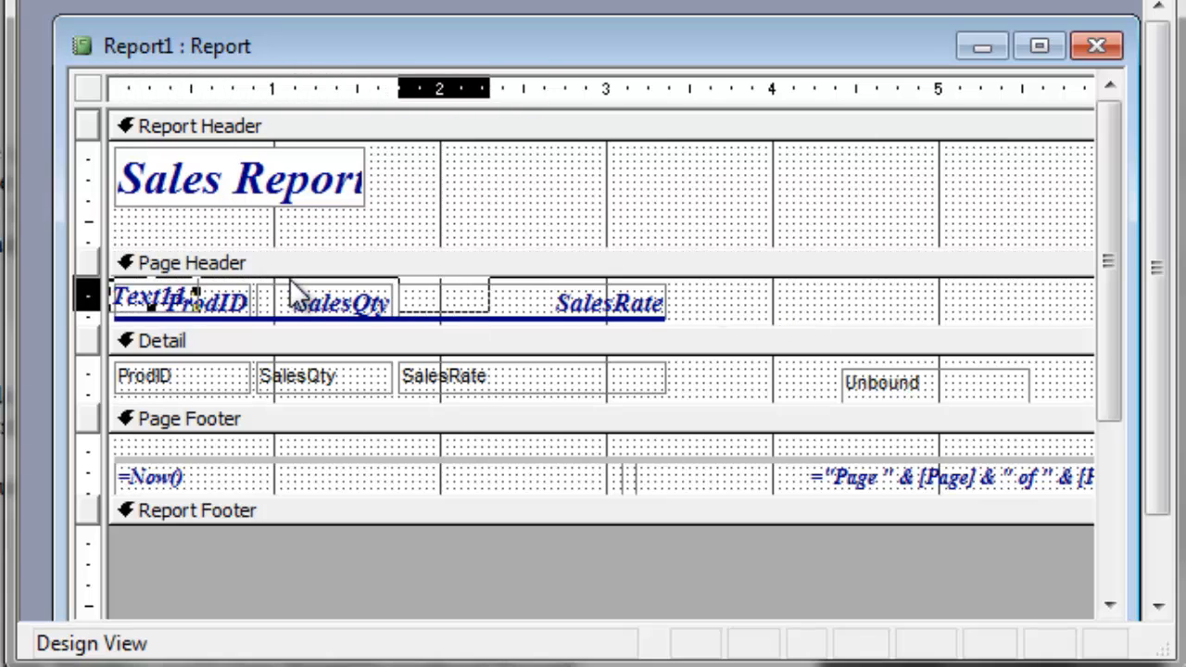
pyautogui.moveTo(153, 296); pyautogui.dragTo(788, 297)
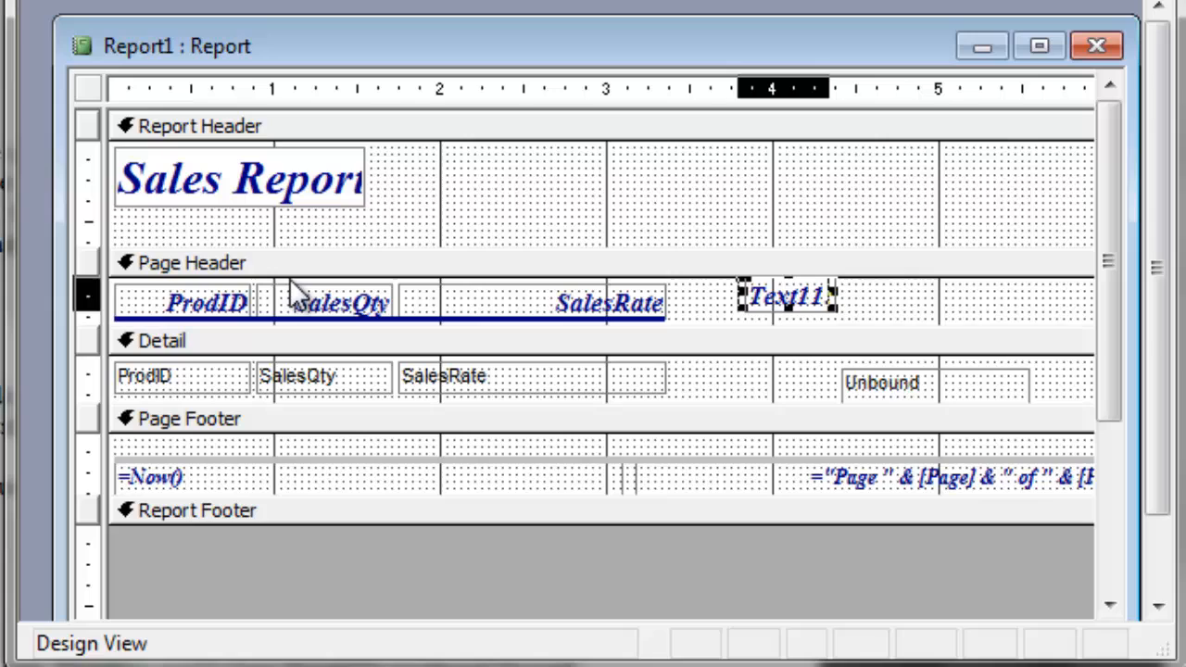
pyautogui.moveTo(788, 296); pyautogui.dragTo(737, 303)
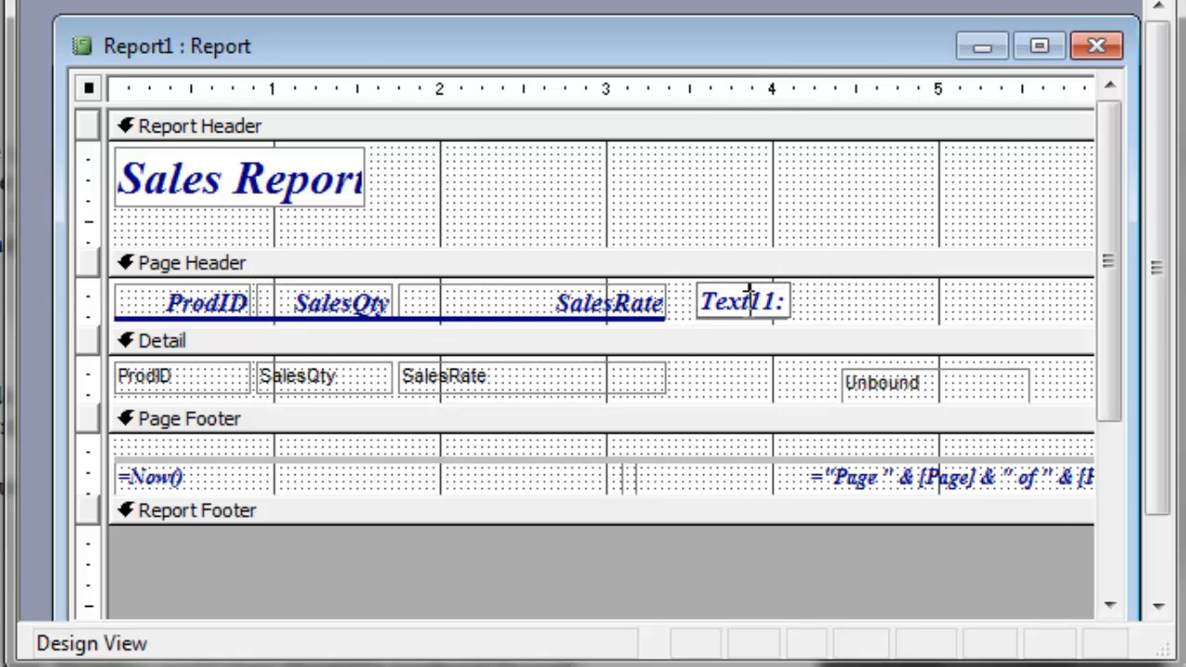
pyautogui.write('Sales')
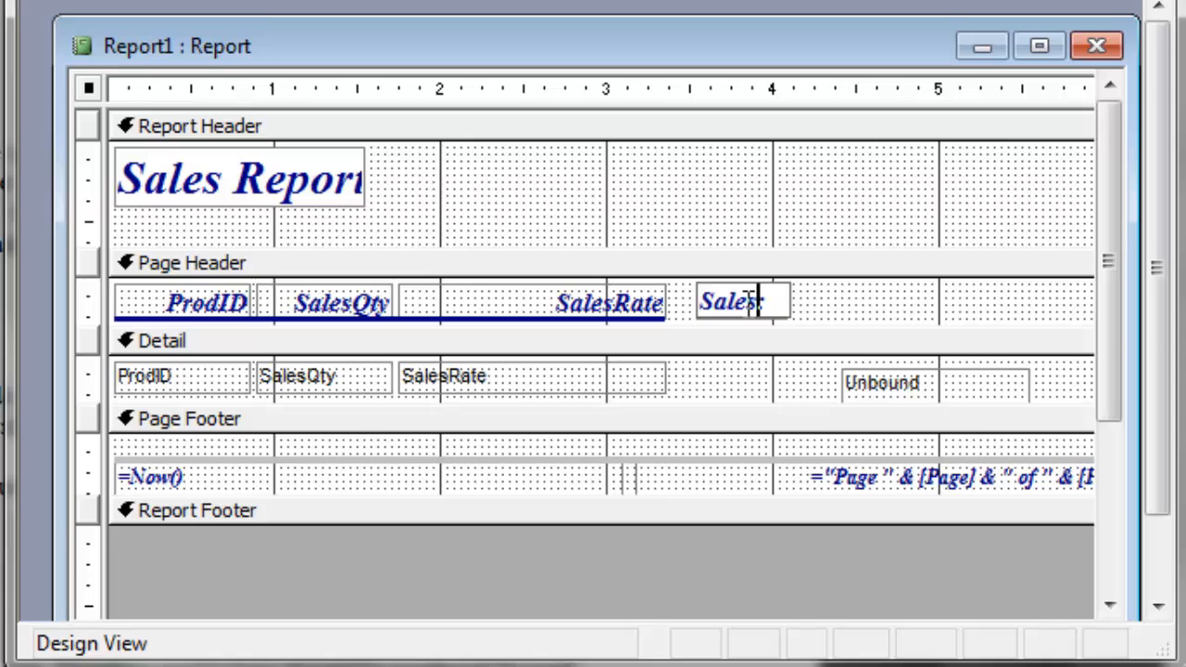
pyautogui.write('Am')
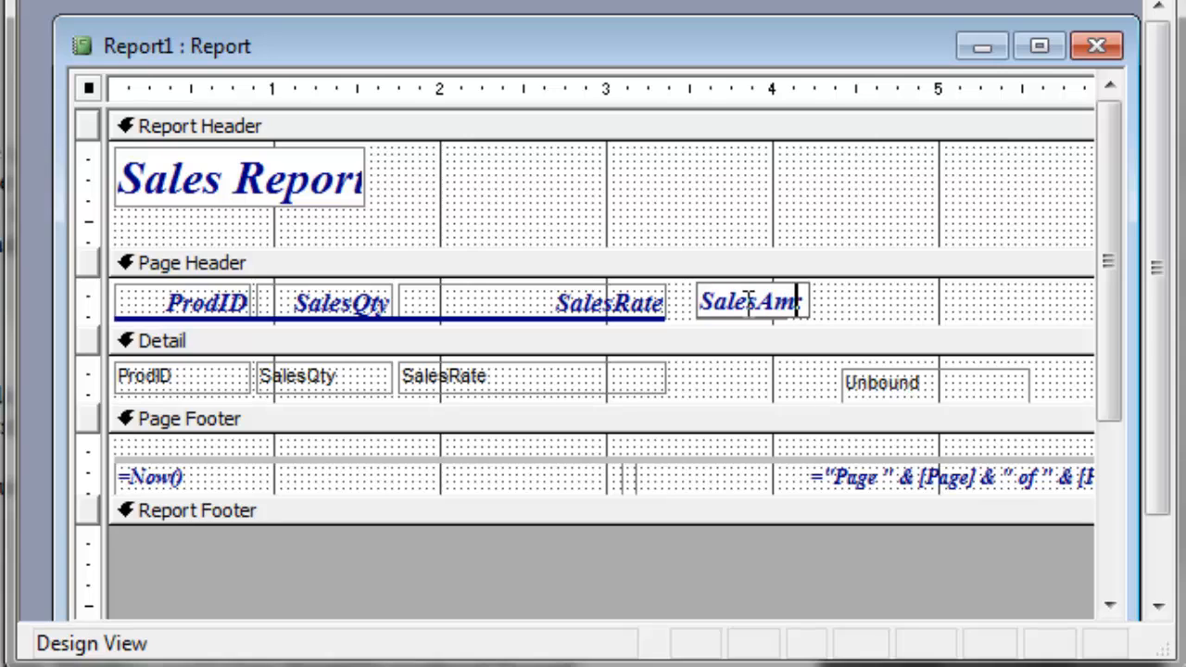
pyautogui.write('ount')
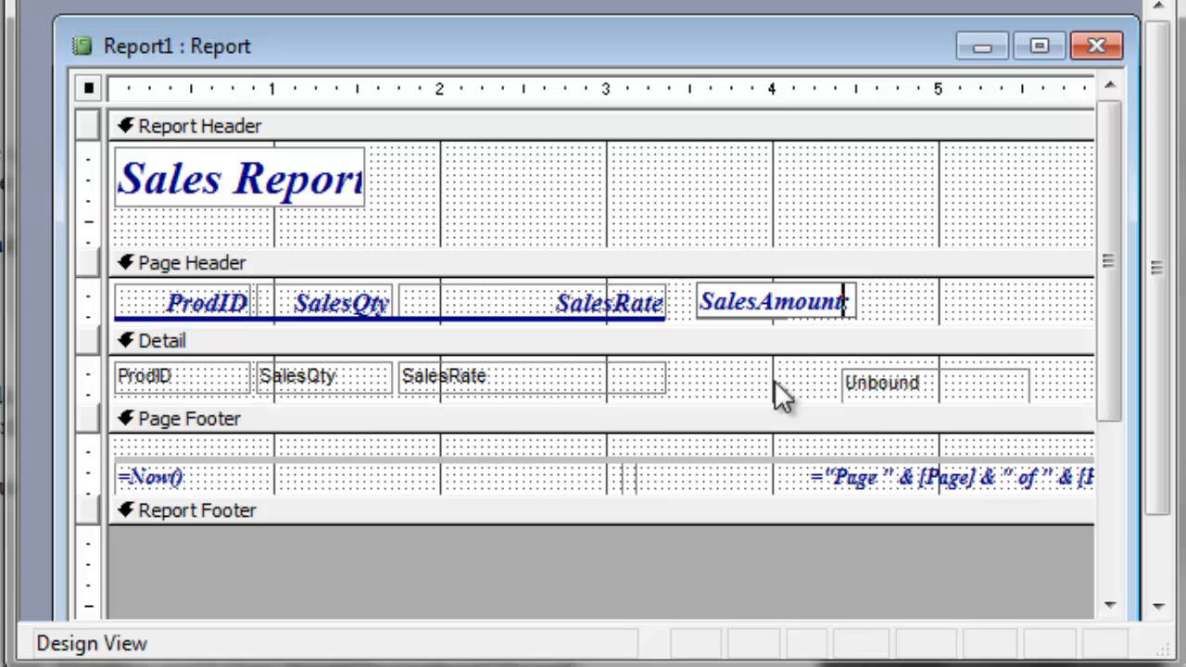
# - Enter =SalesQty*SalesRate in the detail text box, then close Design View
pyautogui.click(886, 383)
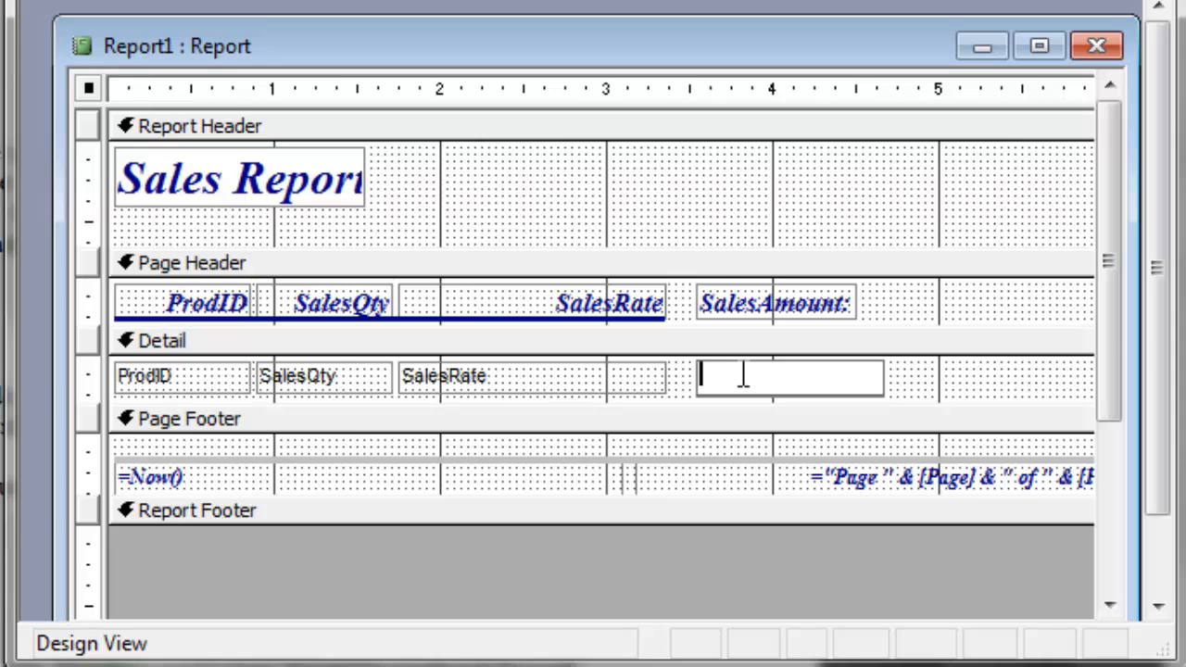
pyautogui.write('=Sales')
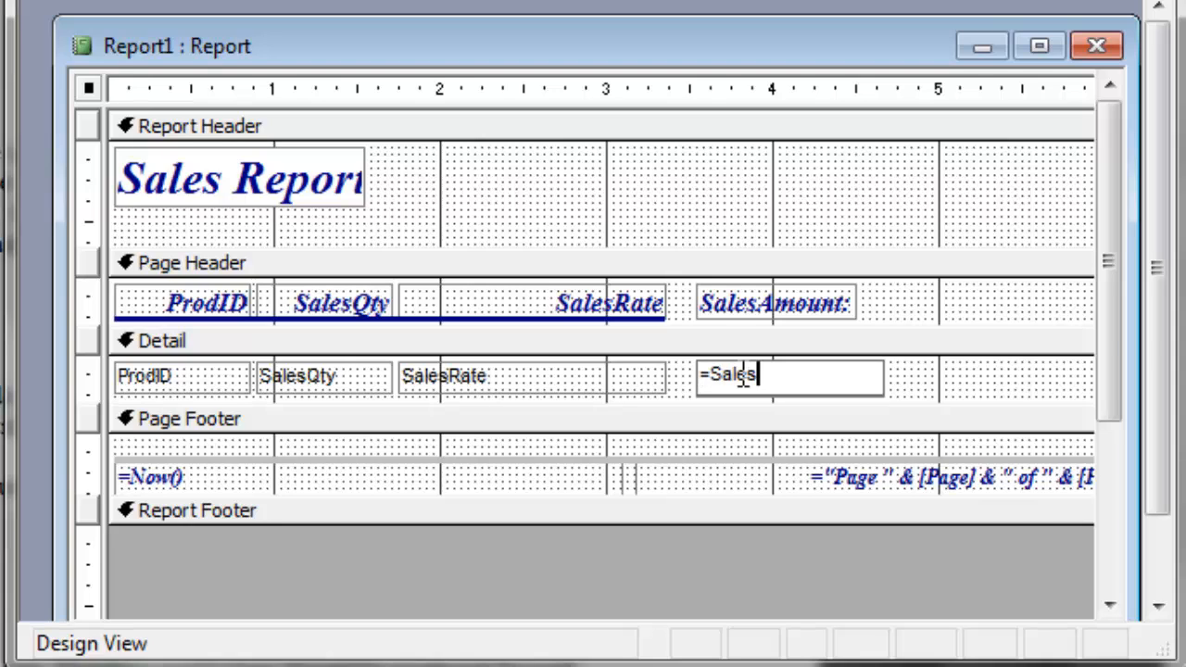
pyautogui.write('Q')
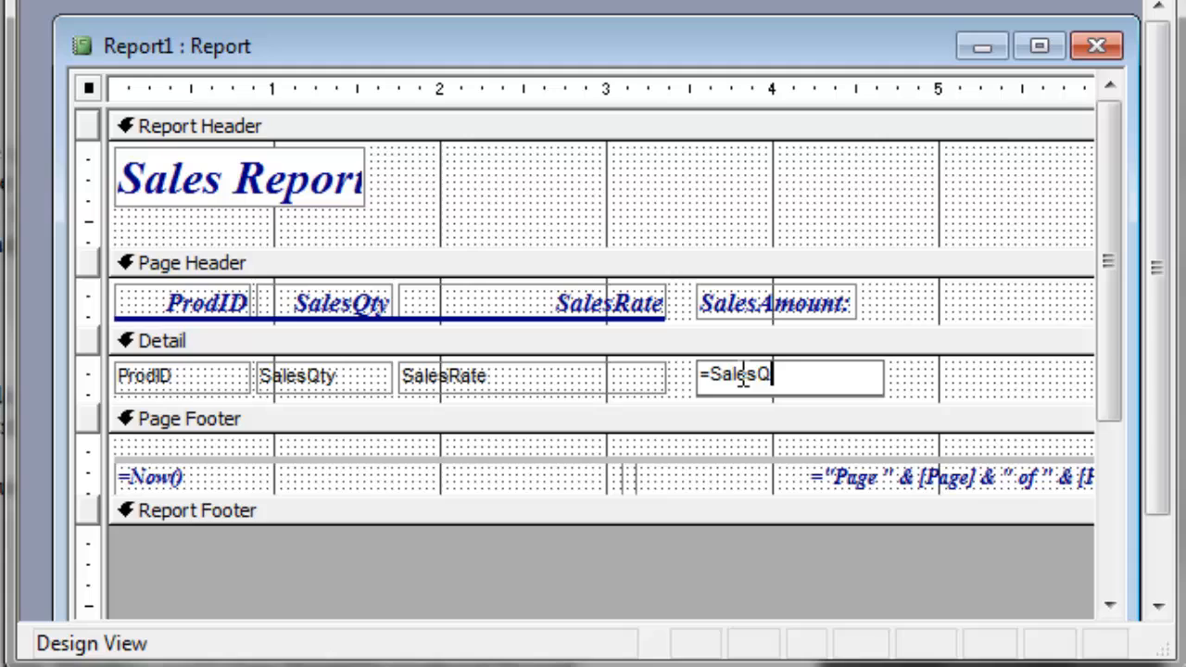
pyautogui.write('ty')
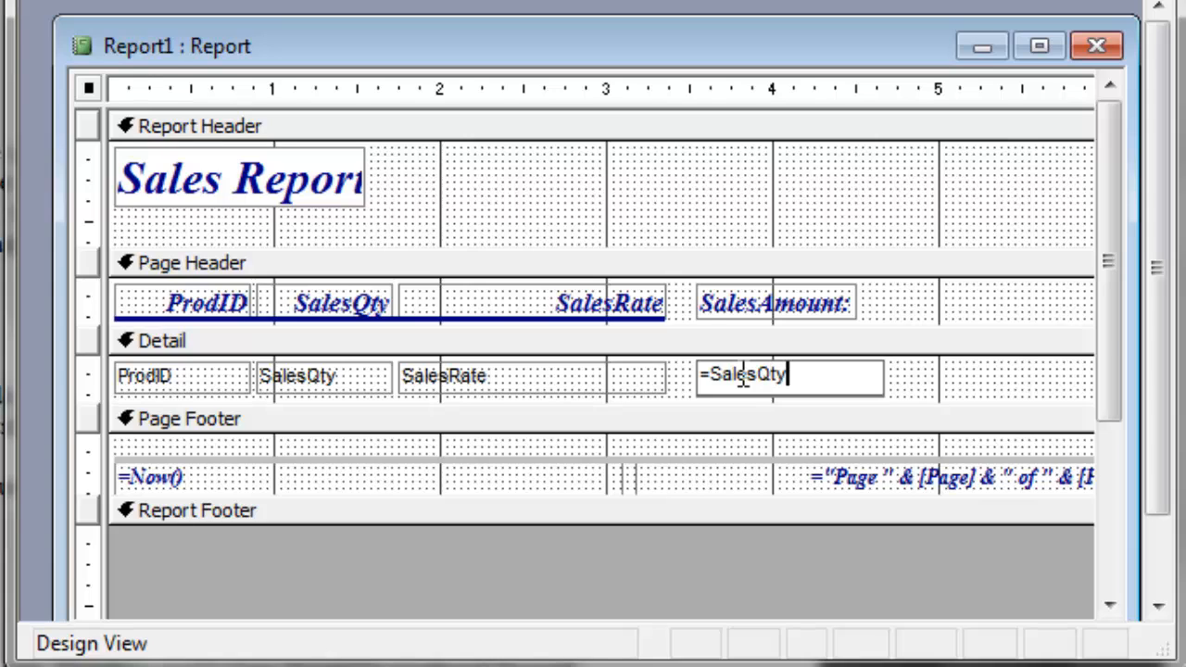
pyautogui.write('*SalesRa')
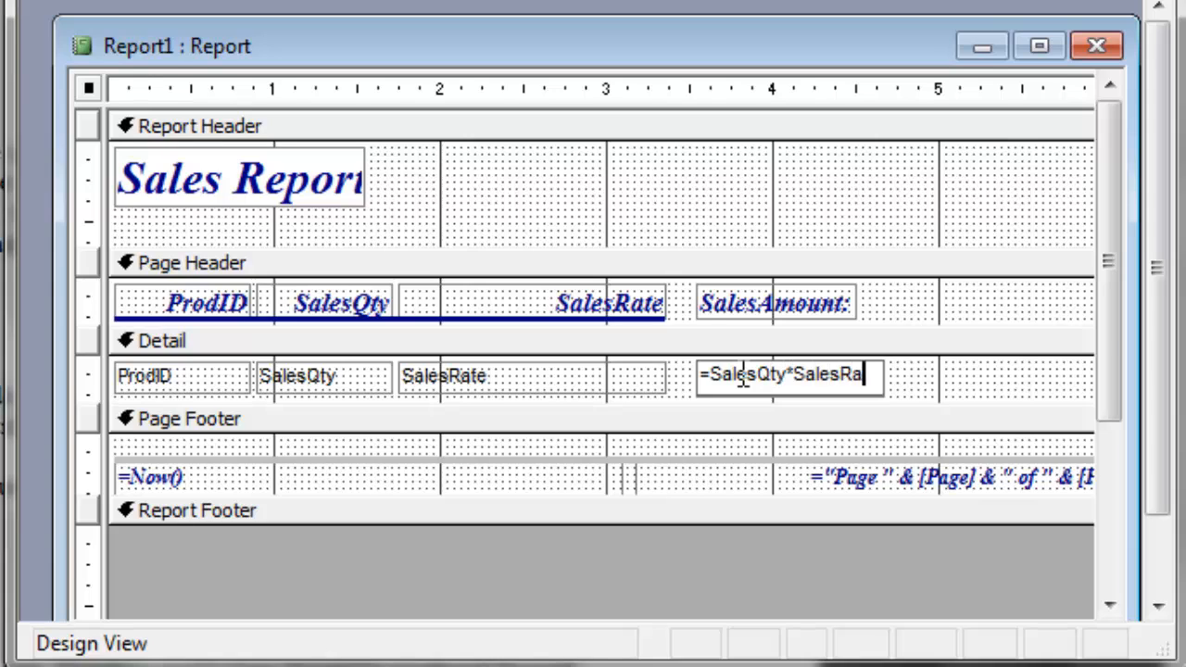
pyautogui.write('te')
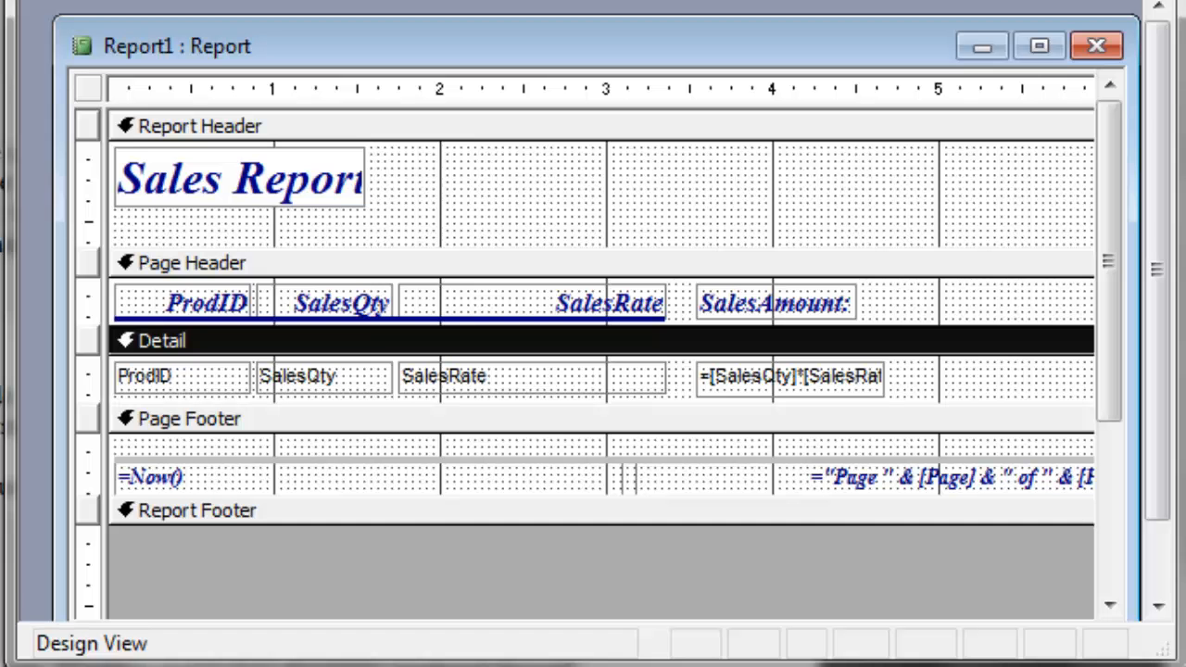
pyautogui.click(1096, 45)
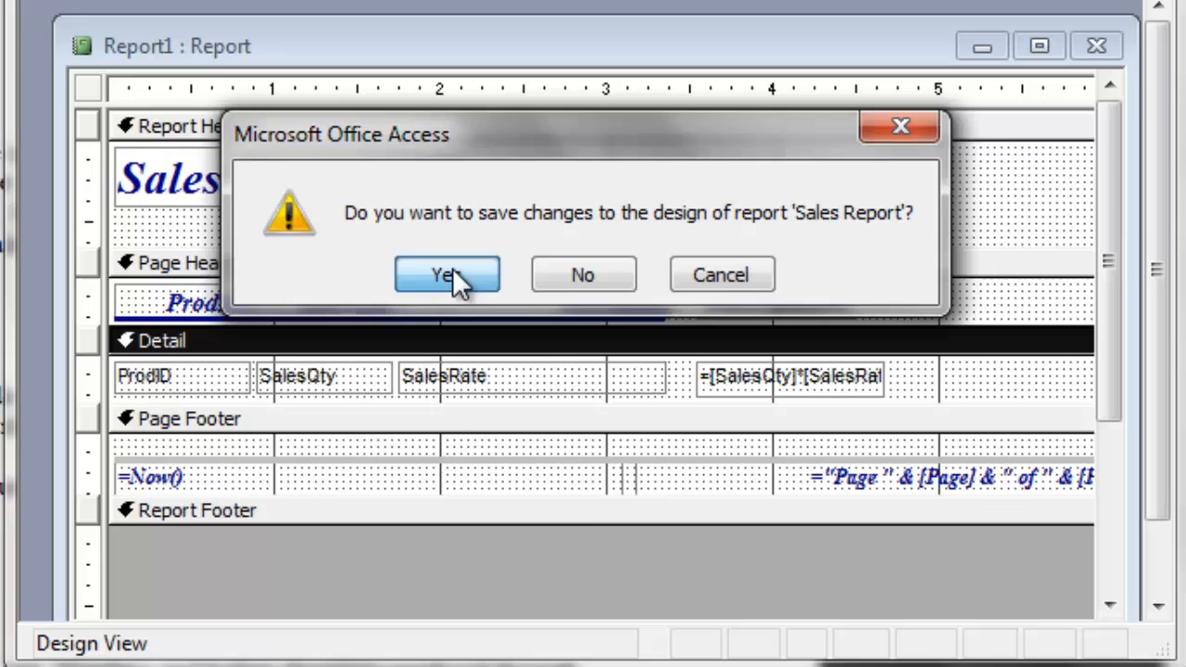
# - Confirm saving the design, then open Sales Report from the Reports list in preview
pyautogui.click(446, 274)
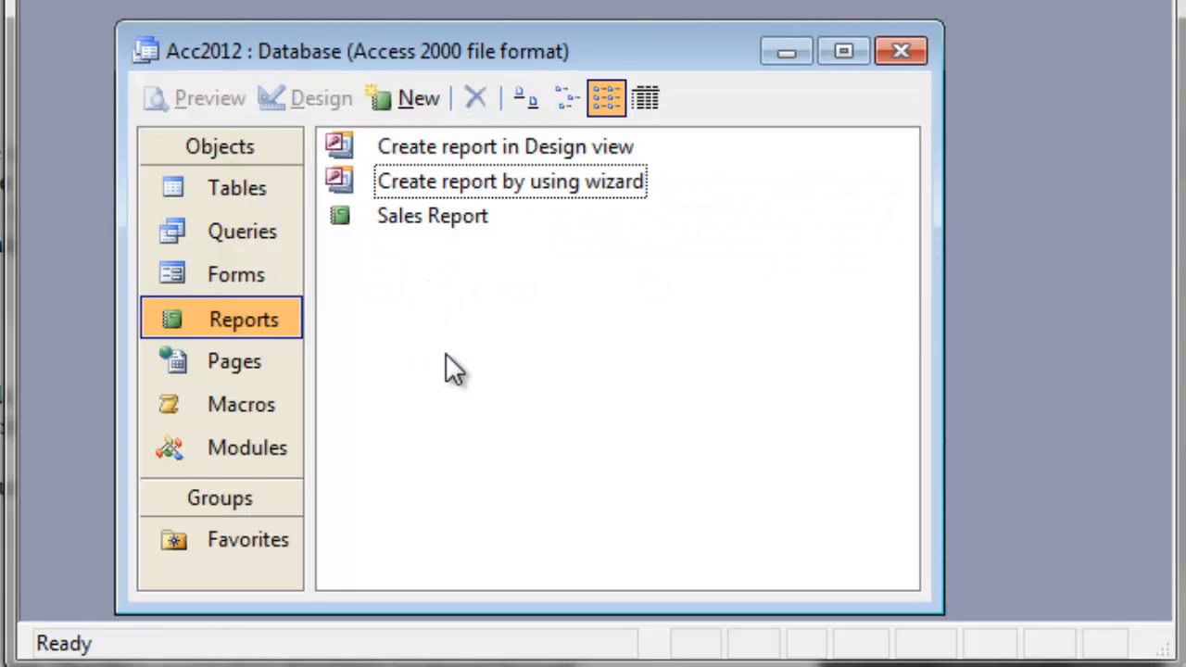
pyautogui.click(432, 215)
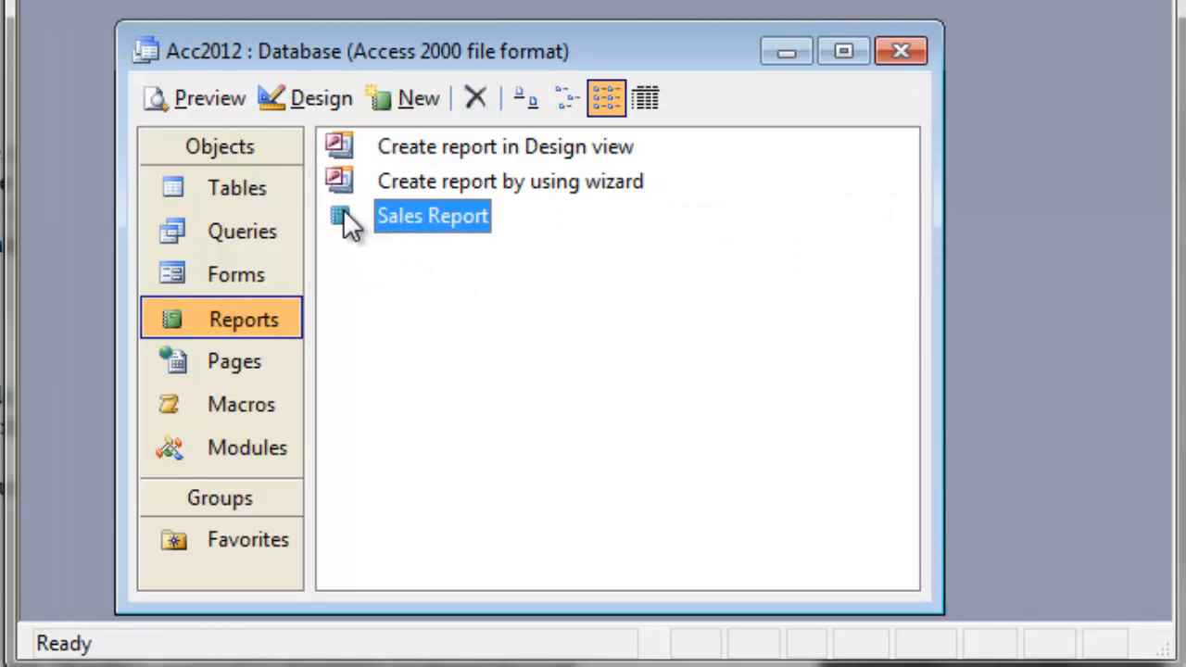
pyautogui.doubleClick(432, 216)
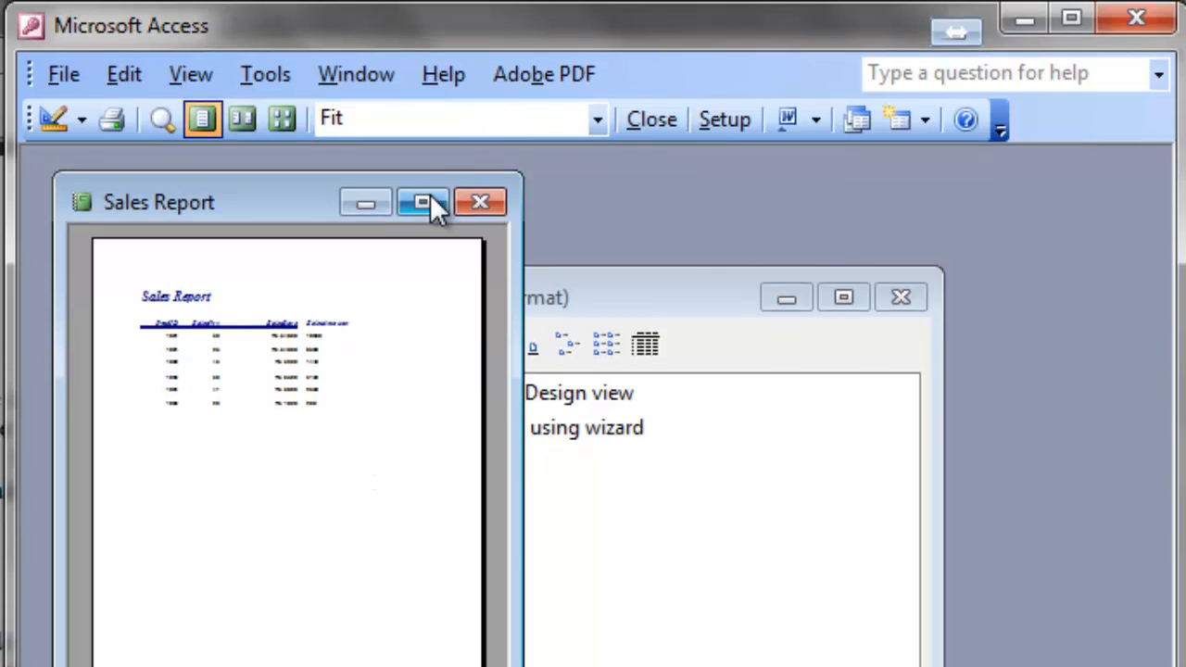
# - Maximize the Sales Report preview, zoom in on SalesAmount values like 10200, then back to whole page
pyautogui.click(423, 202)
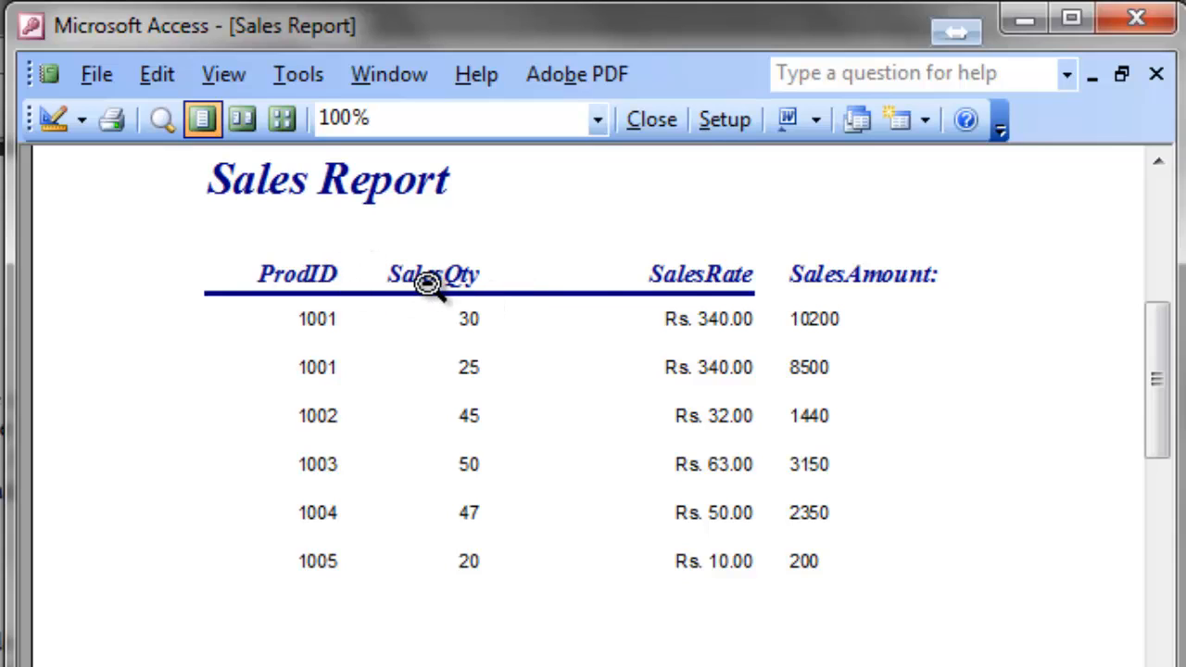
pyautogui.moveTo(913, 281)
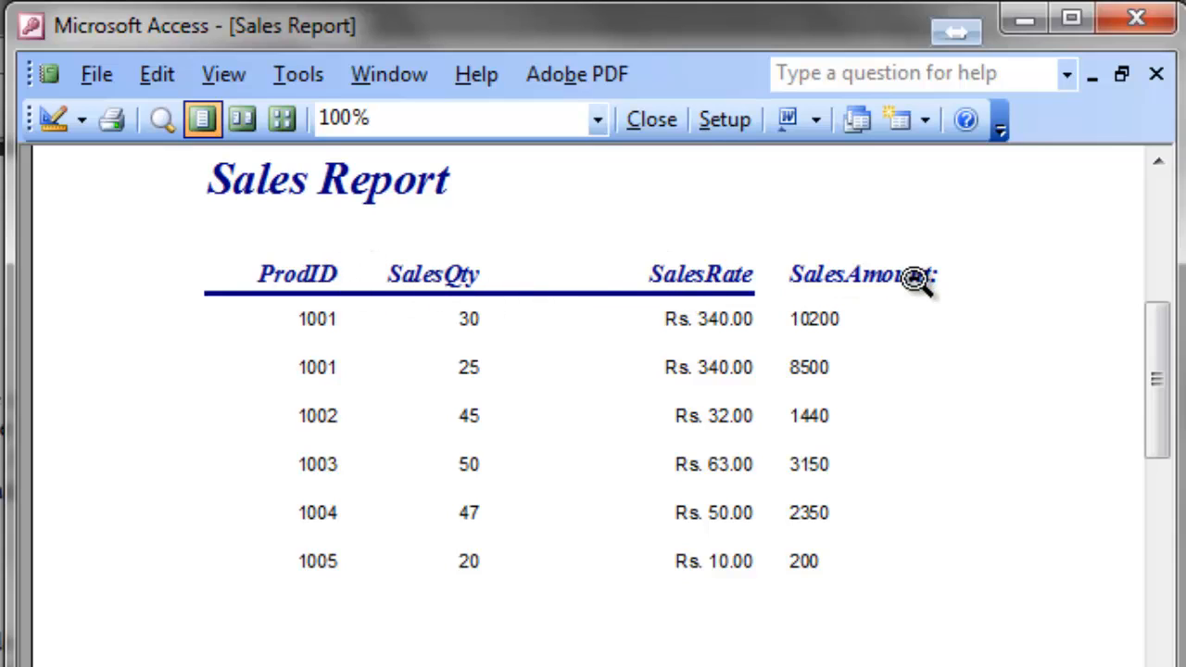
pyautogui.moveTo(820, 518)
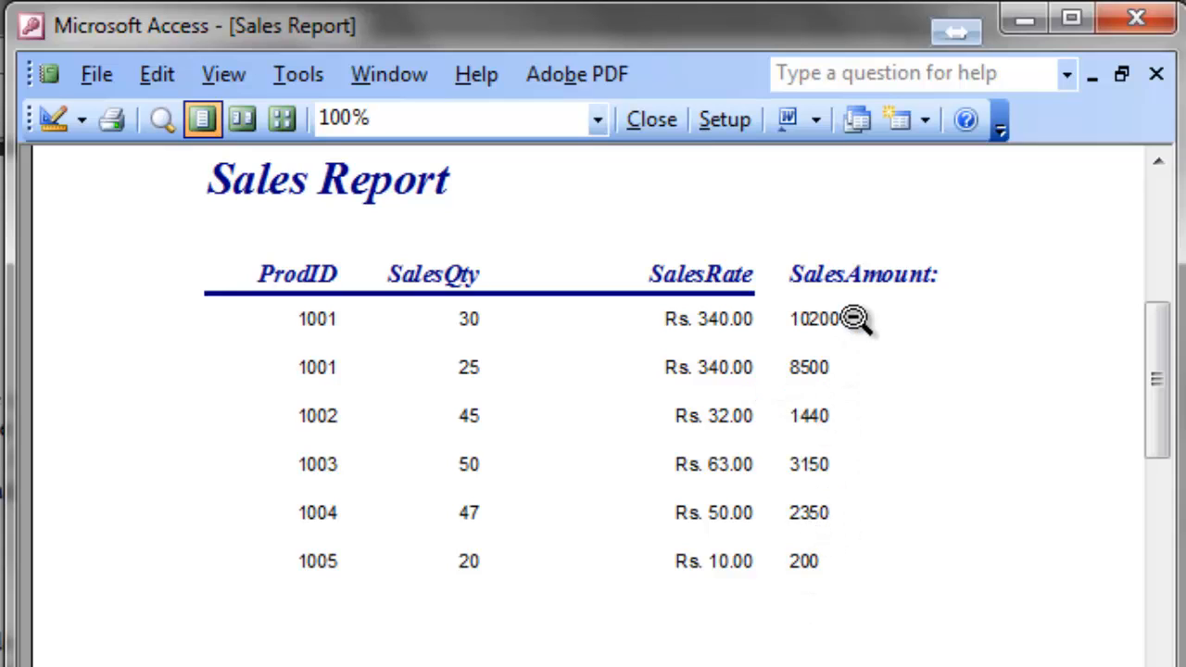
pyautogui.moveTo(817, 352)
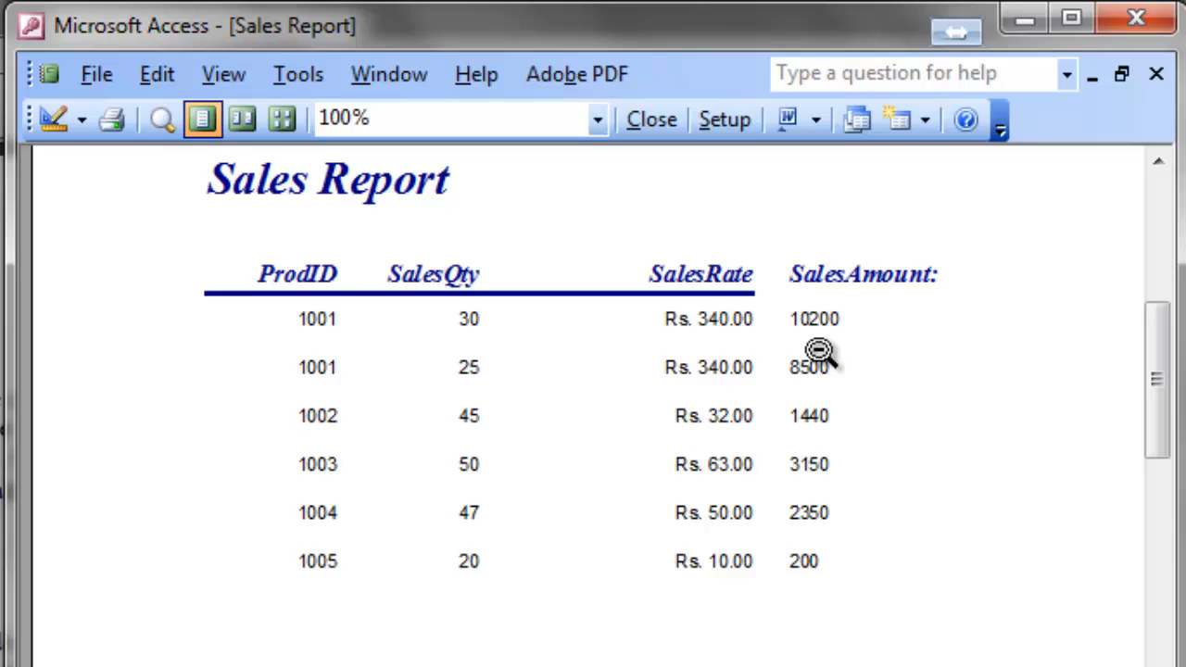
pyautogui.moveTo(713, 297)
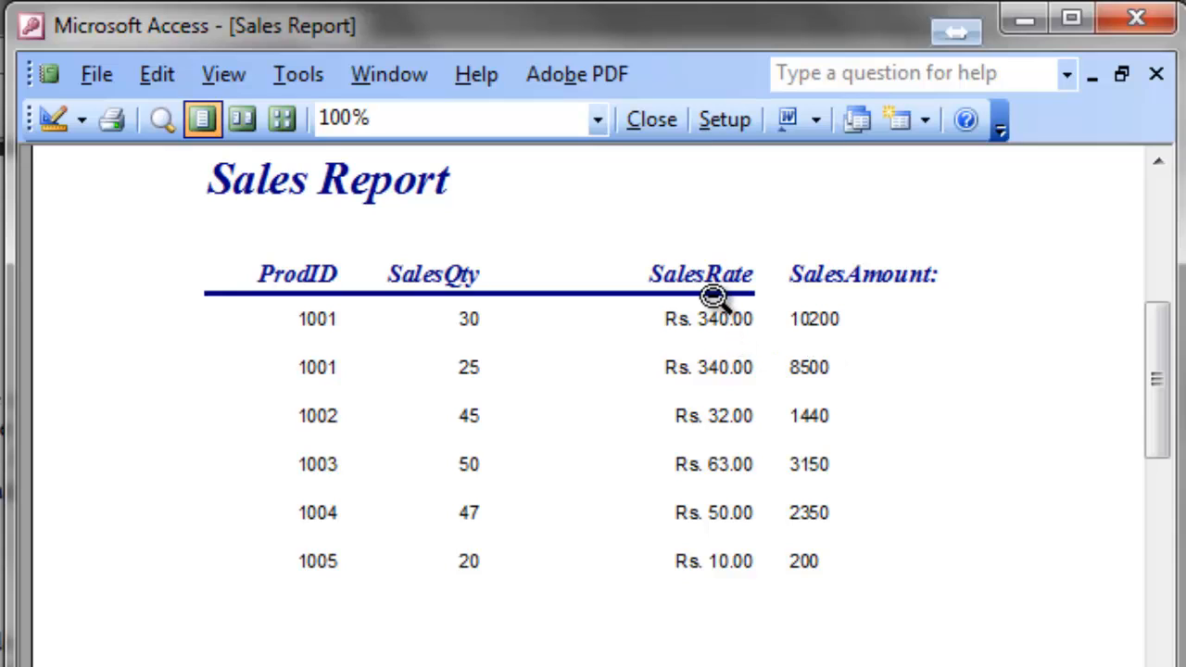
pyautogui.moveTo(945, 287)
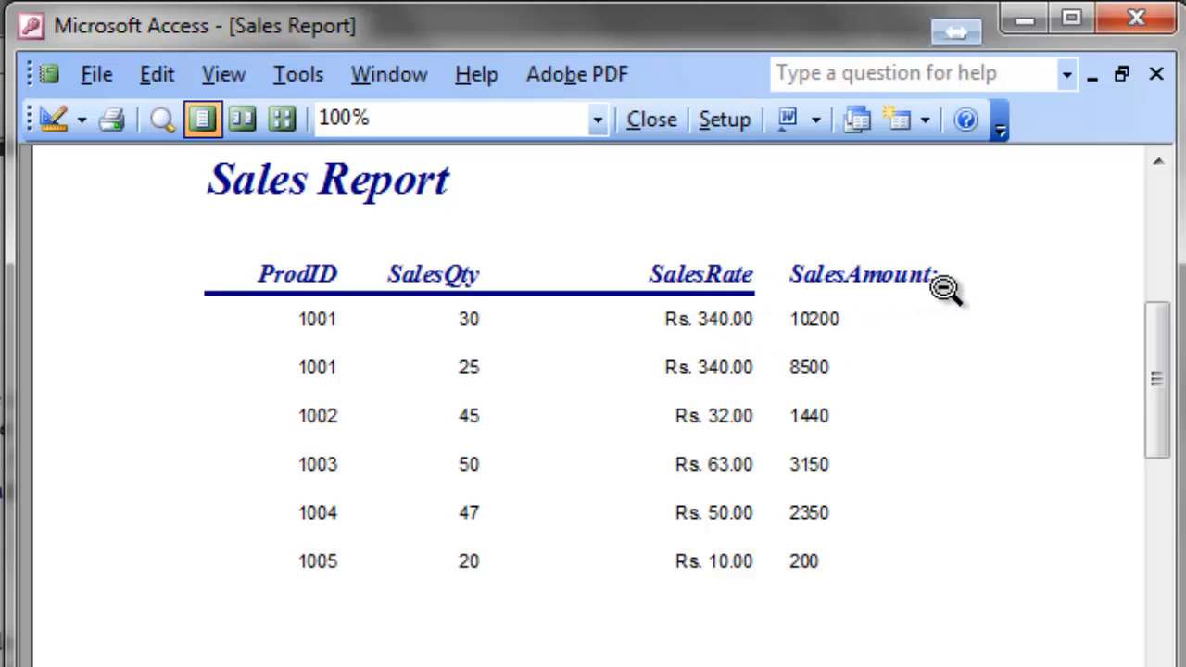
pyautogui.moveTo(839, 357)
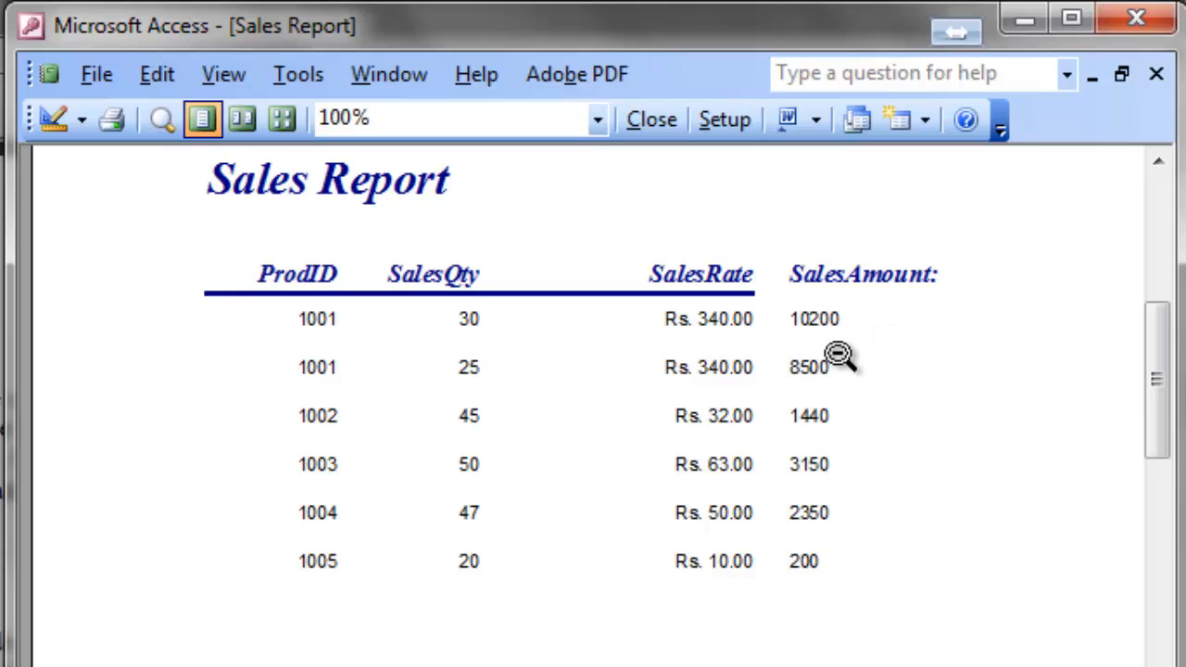
pyautogui.moveTo(823, 556)
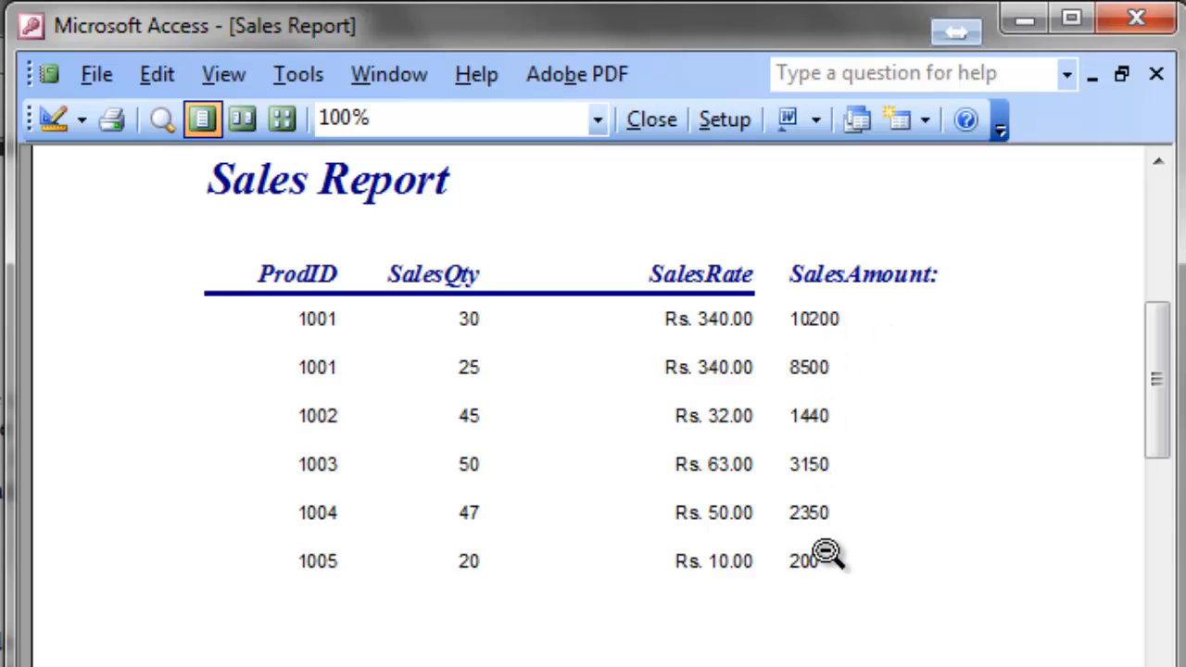
pyautogui.click(825, 556)
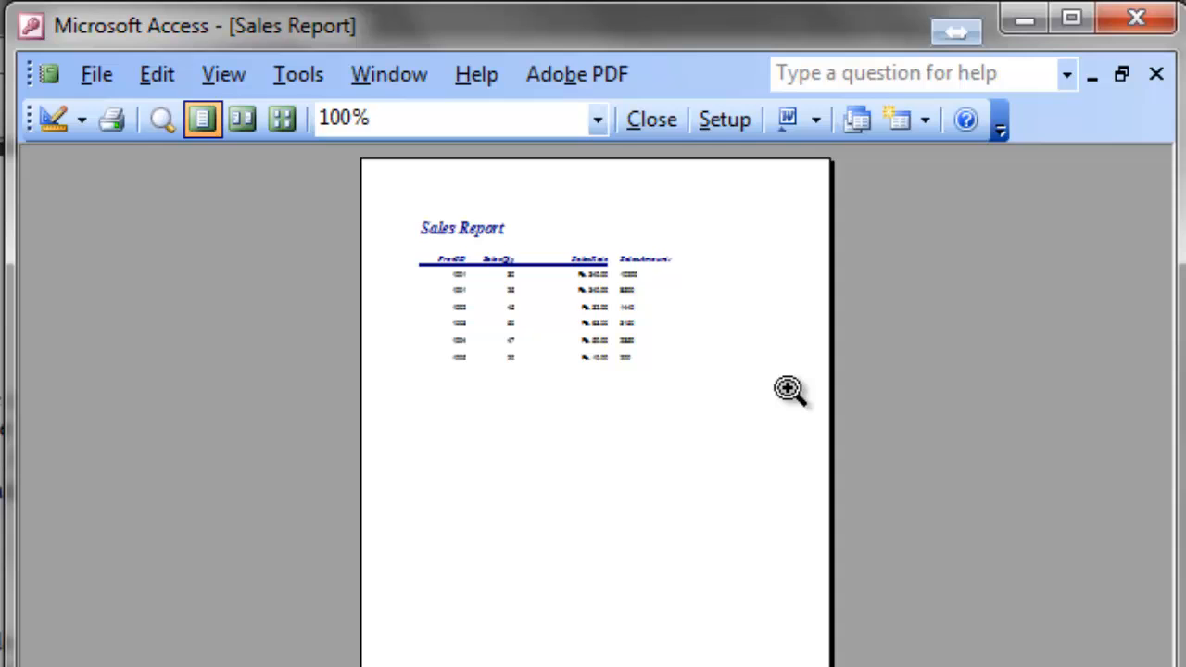
pyautogui.click(638, 323)
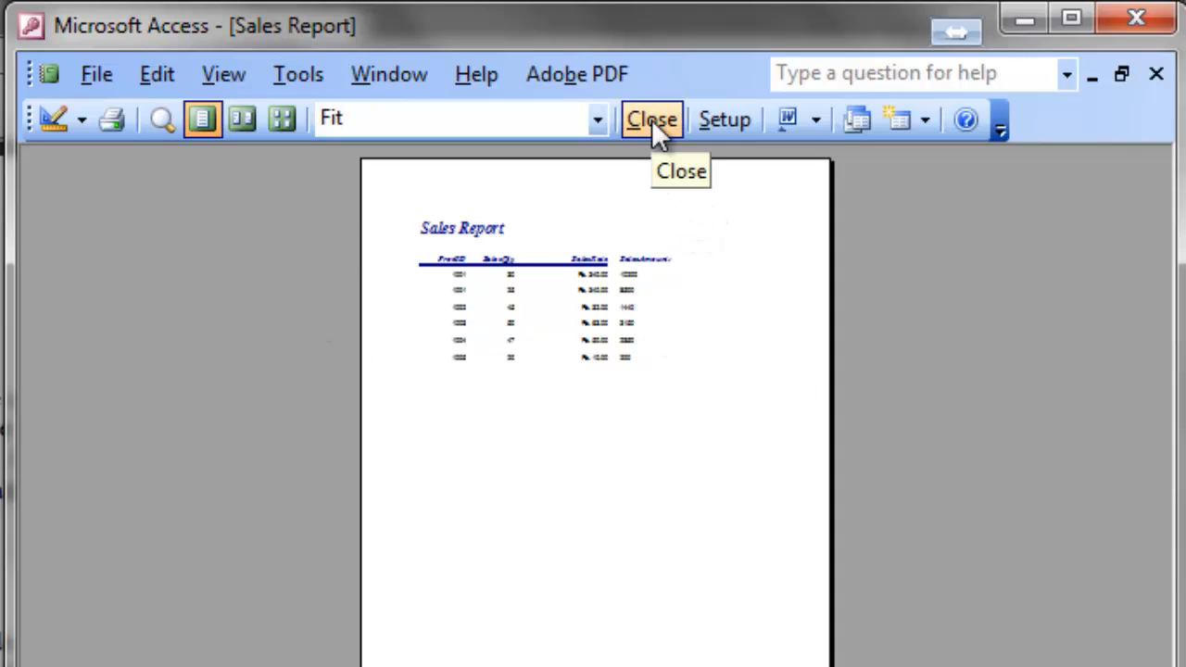
# - Close the preview and lengthen the header underline to run beneath SalesAmount
pyautogui.click(651, 118)
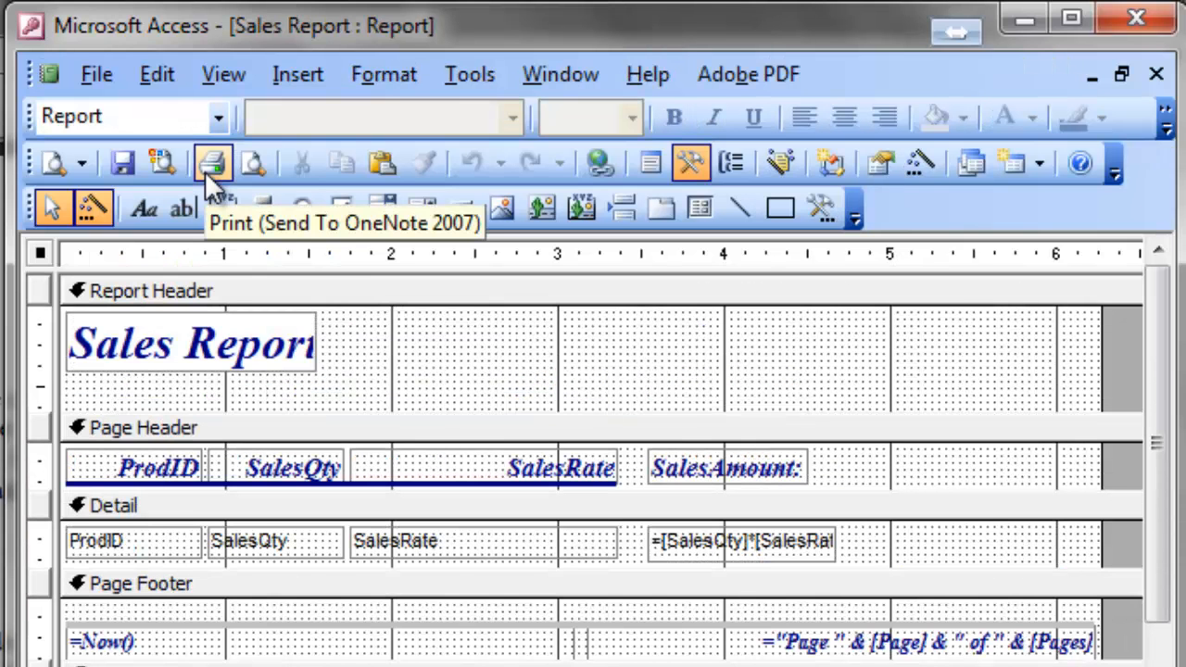
pyautogui.moveTo(359, 496)
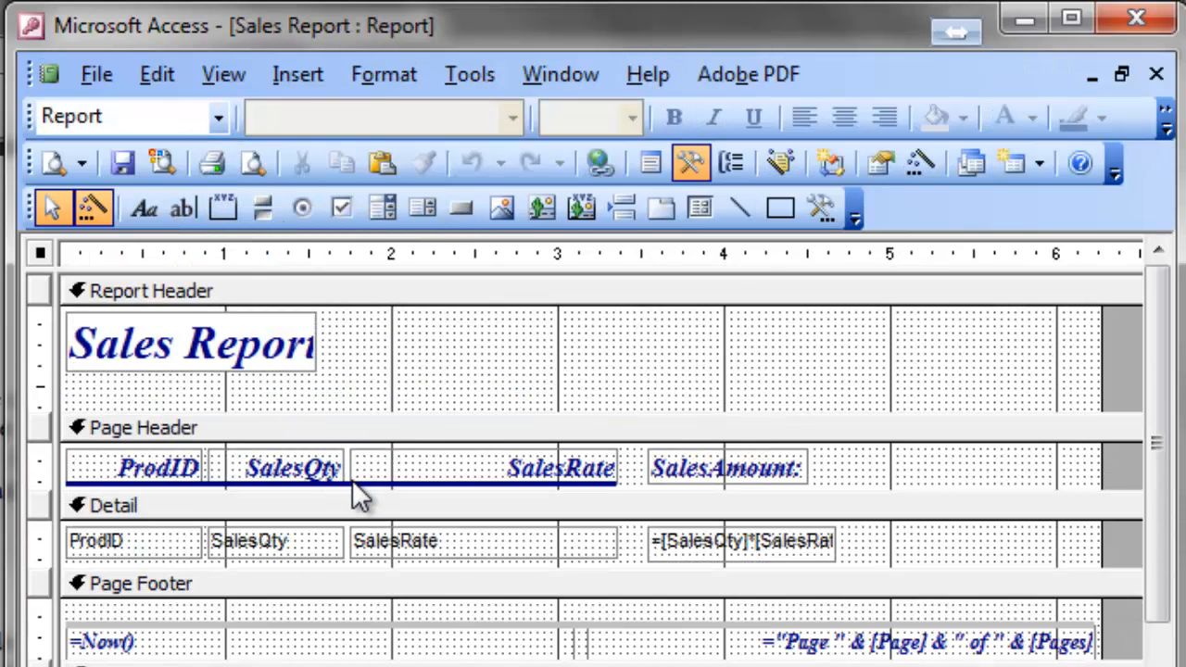
pyautogui.click(343, 480)
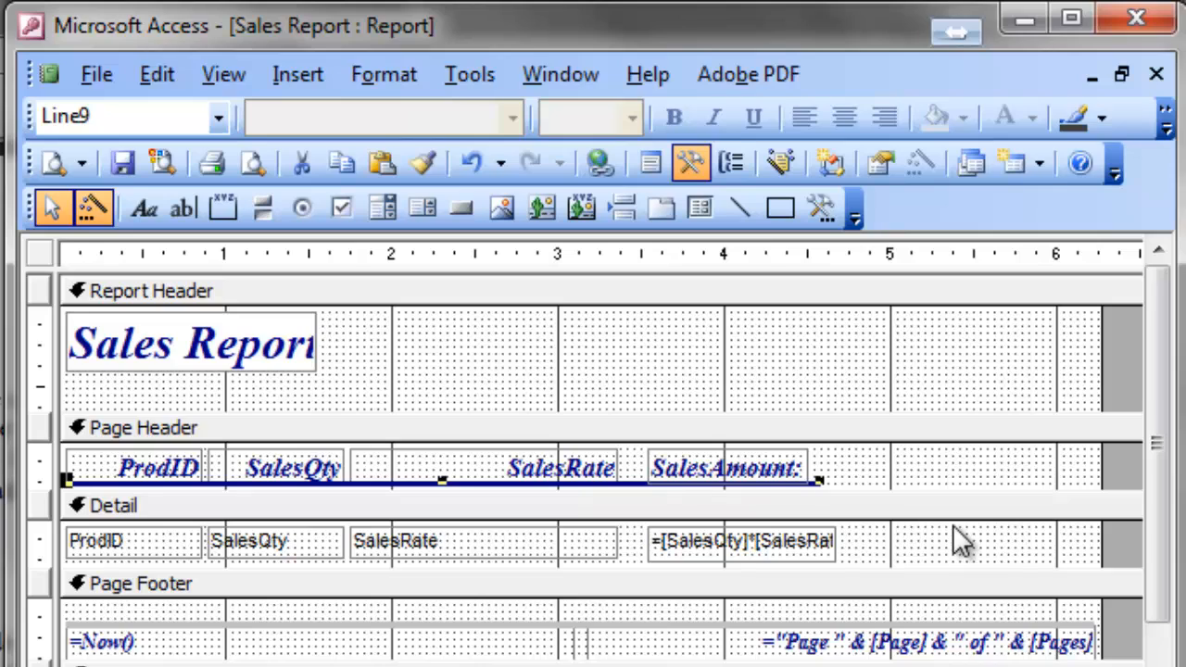
pyautogui.click(741, 540)
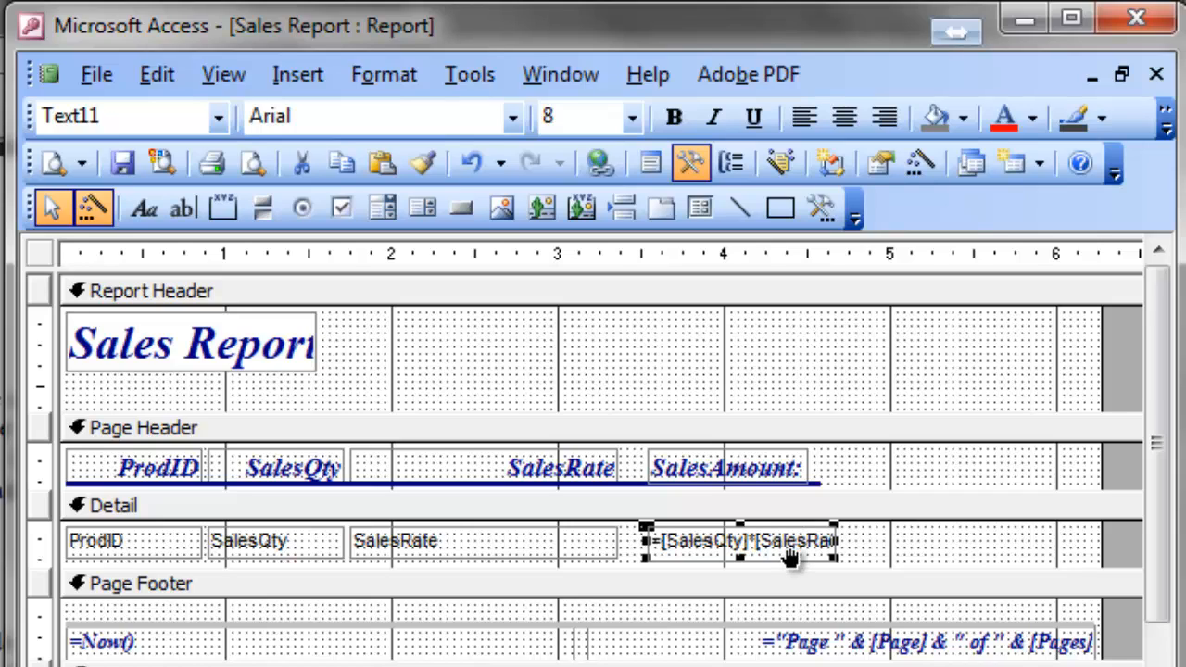
pyautogui.rightClick(788, 542)
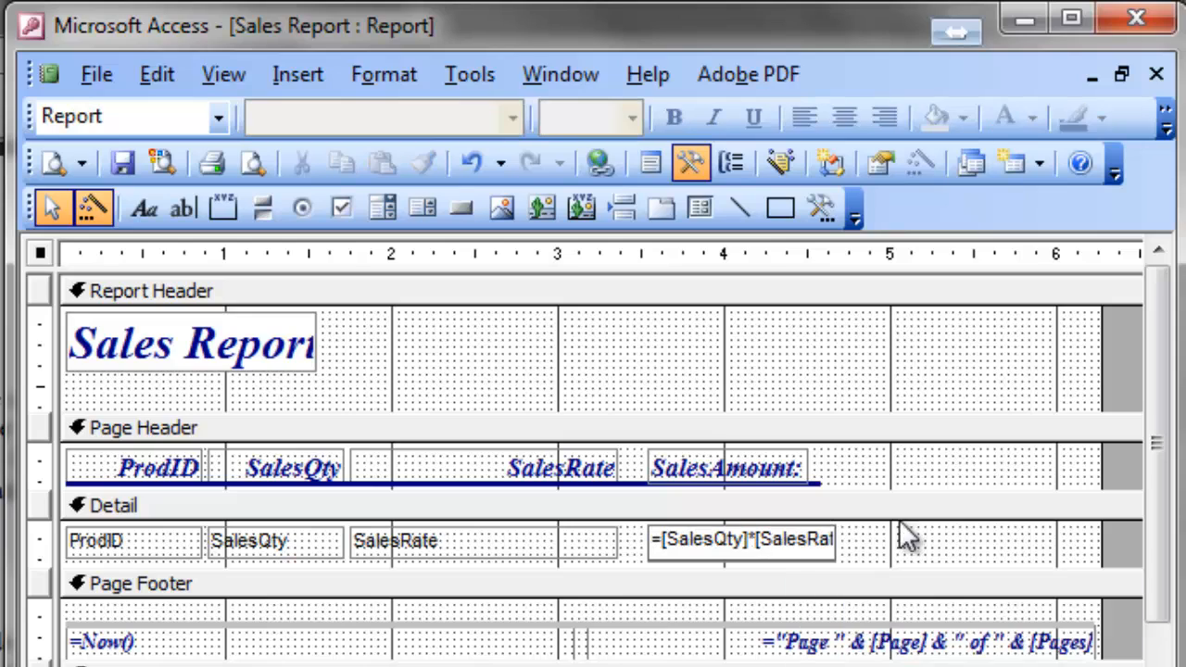
pyautogui.click(741, 541)
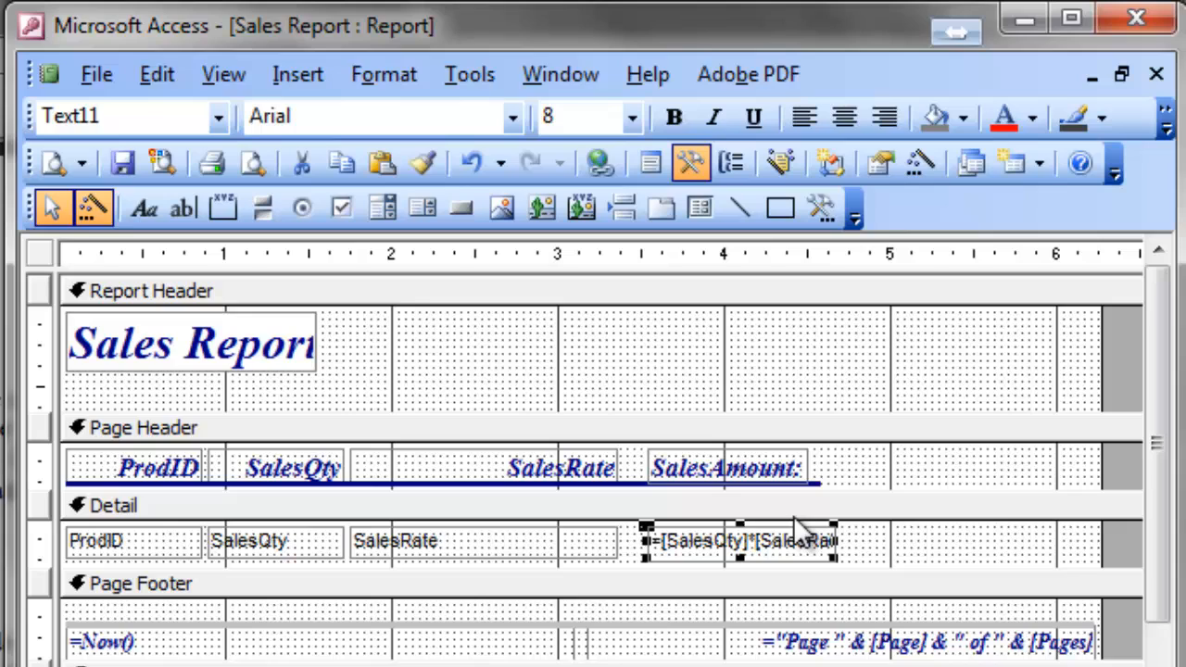
pyautogui.moveTo(670, 221)
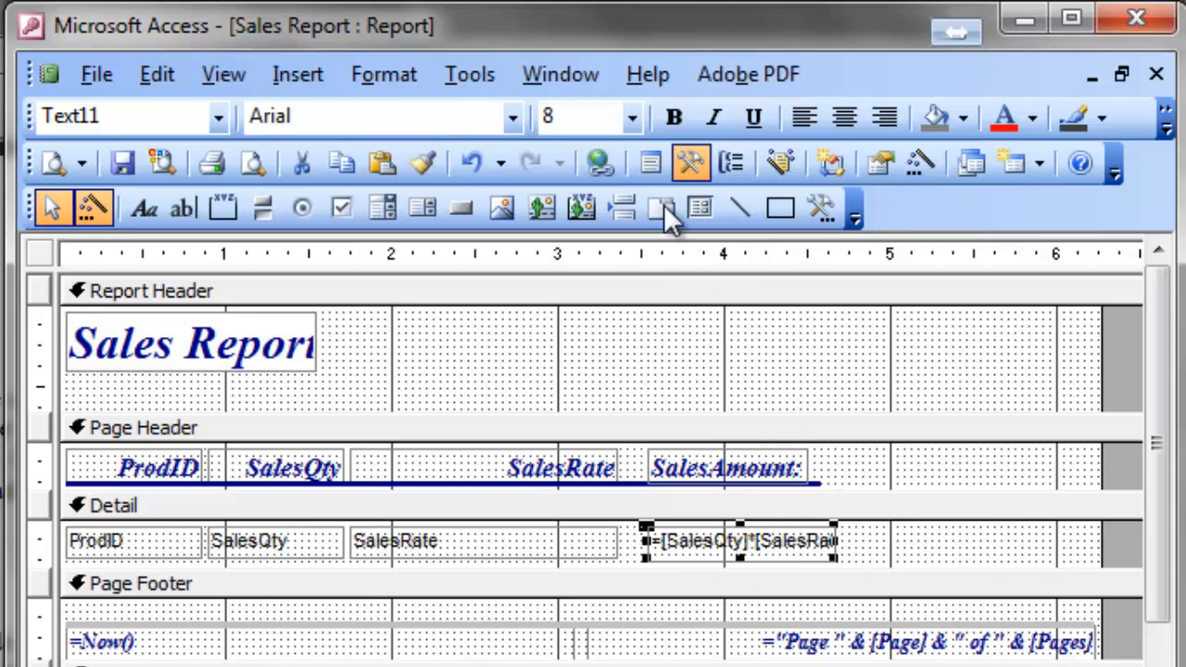
pyautogui.moveTo(651, 163)
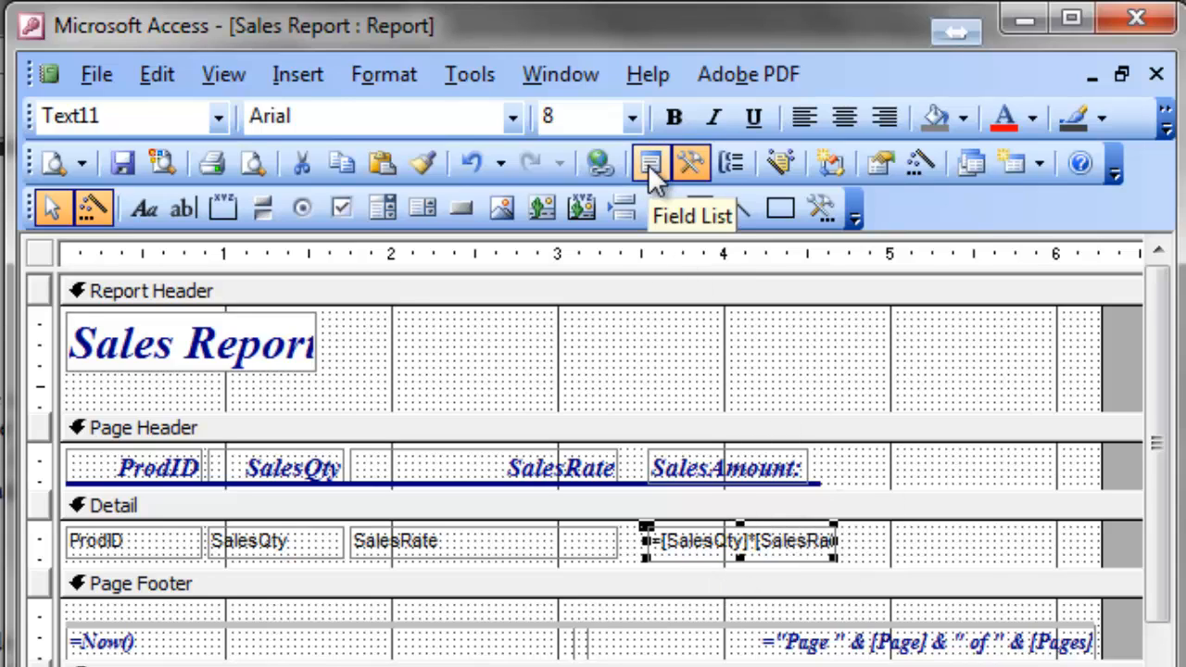
pyautogui.moveTo(879, 164)
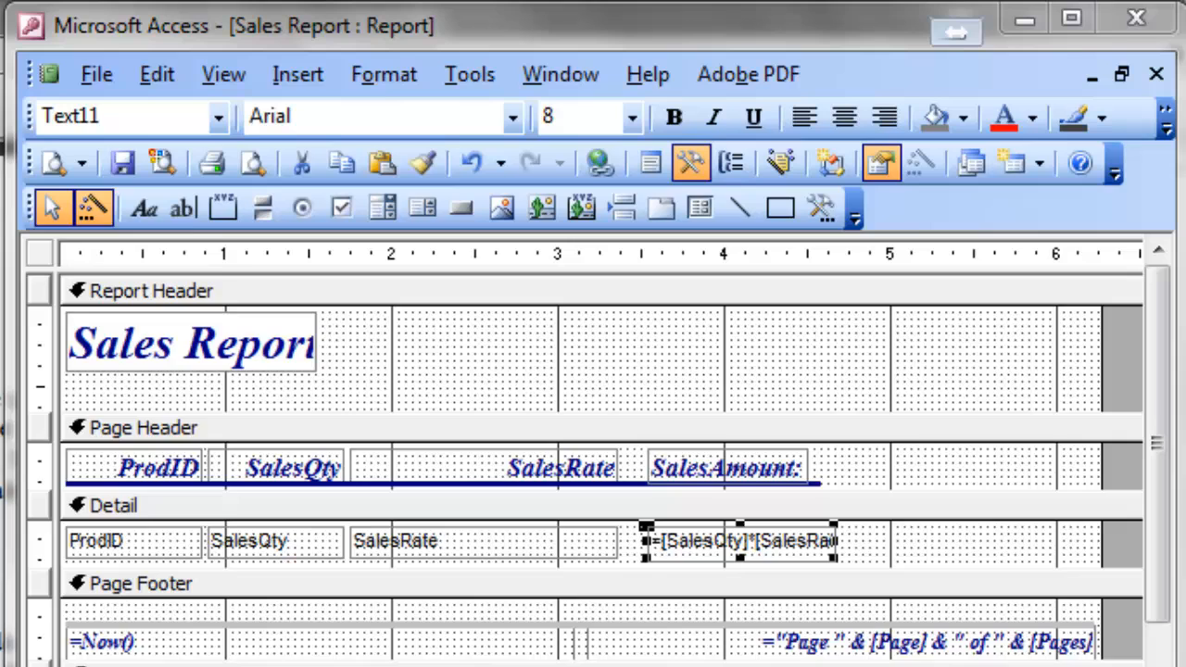
# - Set the calculated SalesAmount text box's Format property to Currency and close the Property Sheet
pyautogui.doubleClick(737, 540)
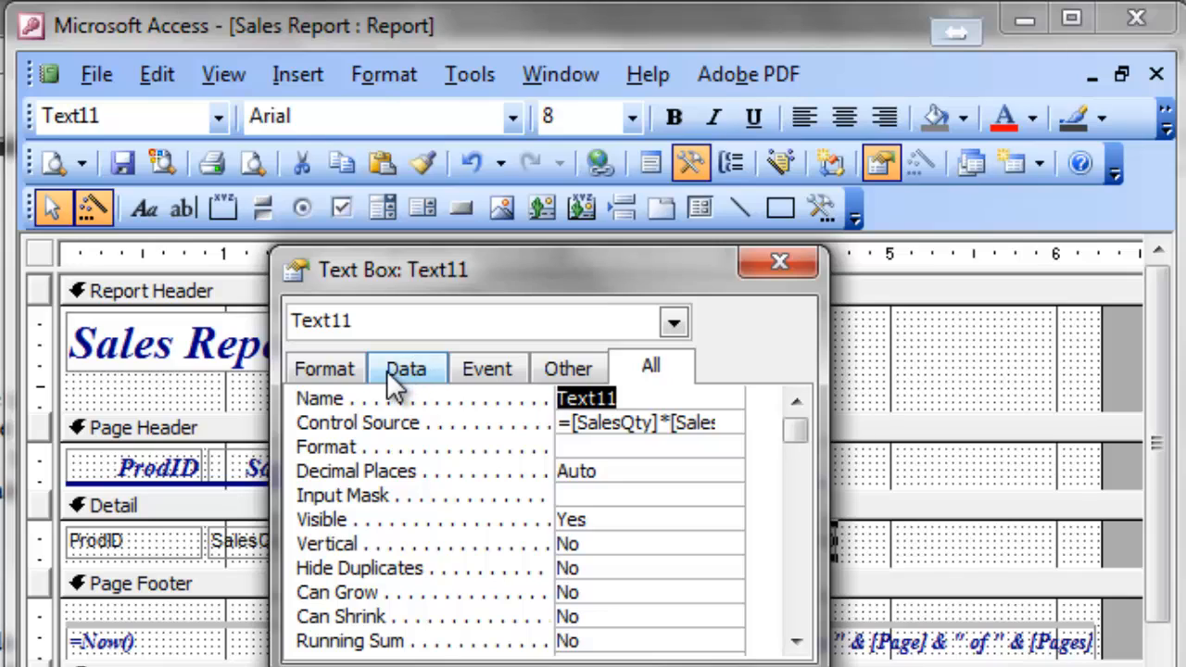
pyautogui.click(324, 368)
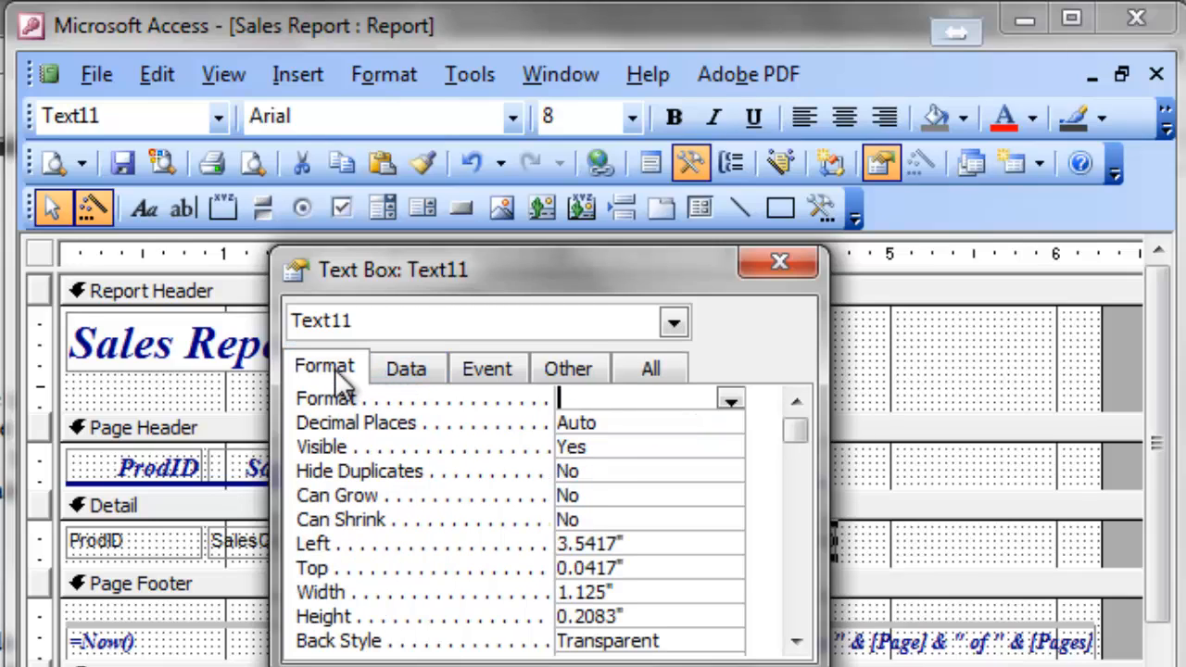
pyautogui.click(730, 398)
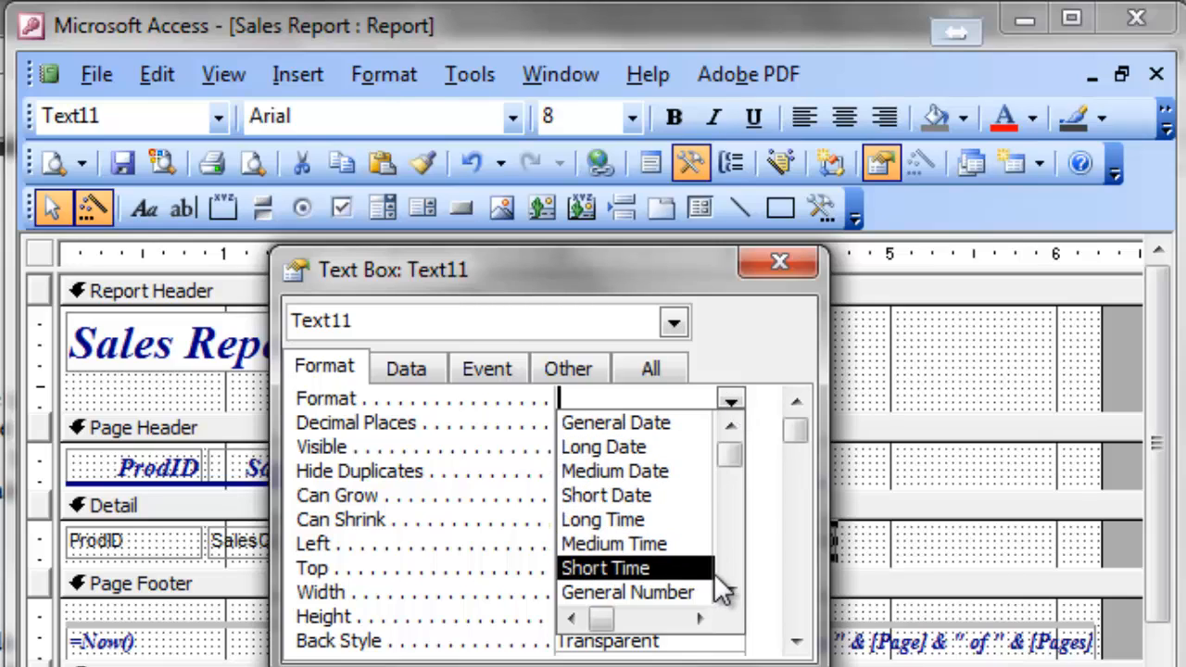
pyautogui.click(731, 592)
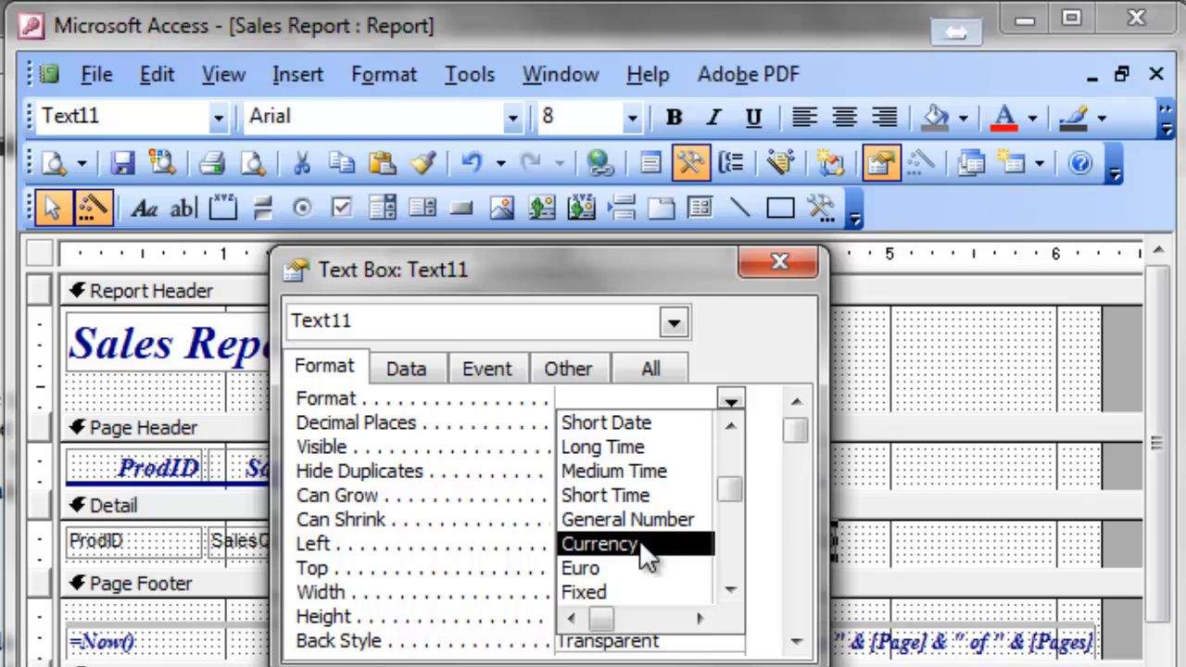
pyautogui.click(599, 543)
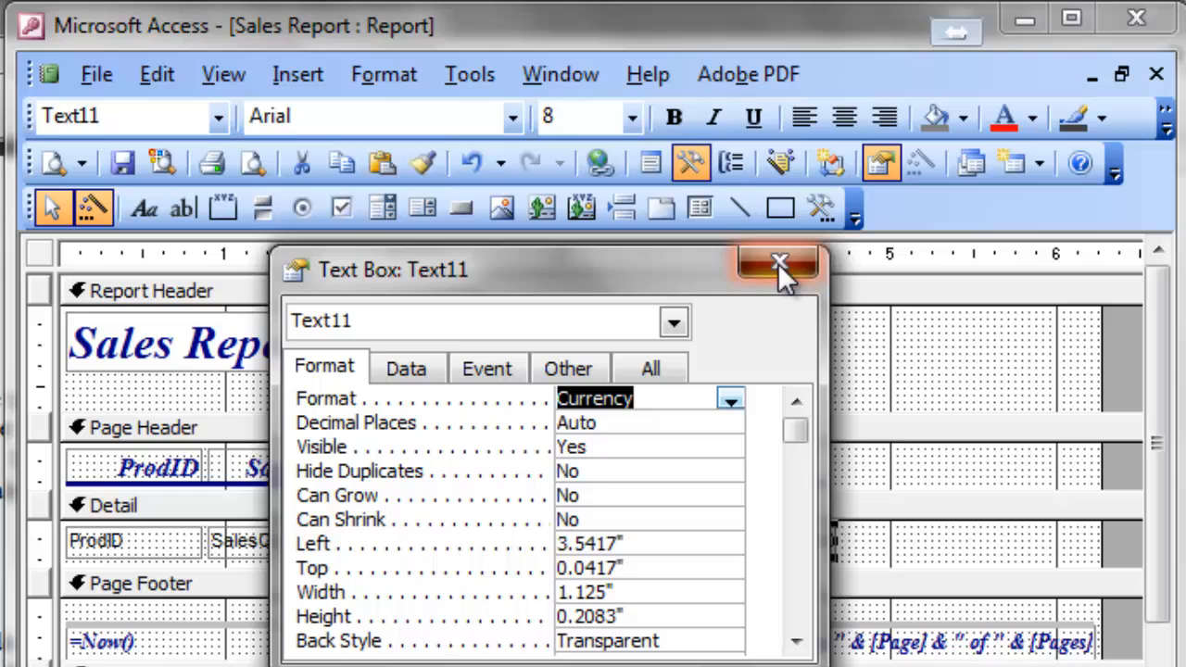
pyautogui.click(778, 263)
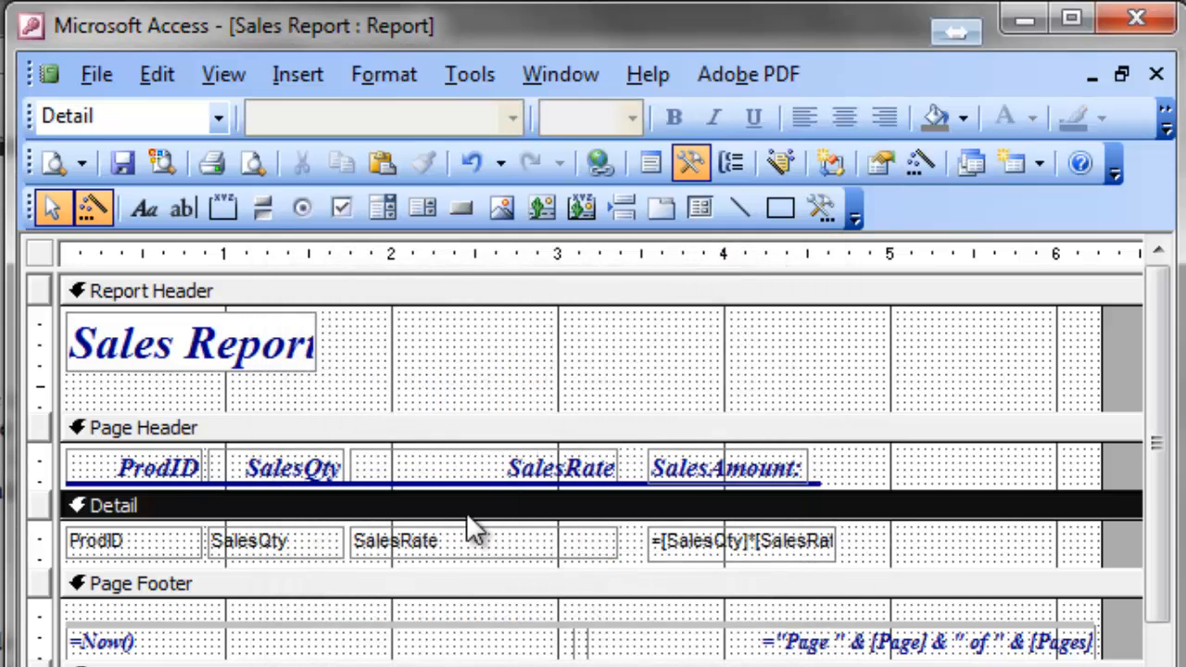
pyautogui.moveTo(579, 357)
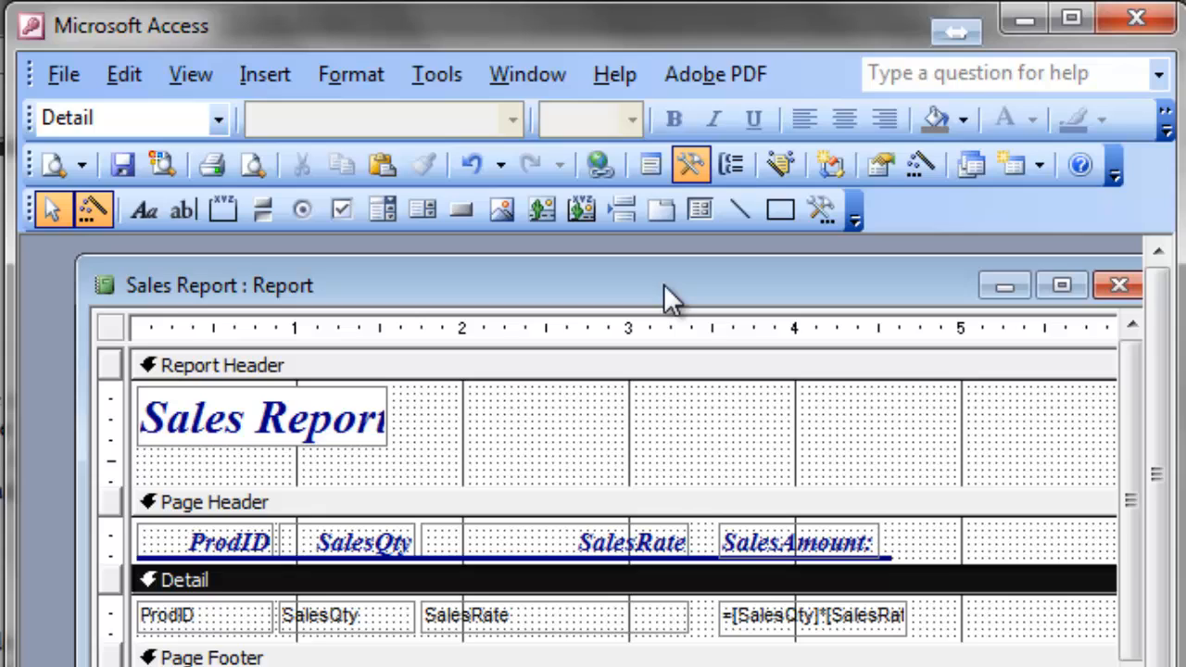
# - Switch the Sales Report to Print Preview from the report's right-click menu
pyautogui.rightClick(667, 292)
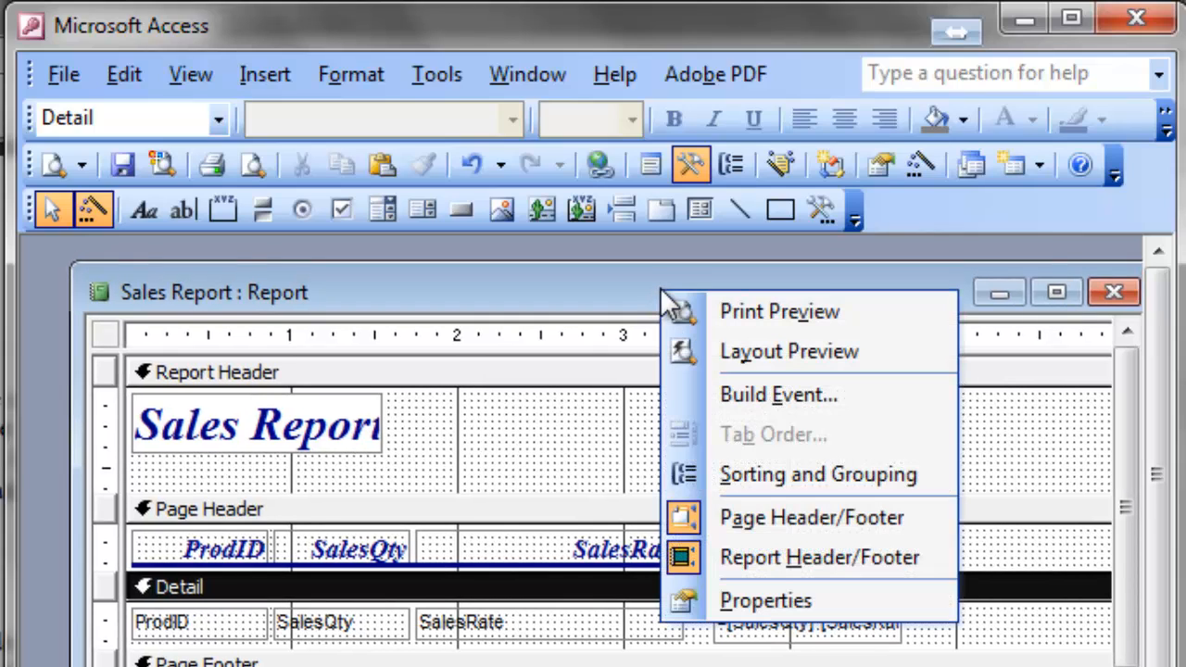
pyautogui.moveTo(635, 311)
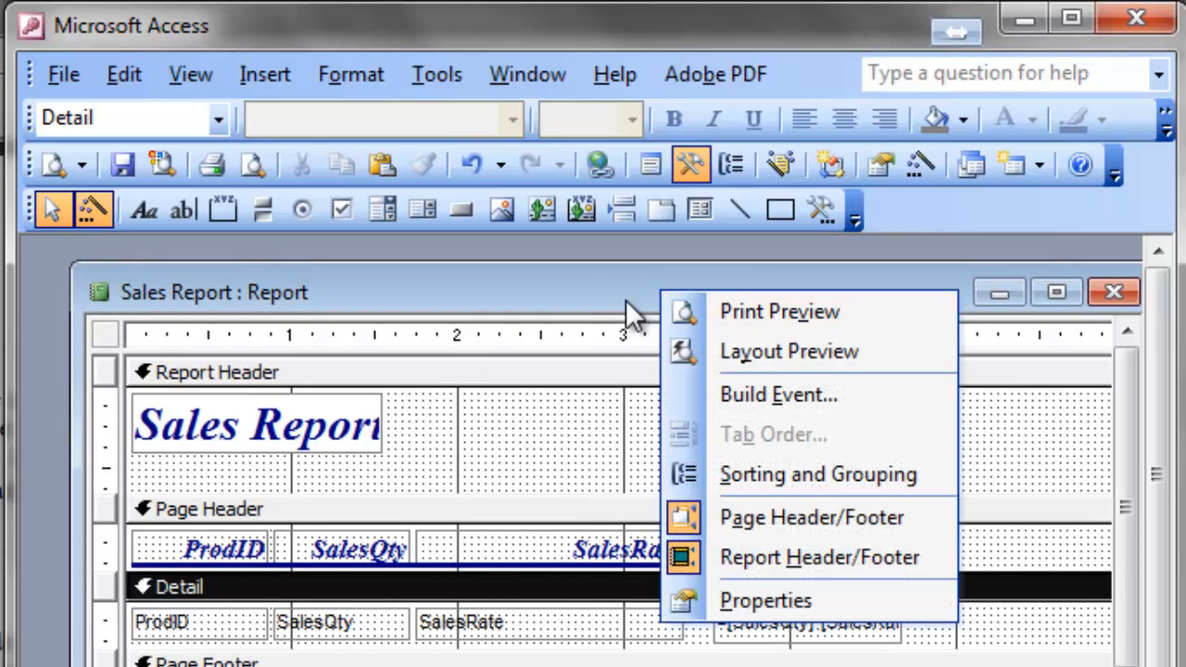
pyautogui.moveTo(778, 311)
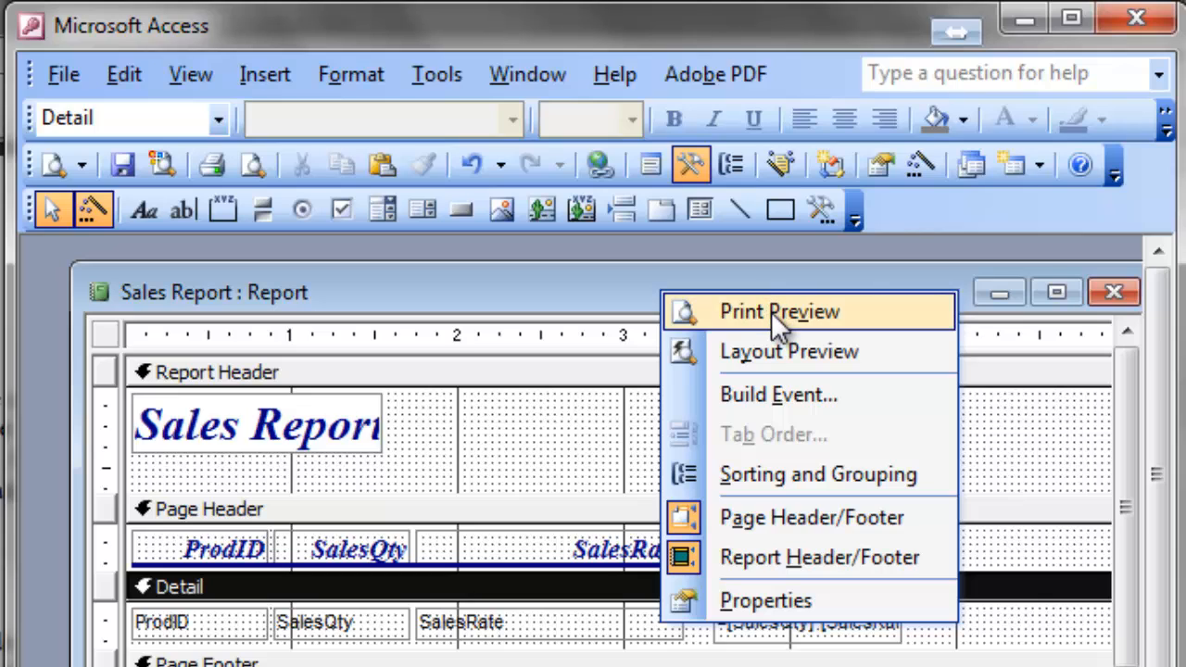
pyautogui.click(778, 312)
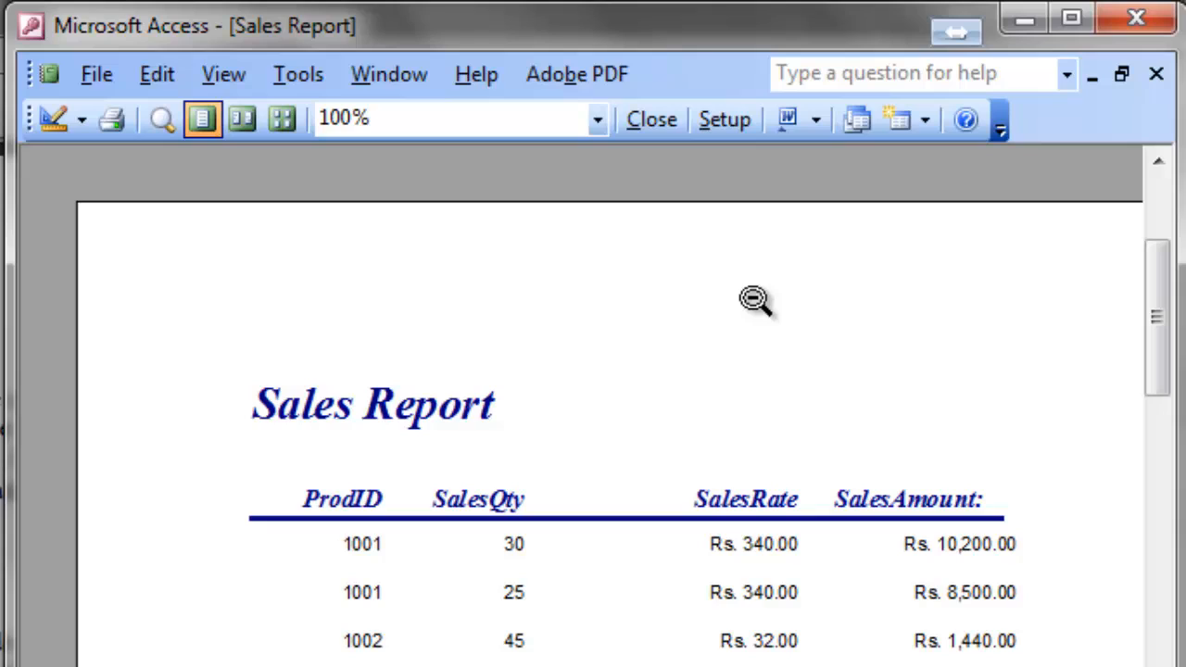
pyautogui.moveTo(888, 572)
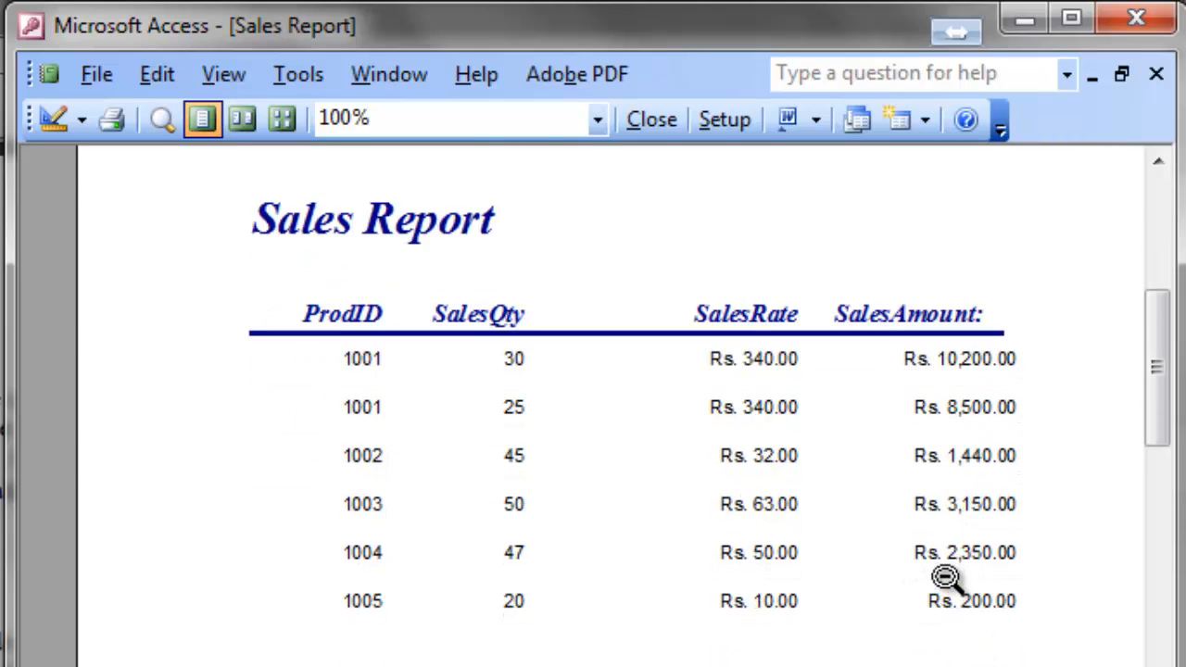
# - Scroll down the preview to inspect the Rs. currency amounts and extended header line
pyautogui.scroll(-3)
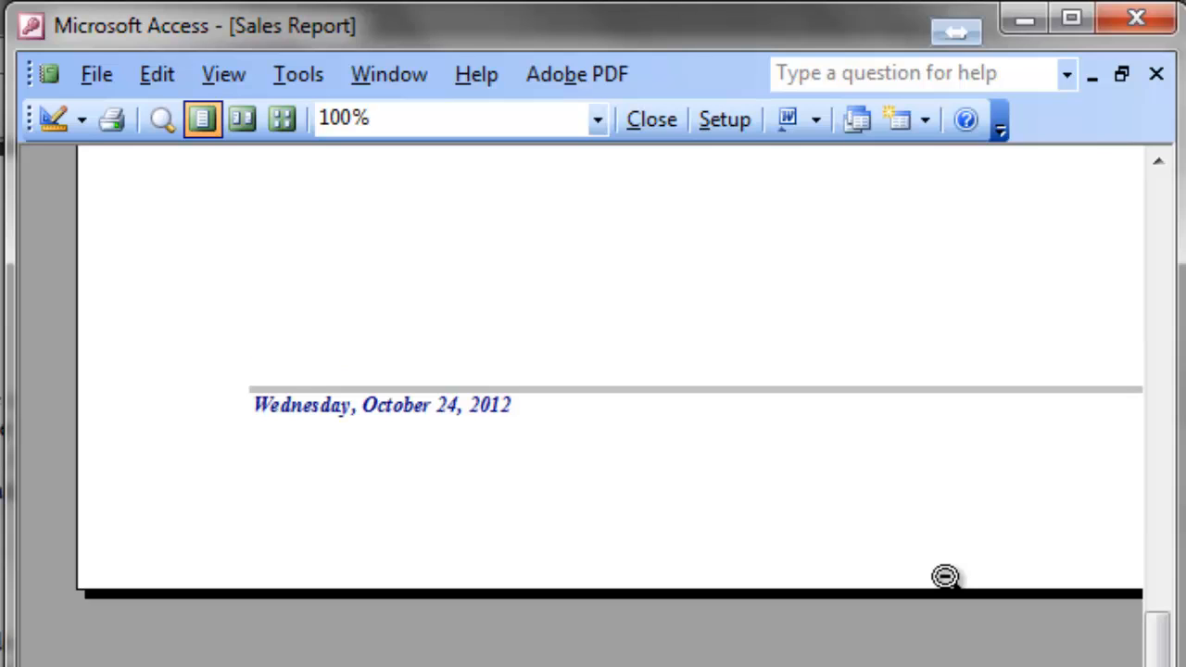
pyautogui.scroll(-3)
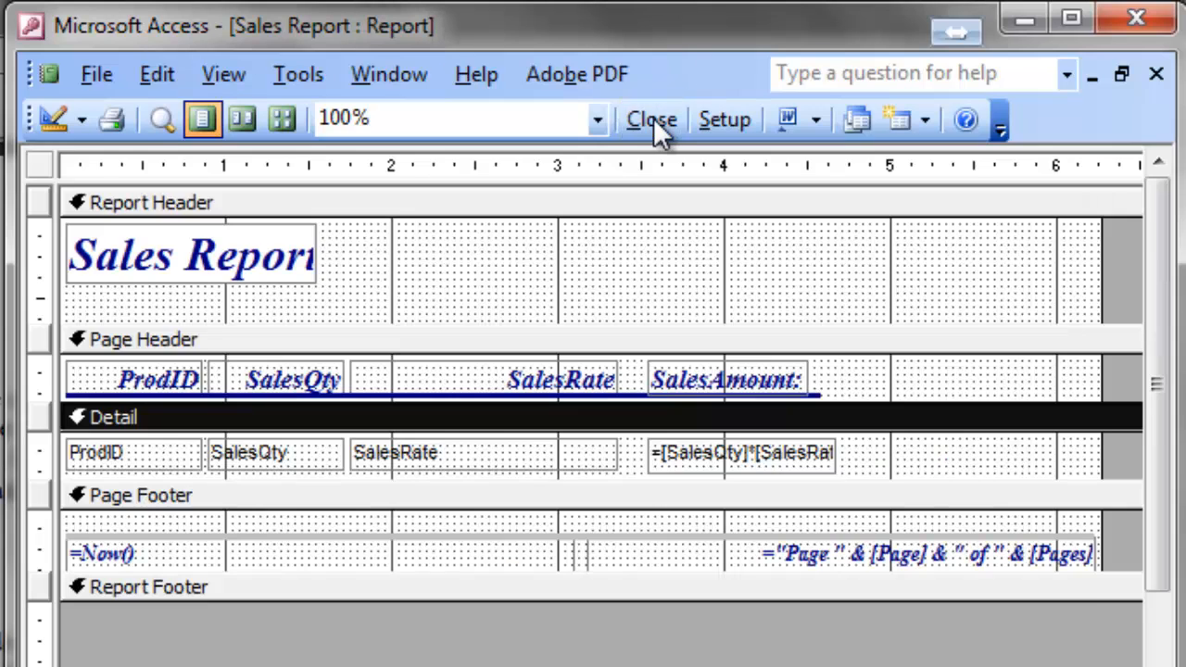
# - Close the Sales Report design and confirm Yes to save the changes
pyautogui.click(652, 119)
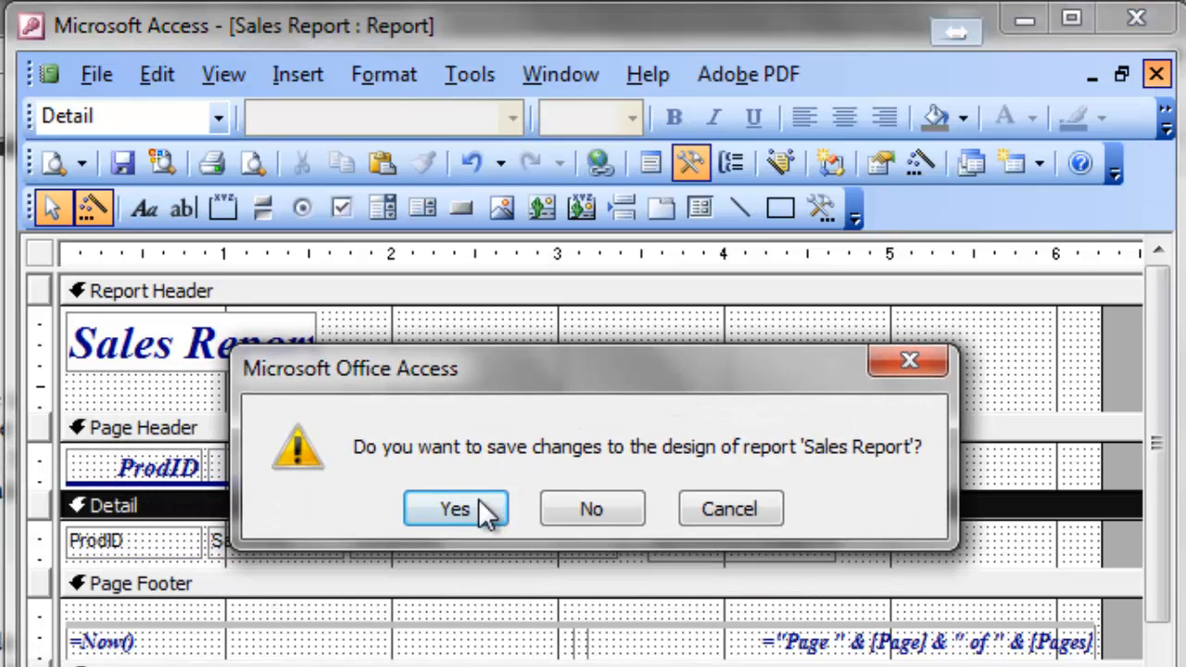
pyautogui.click(455, 508)
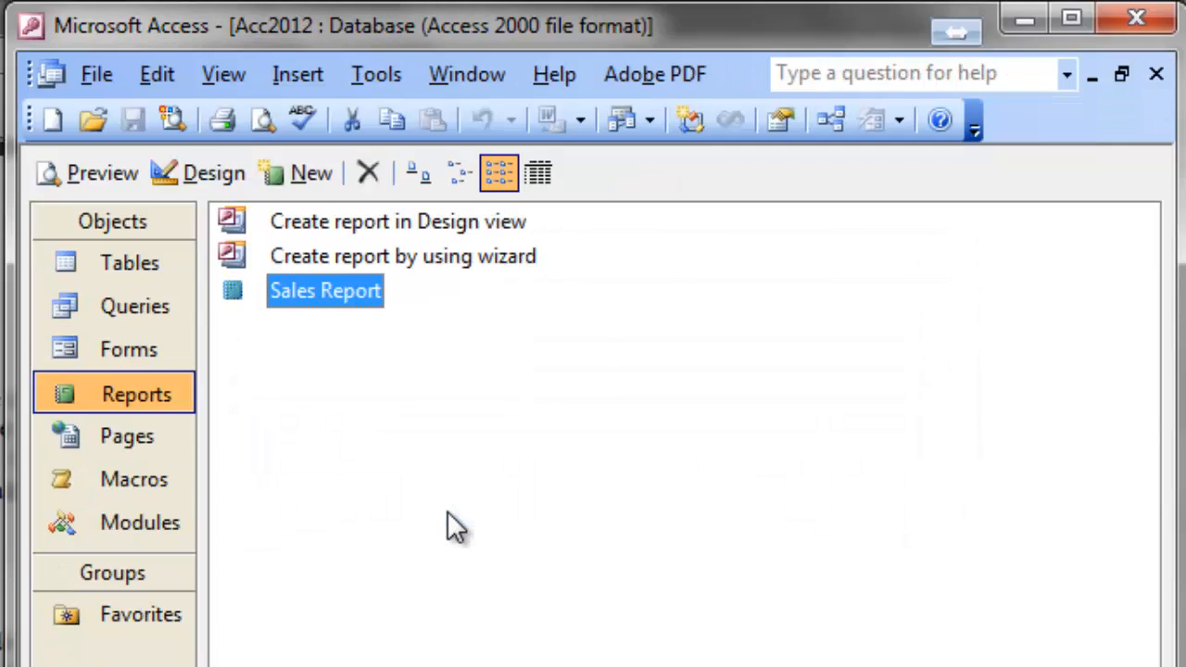